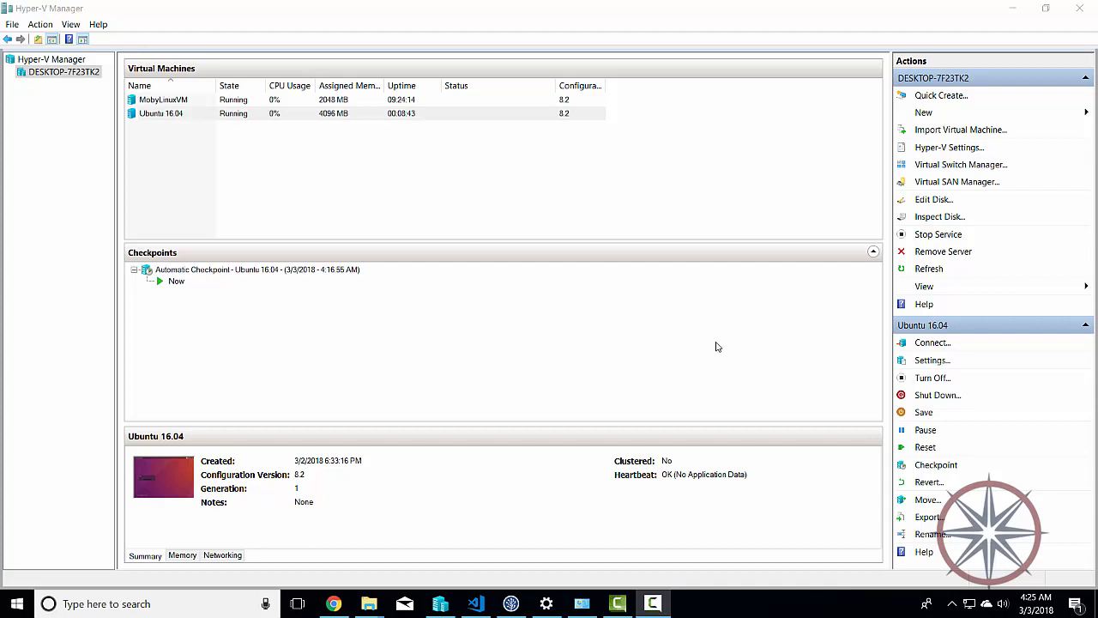
mouse_move(179, 127)
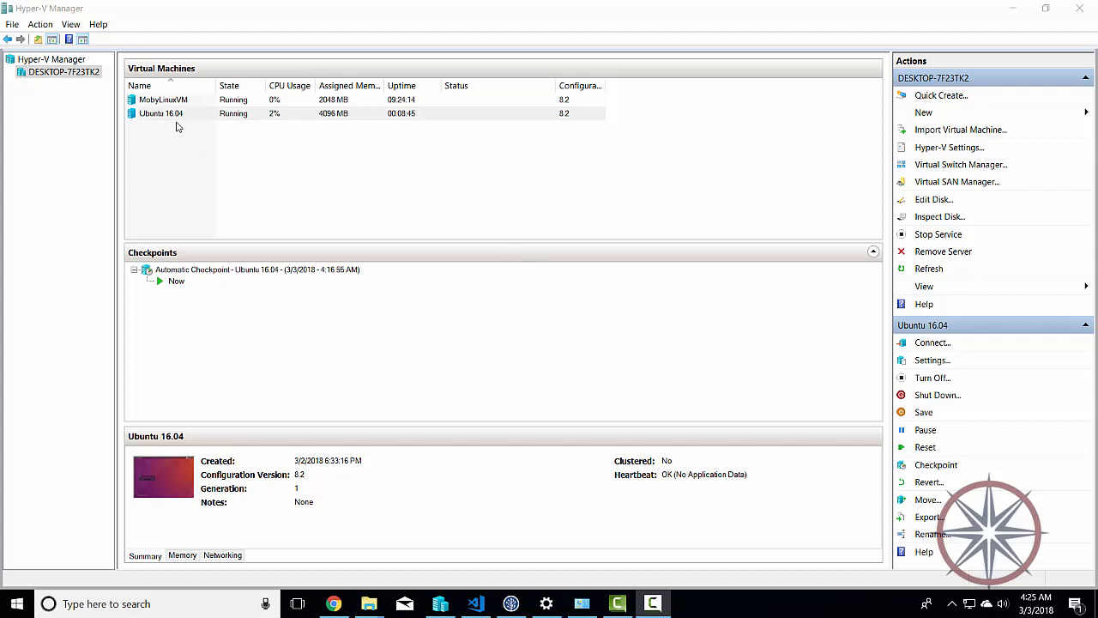
Deselect the Ubuntu 16.04 machine in Hyper-V's Virtual Machines list.
click(162, 113)
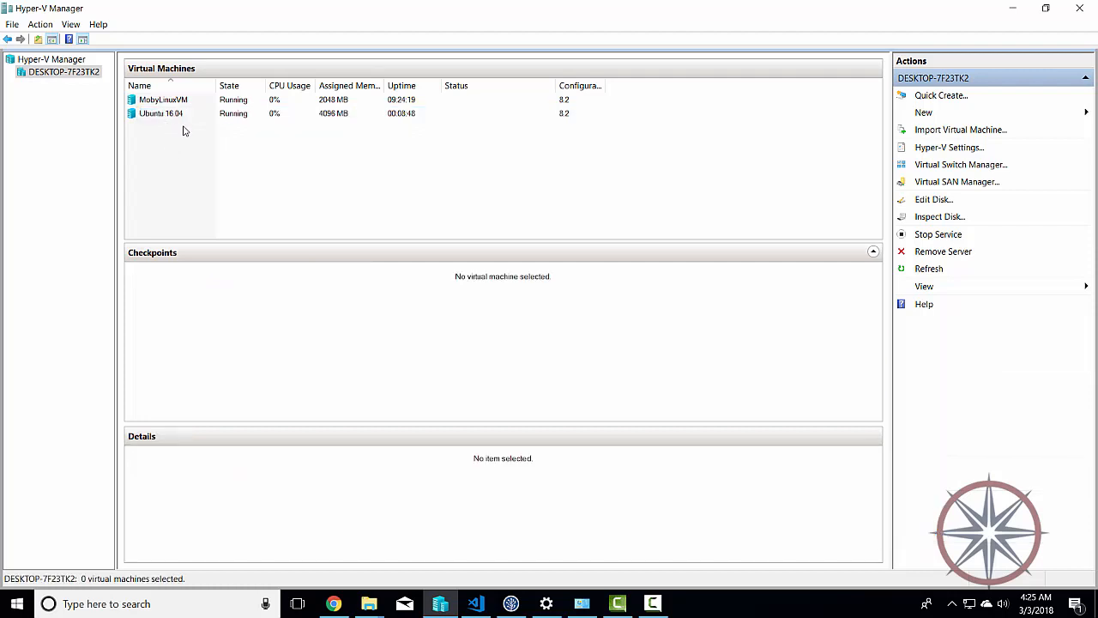
mouse_move(189, 150)
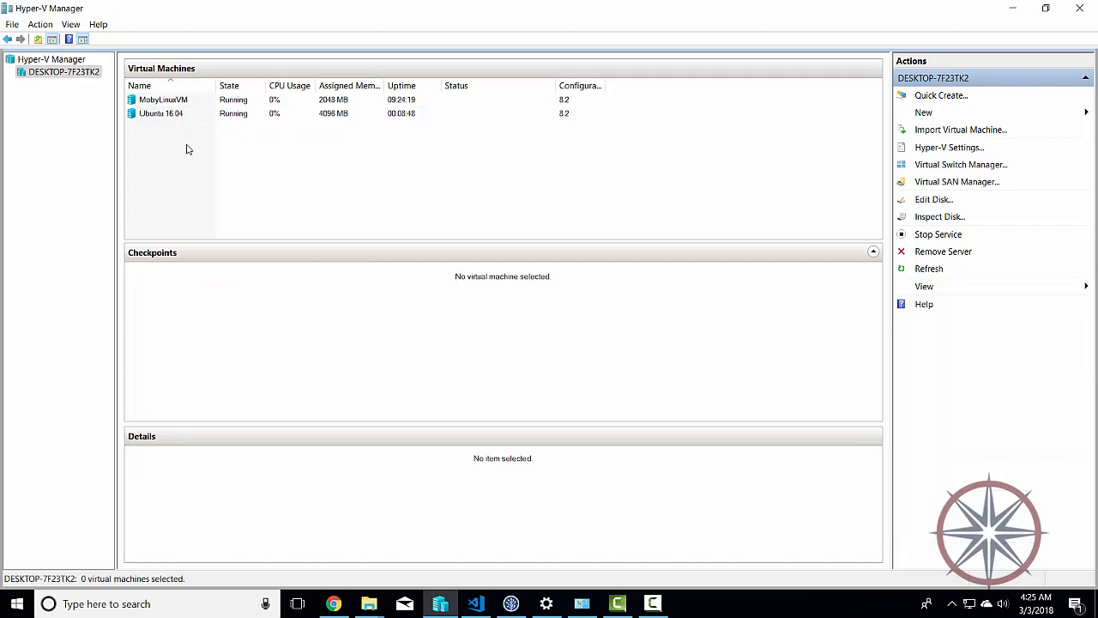
mouse_move(341, 506)
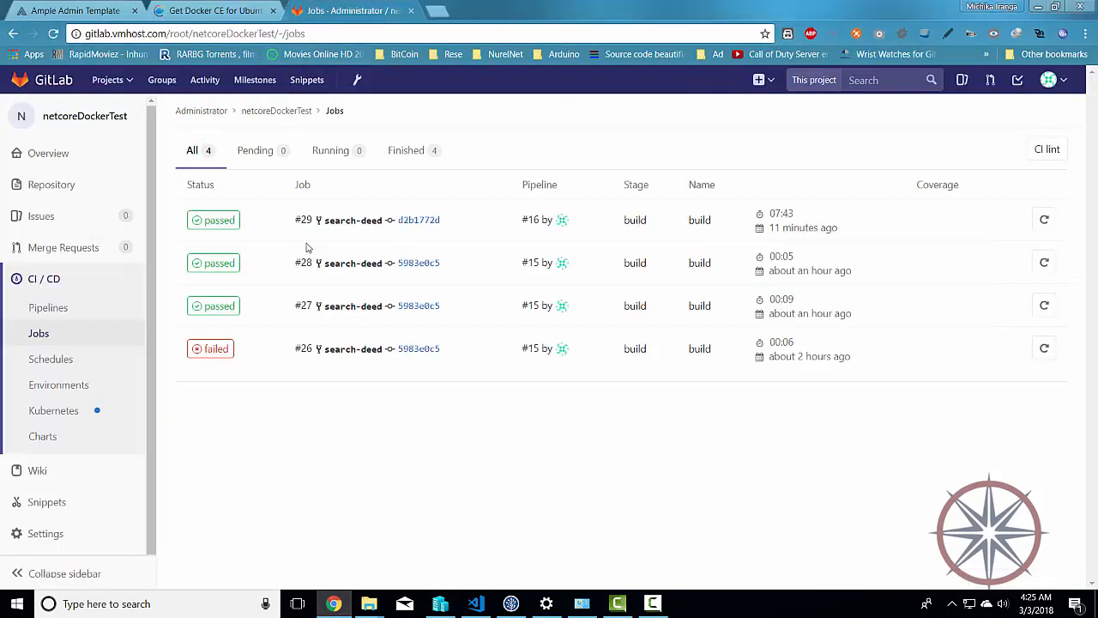
Review the Docker CE for Ubuntu repository setup section and its package install commands.
click(213, 10)
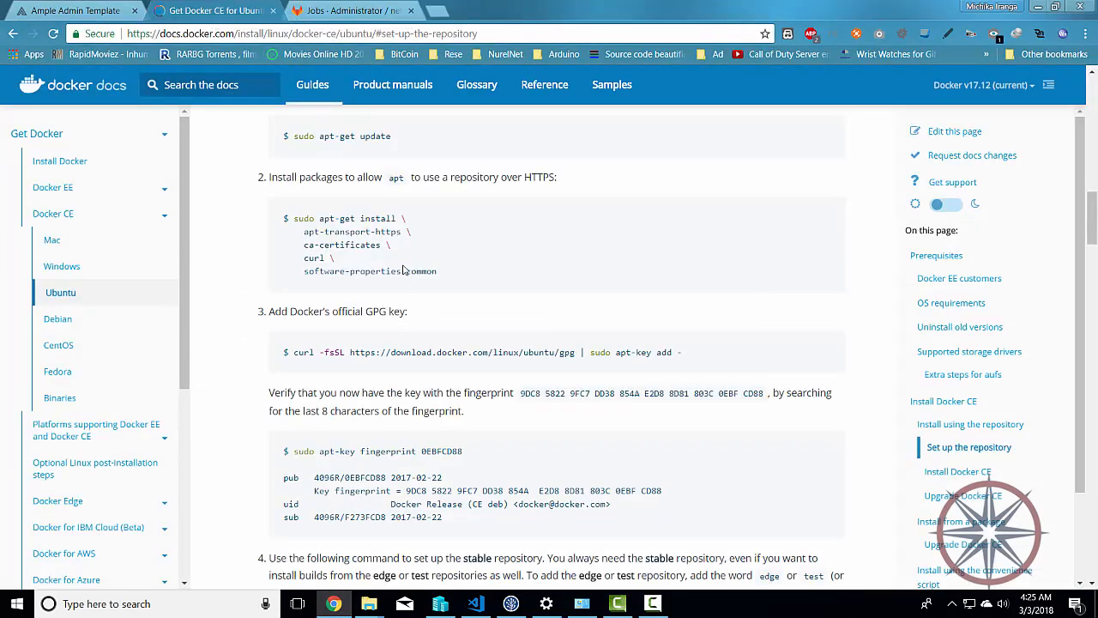
click(943, 401)
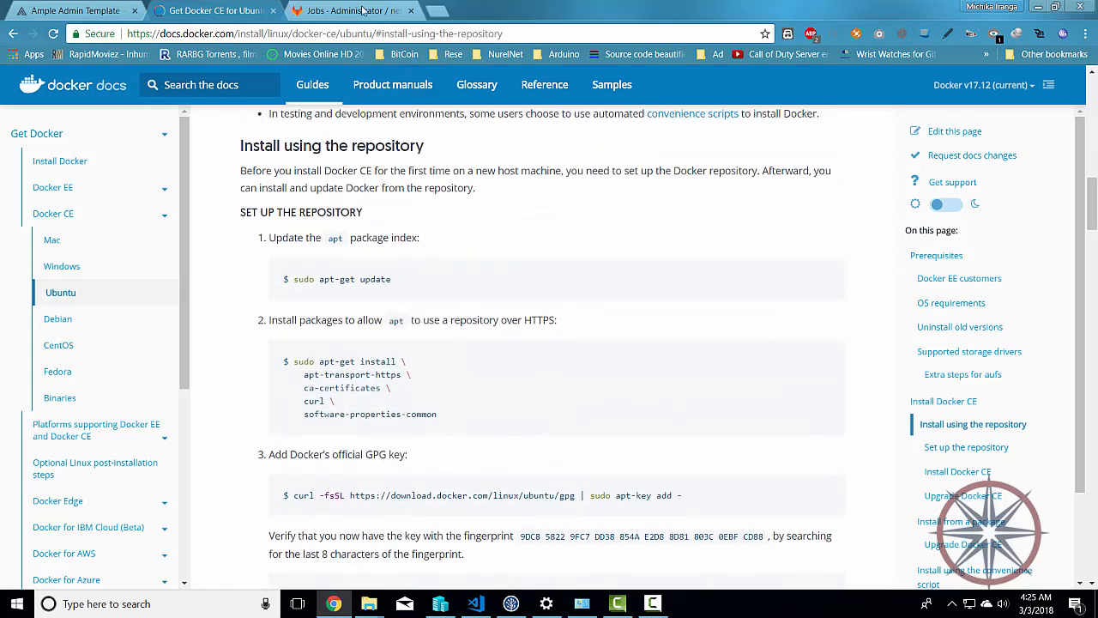
scroll(down, 3)
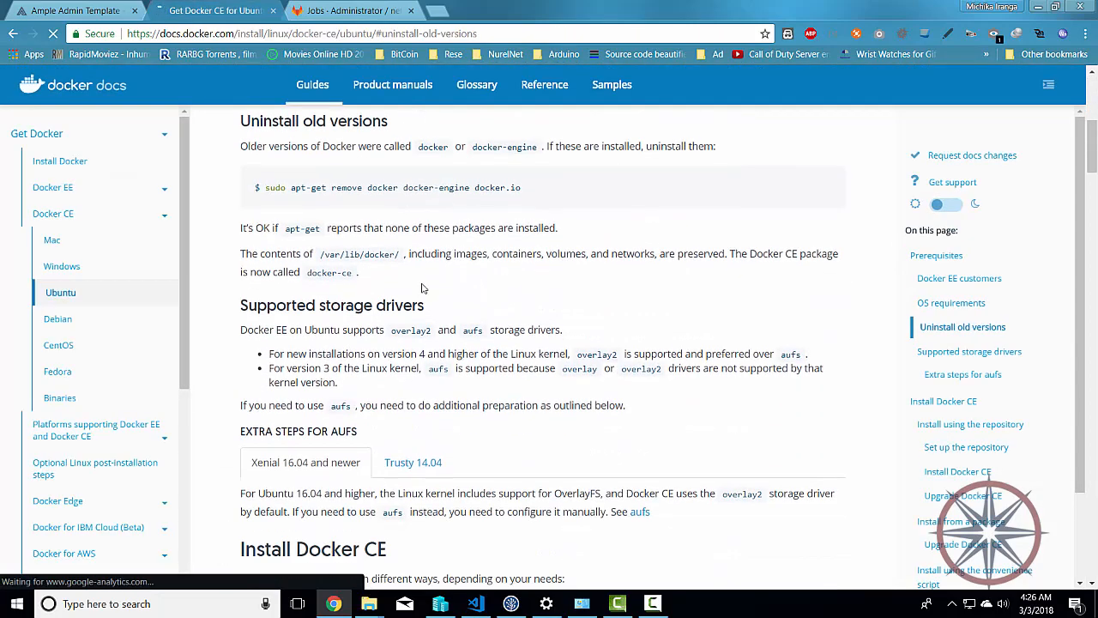
click(971, 423)
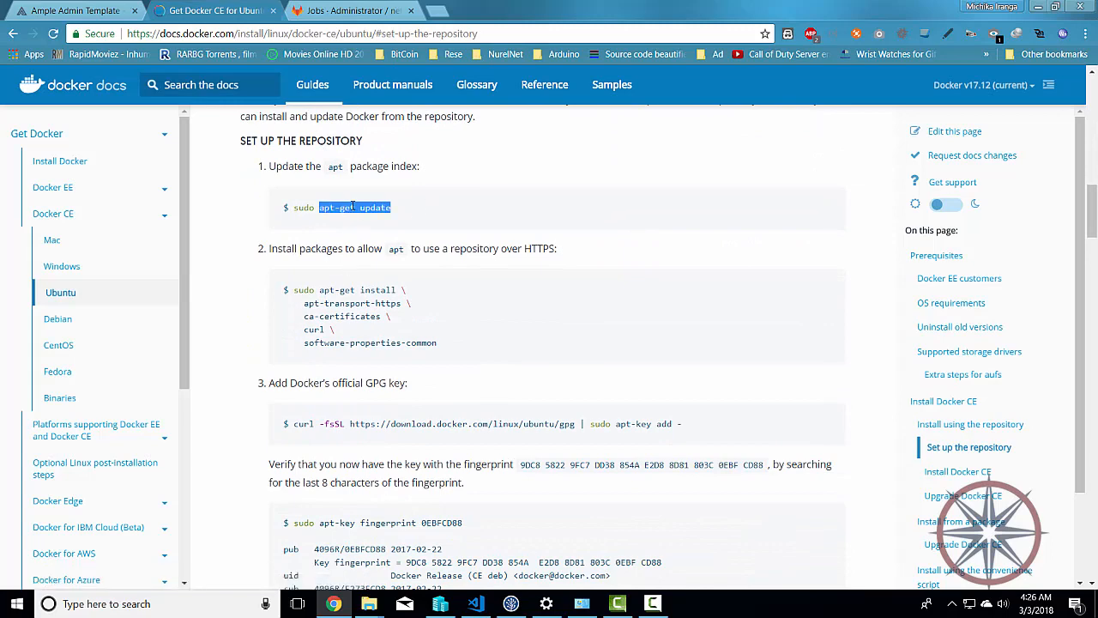
click(308, 297)
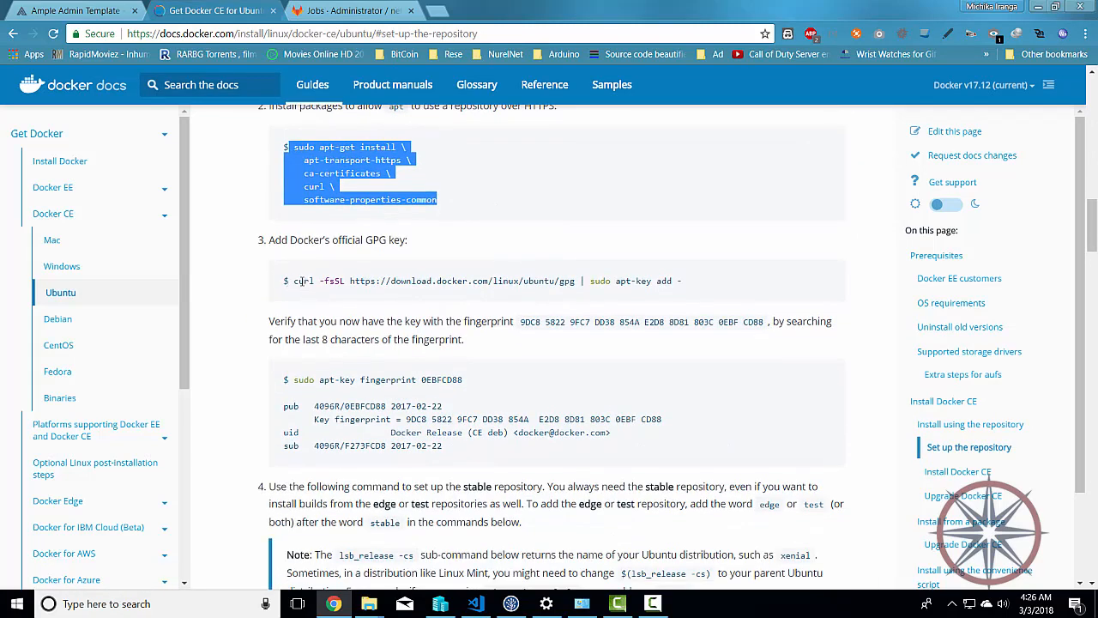
Review the docker-ce install command, then return to the login page code in VS Code.
scroll(down, 3)
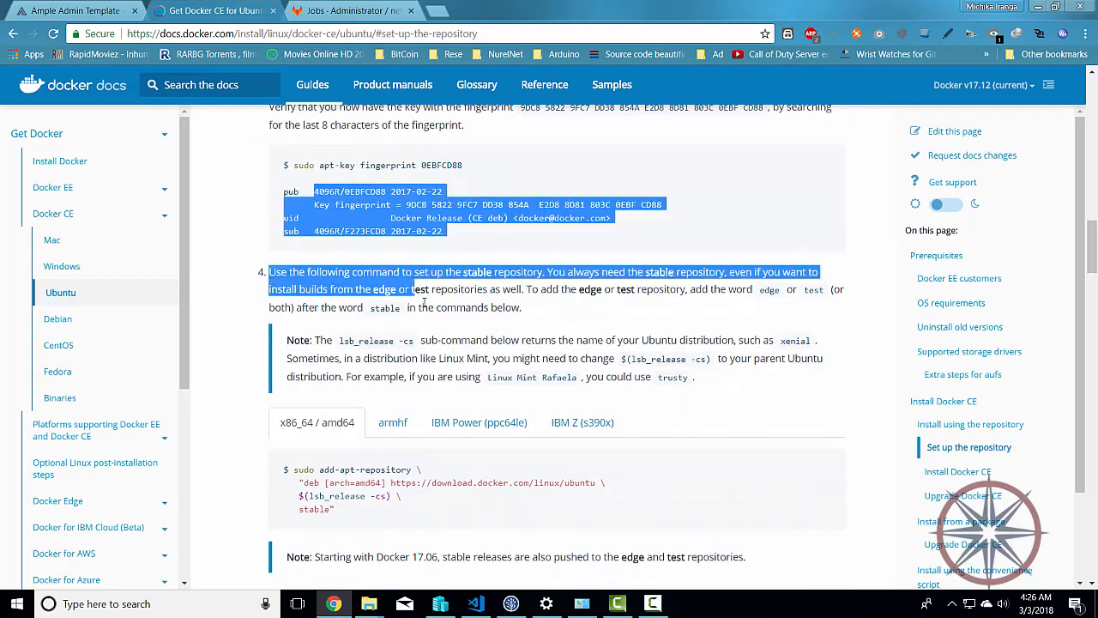
scroll(down, 3)
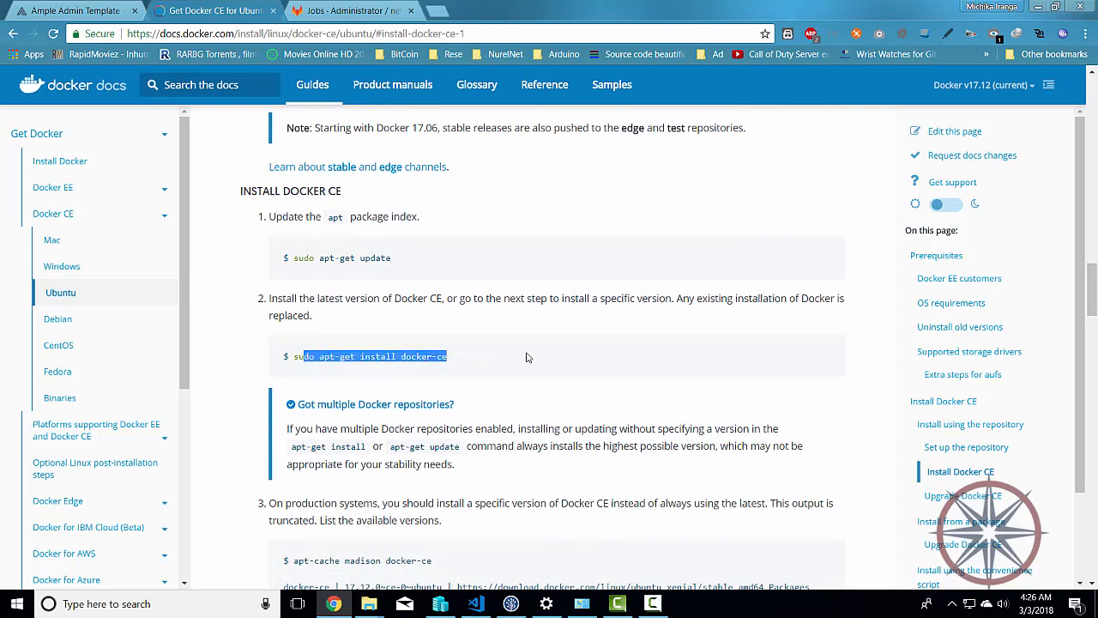
click(529, 357)
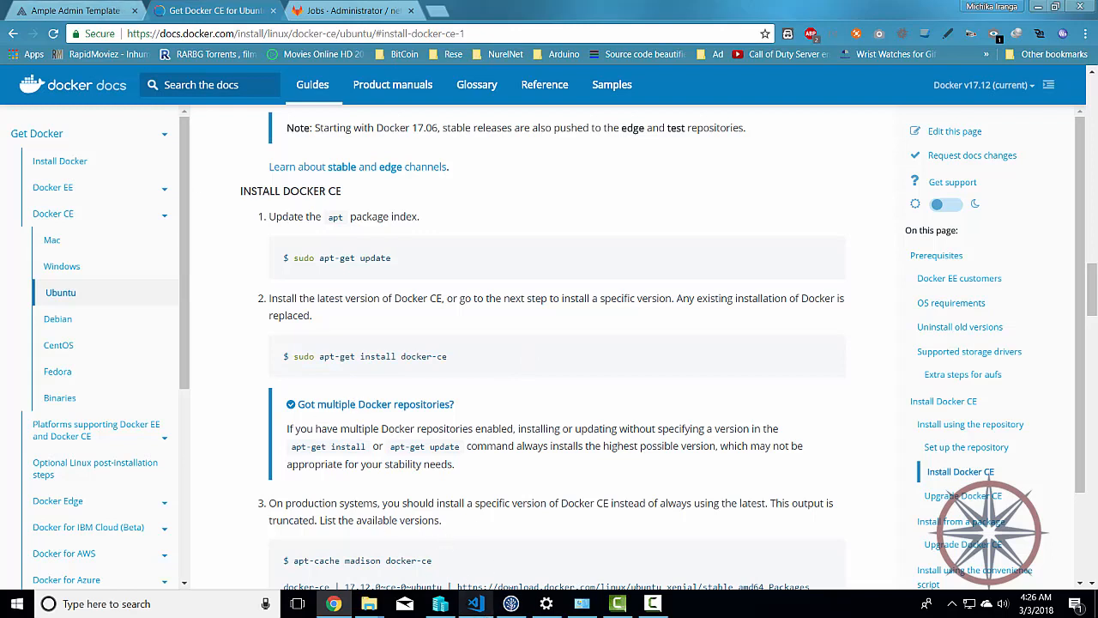
click(475, 604)
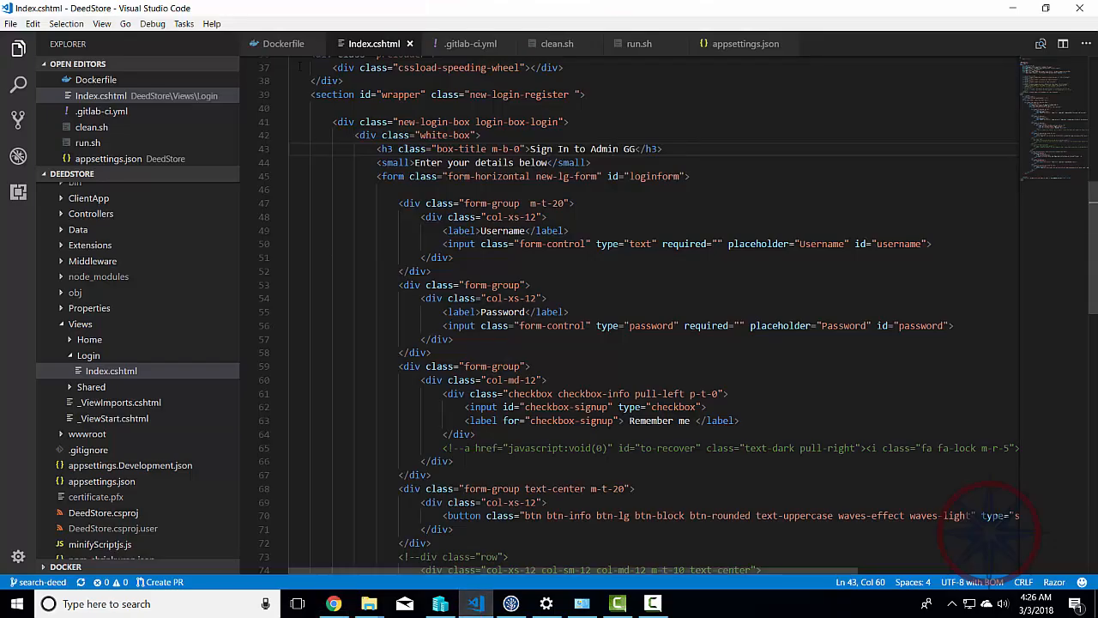
Show the Dockerfile, collapse the DeedStore folder, and bring up the solution folder in File Explorer.
click(283, 44)
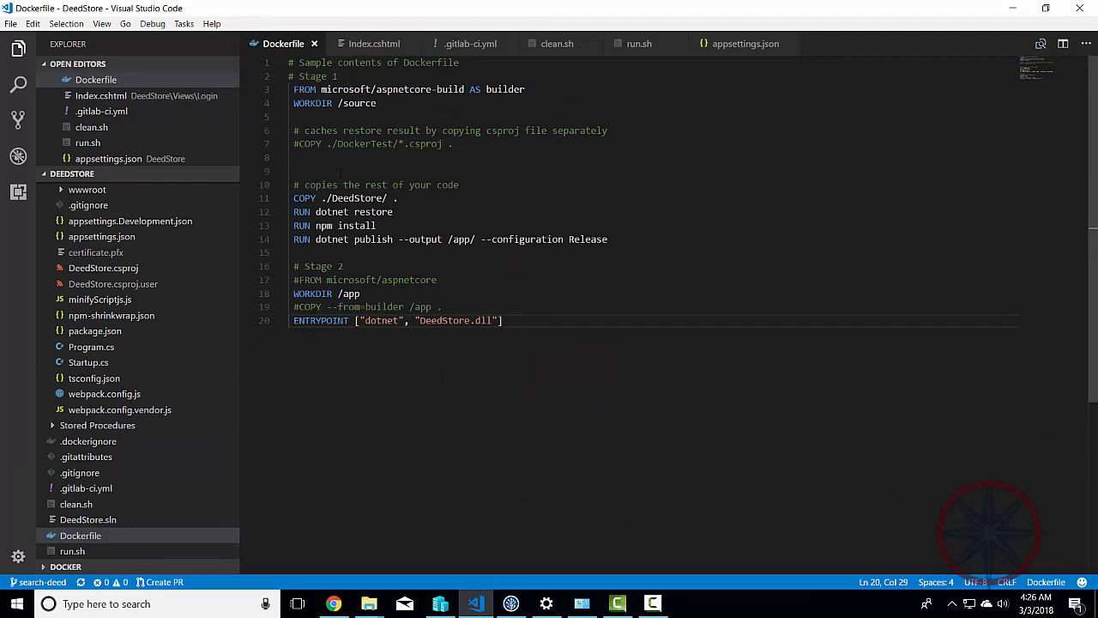
click(72, 173)
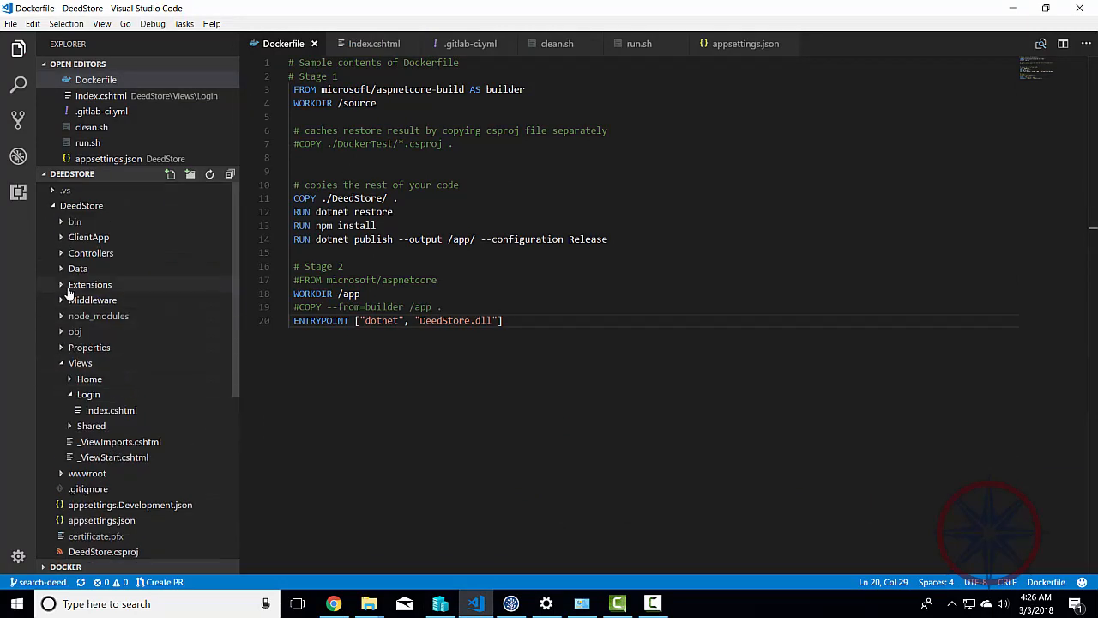
click(83, 206)
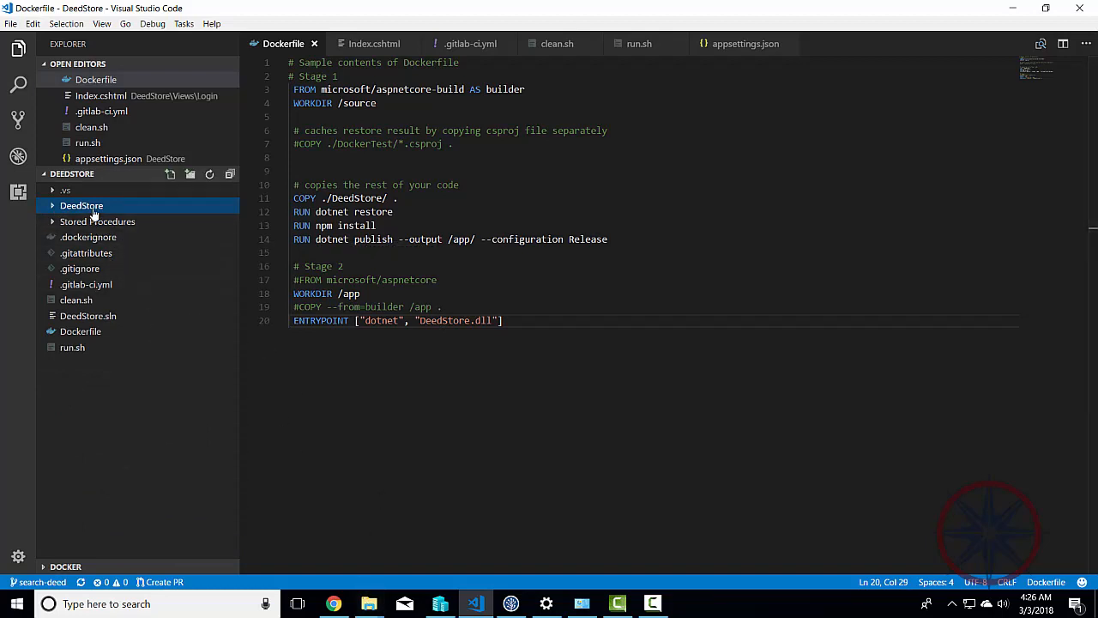
mouse_move(197, 267)
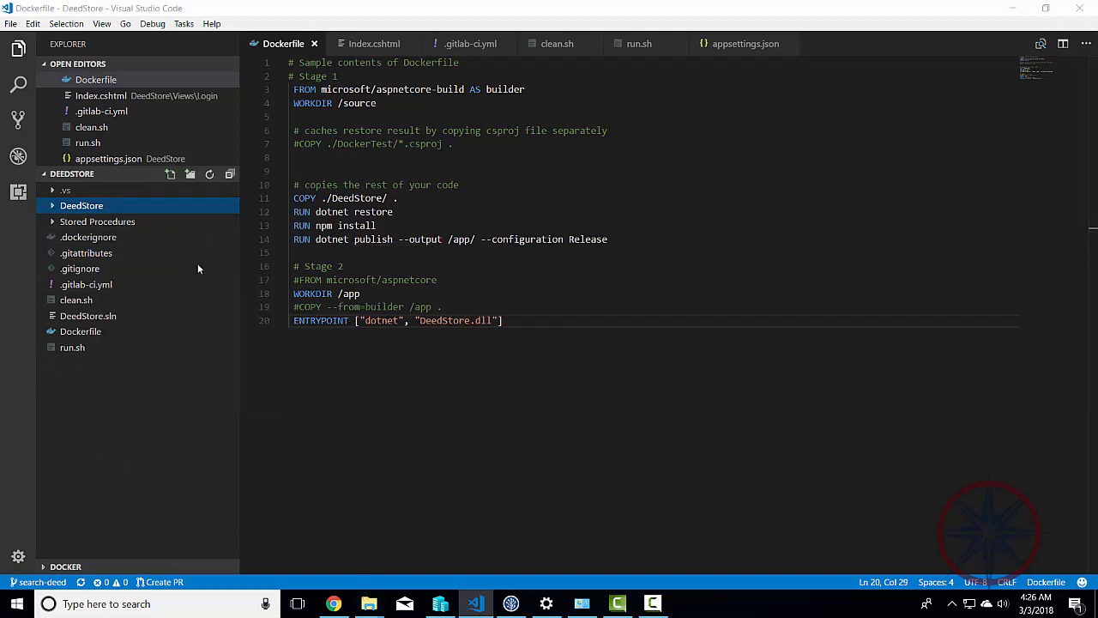
click(369, 604)
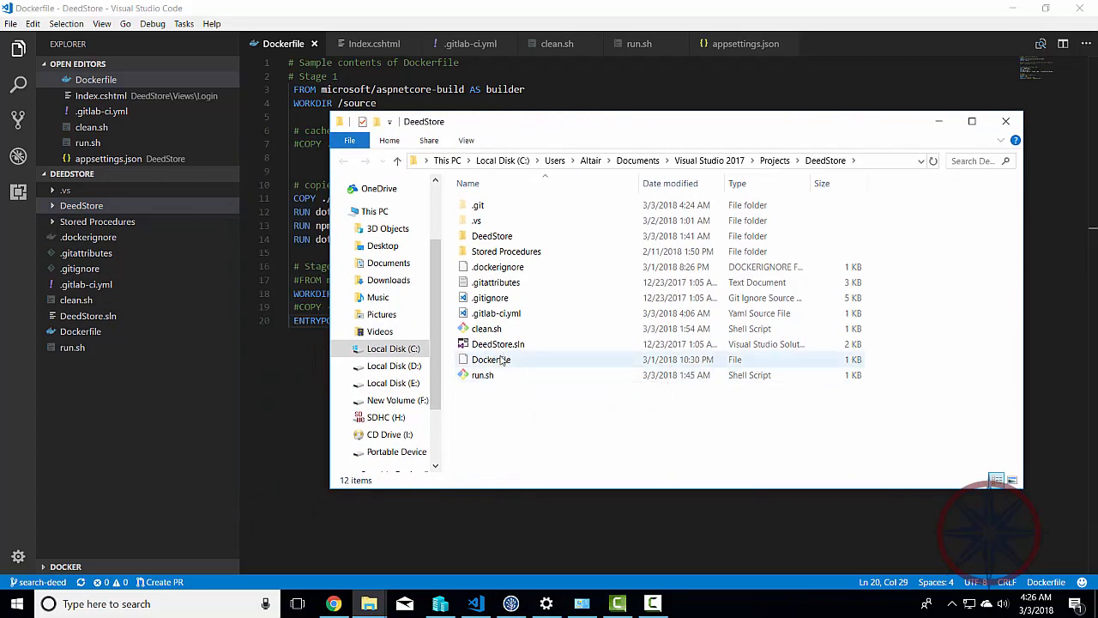
Point out Dockerfile and .gitlab-ci.yml in the DeedStore root, then return to the Dockerfile editor.
click(491, 359)
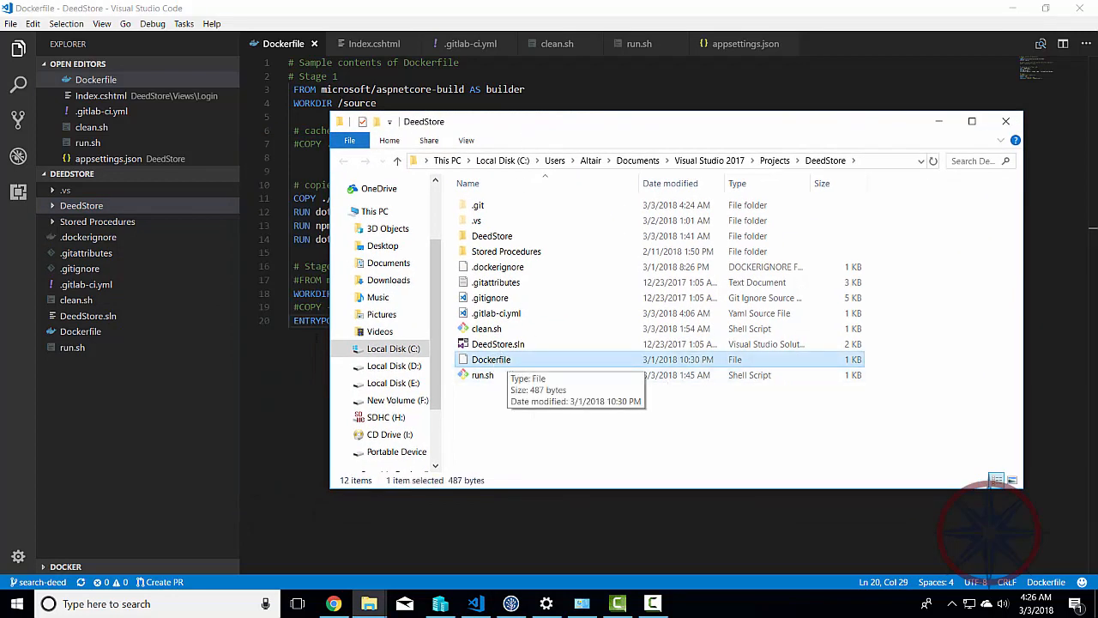
mouse_move(489, 329)
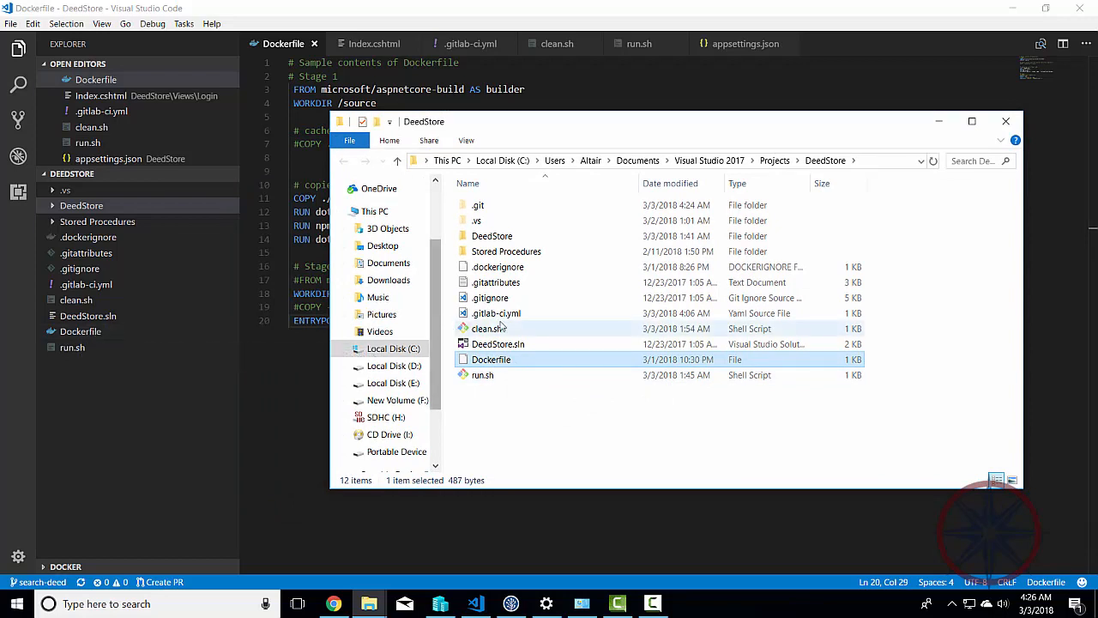
click(495, 312)
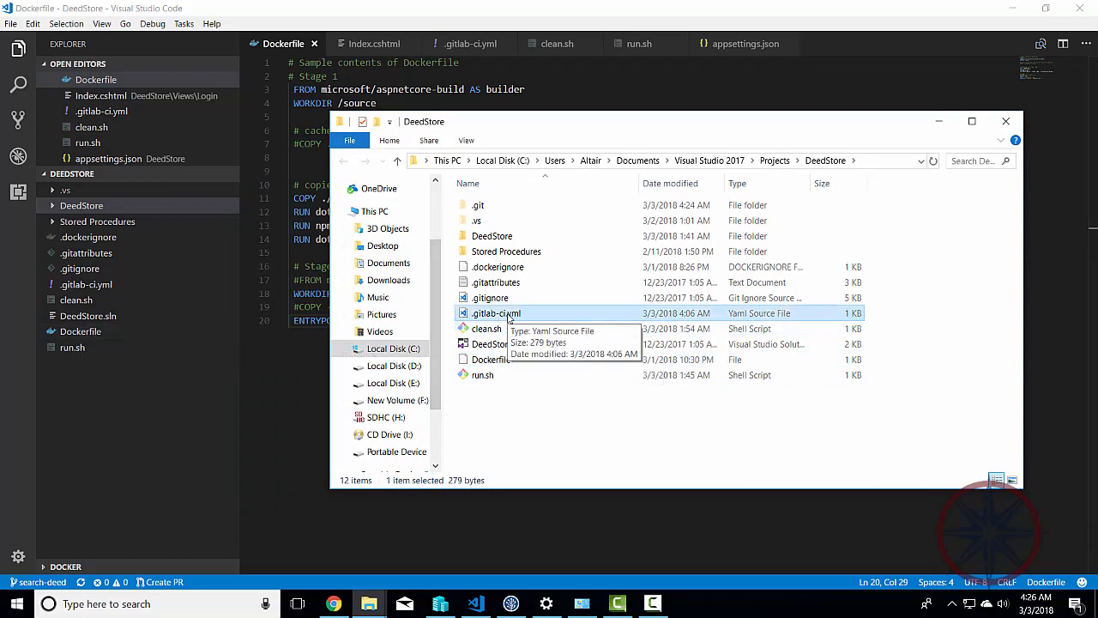
mouse_move(123, 289)
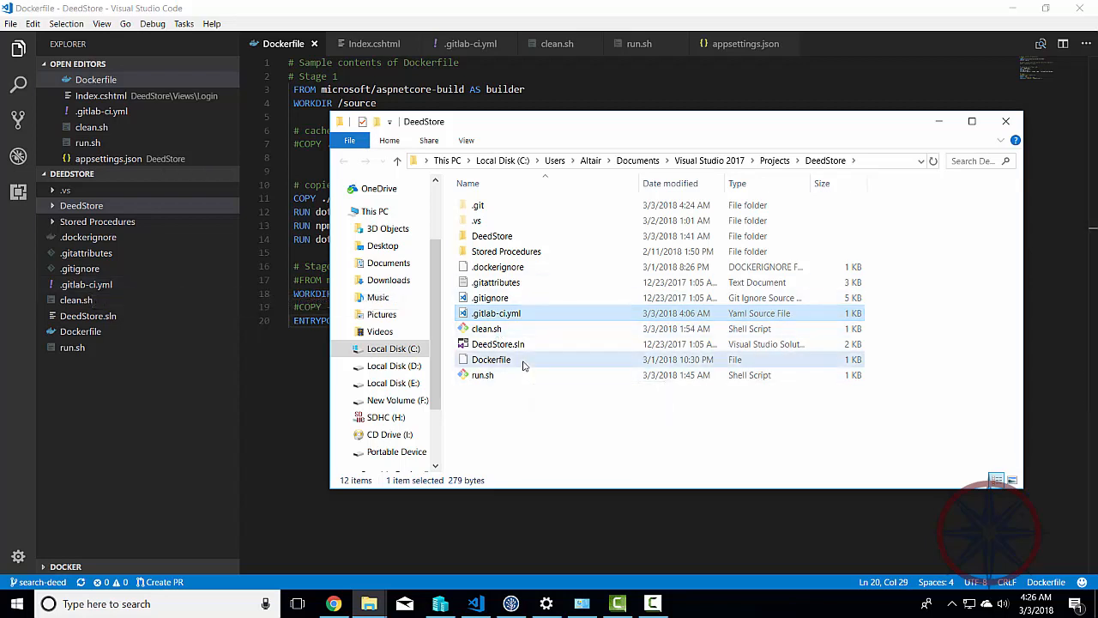
click(491, 359)
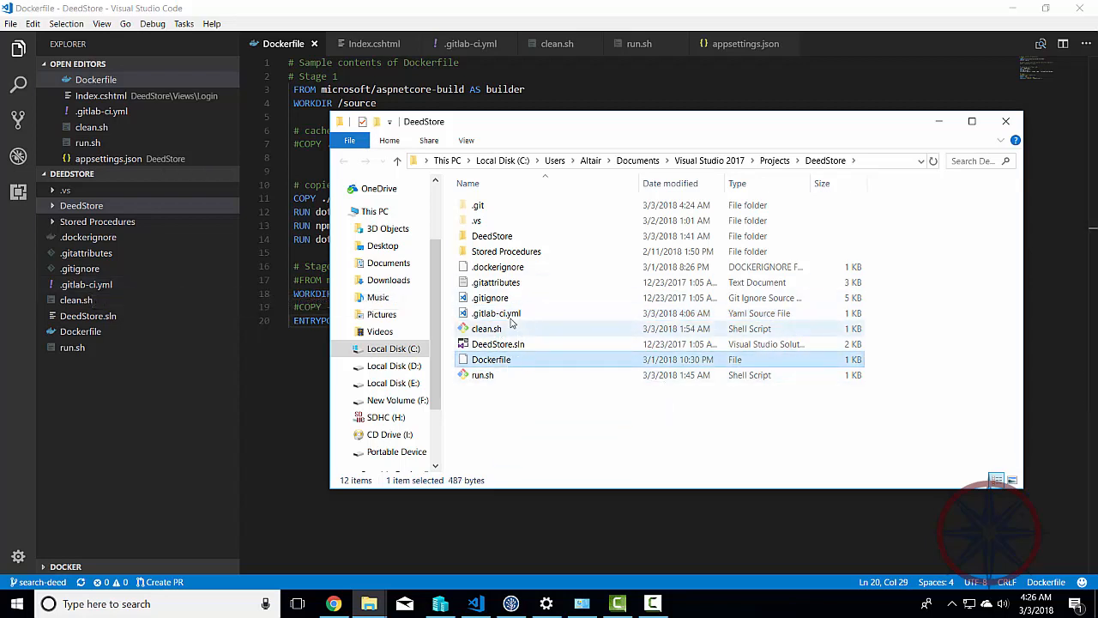
click(496, 312)
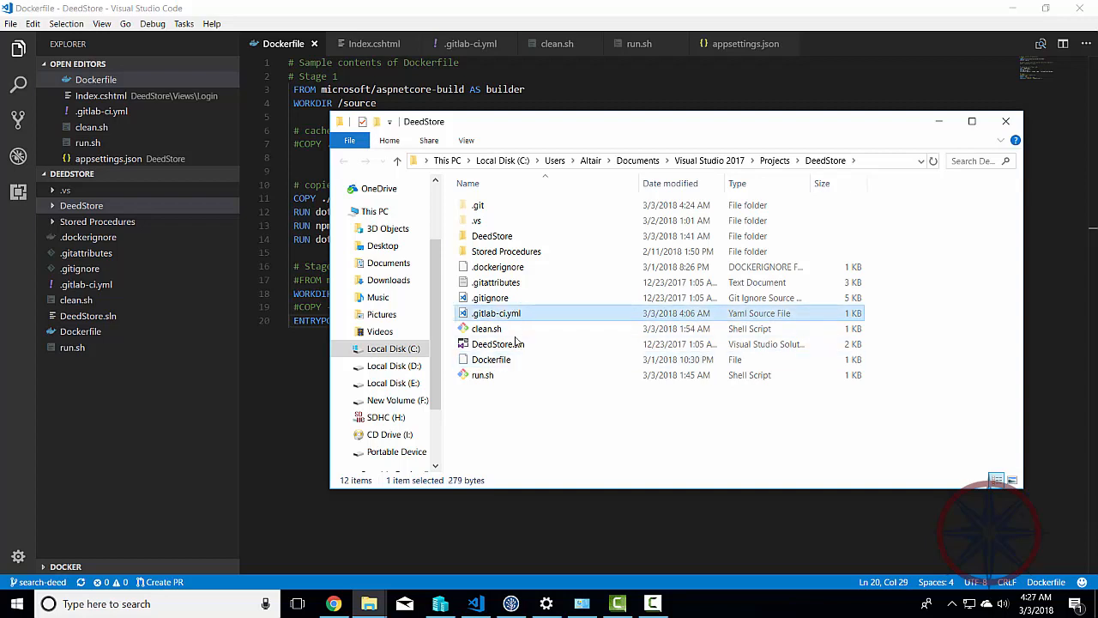
click(491, 359)
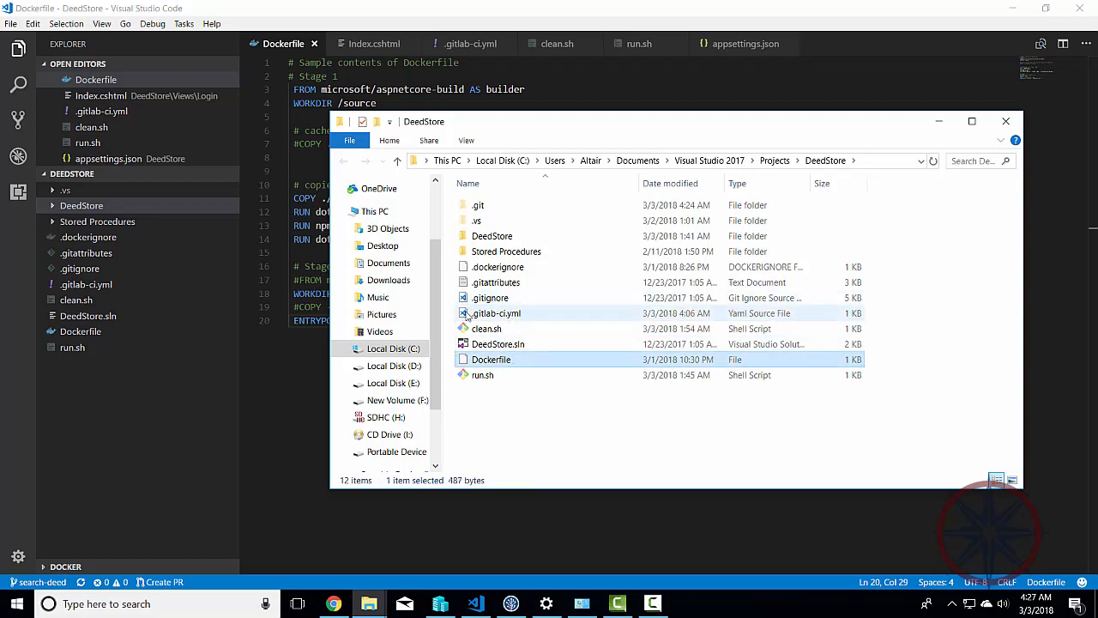
click(1006, 120)
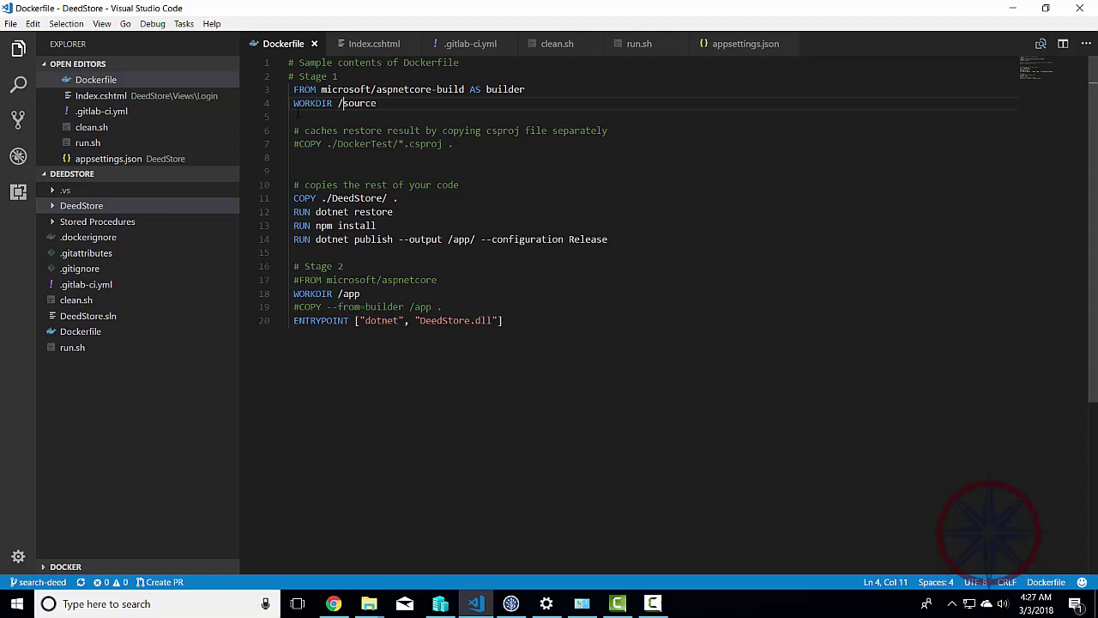
click(299, 89)
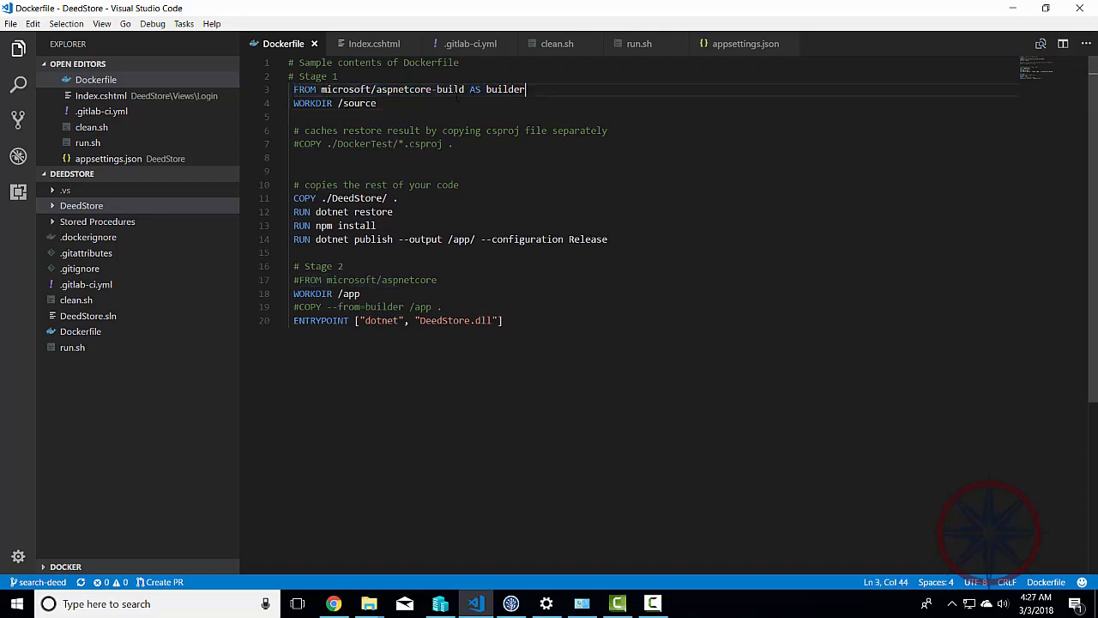
mouse_move(304, 89)
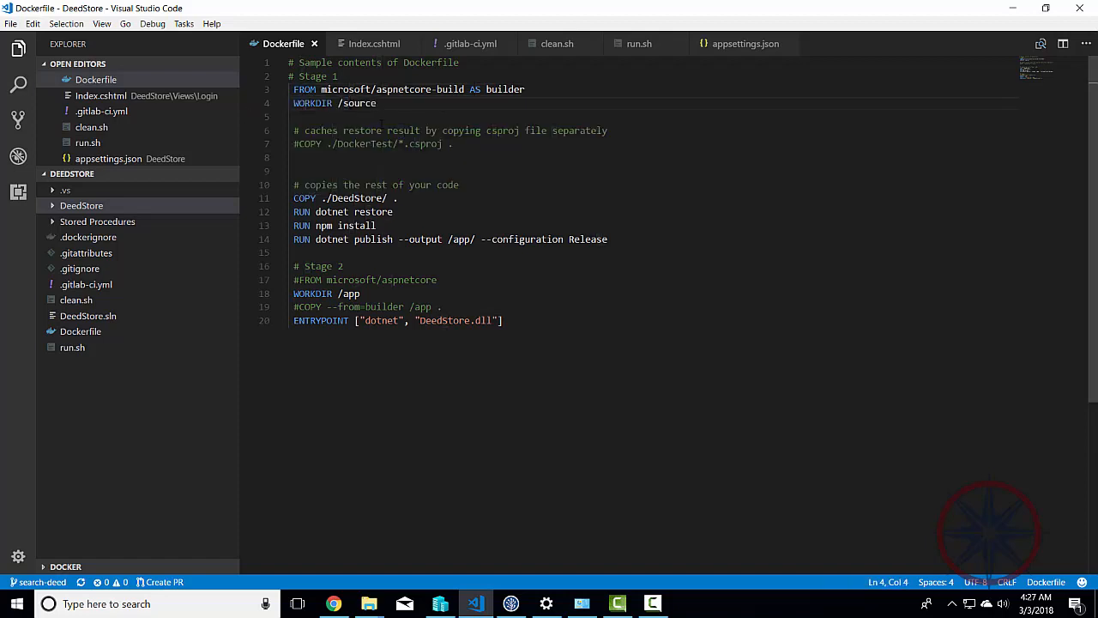
click(369, 103)
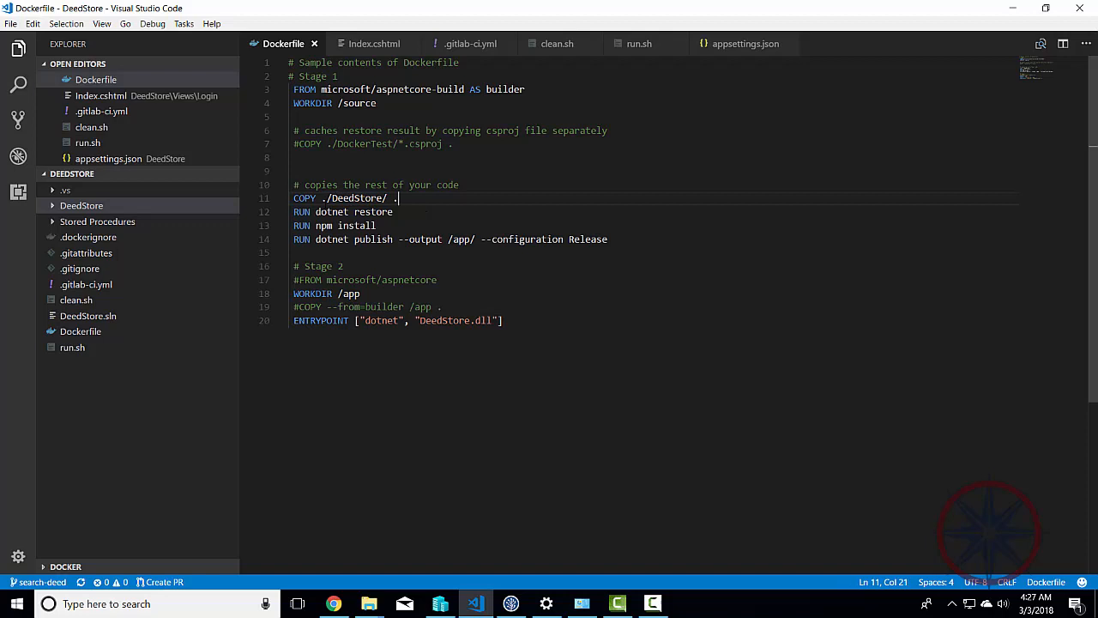
mouse_move(369, 604)
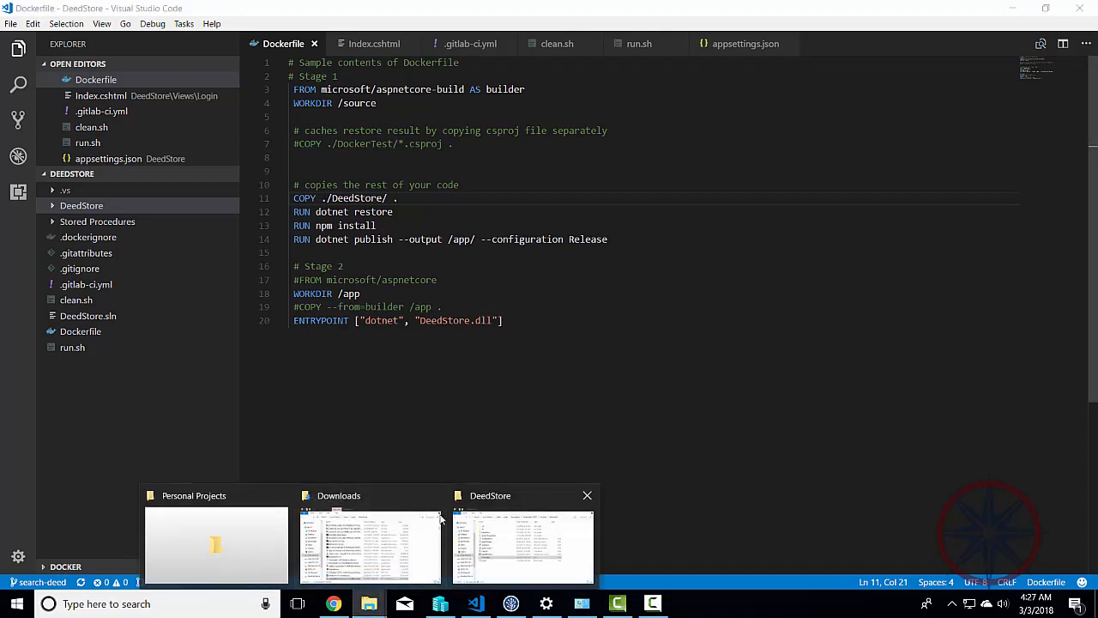
click(523, 545)
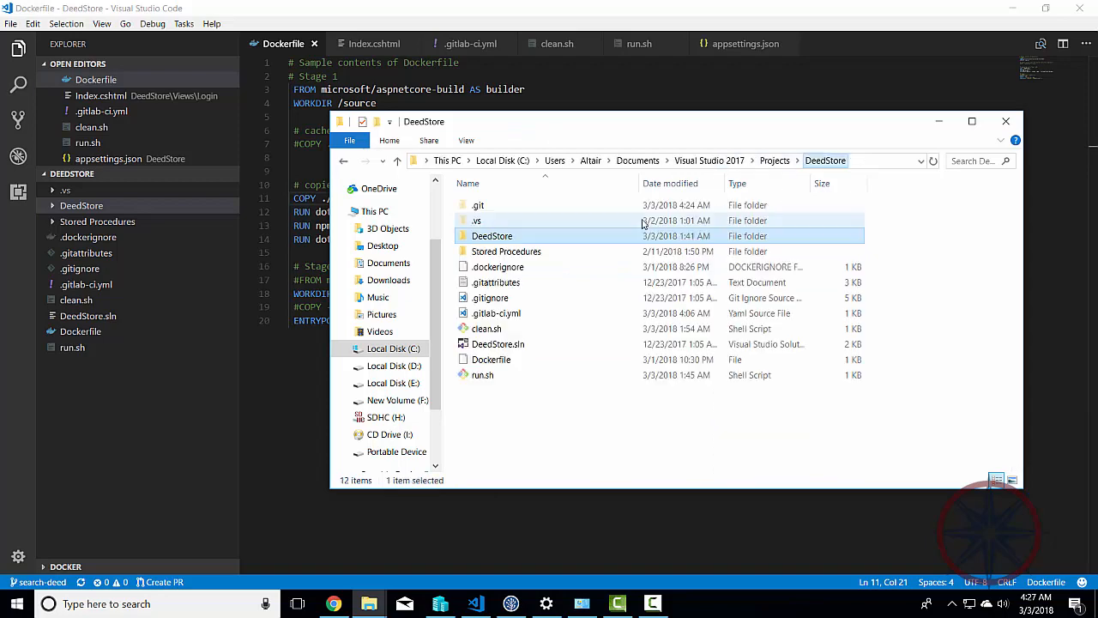
double_click(491, 235)
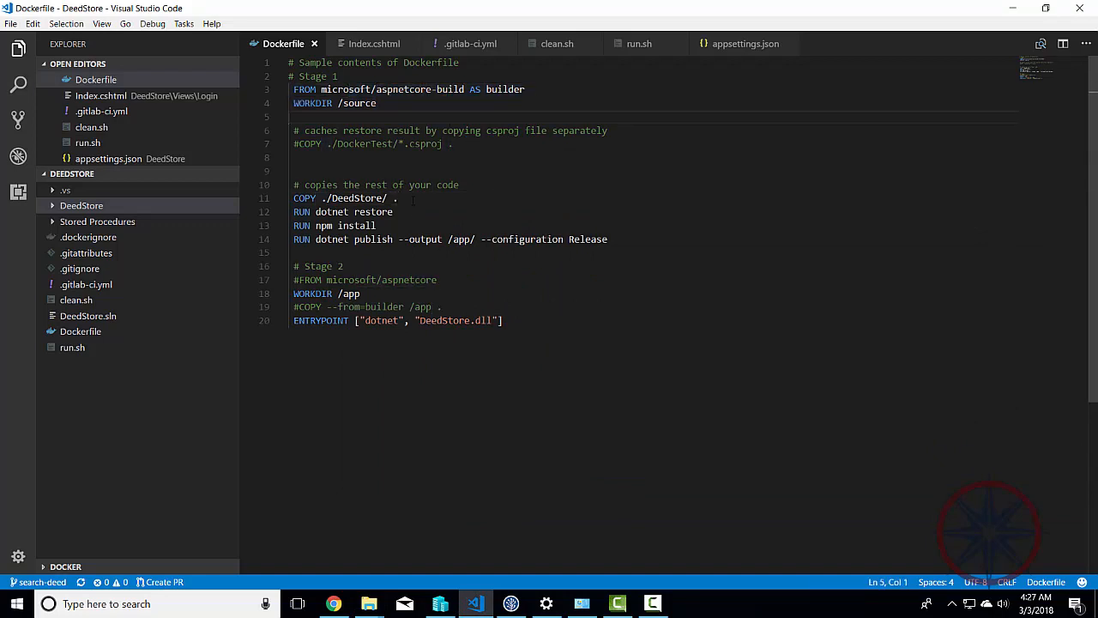
Point out dotnet restore, publish to /app/ and the /app workdir, then show Views/Login/Index.cshtml.
click(384, 213)
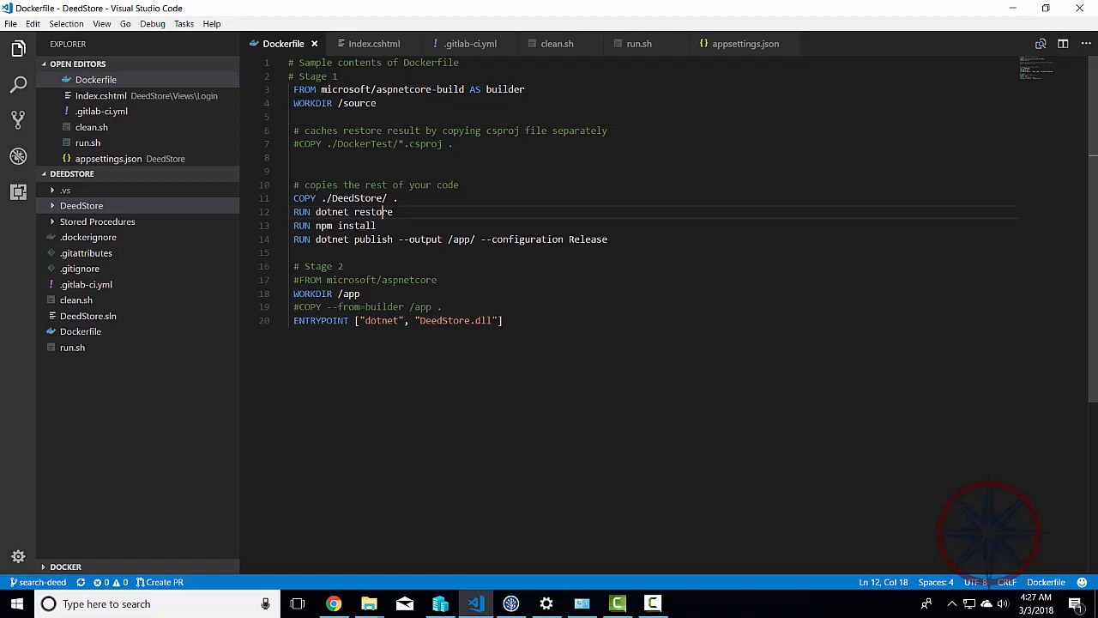
click(364, 227)
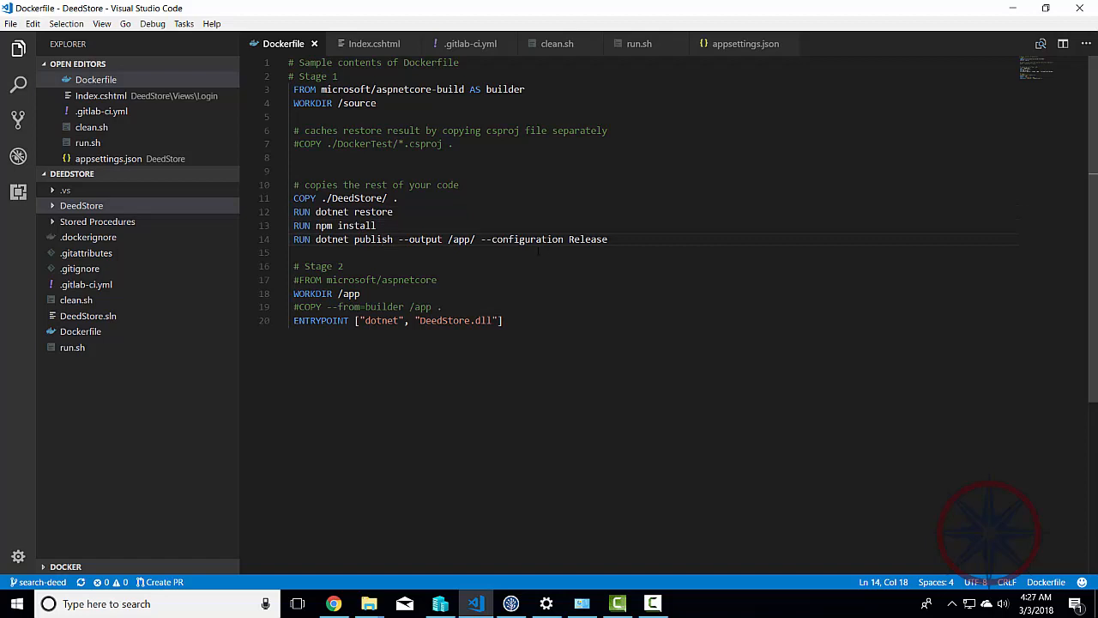
double_click(459, 238)
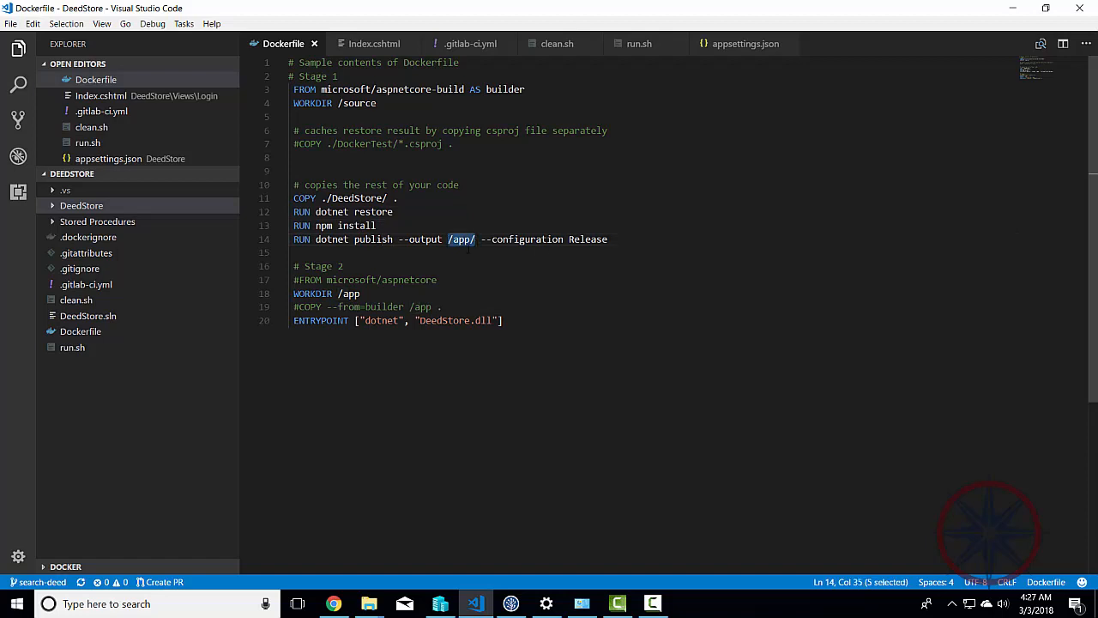
click(388, 89)
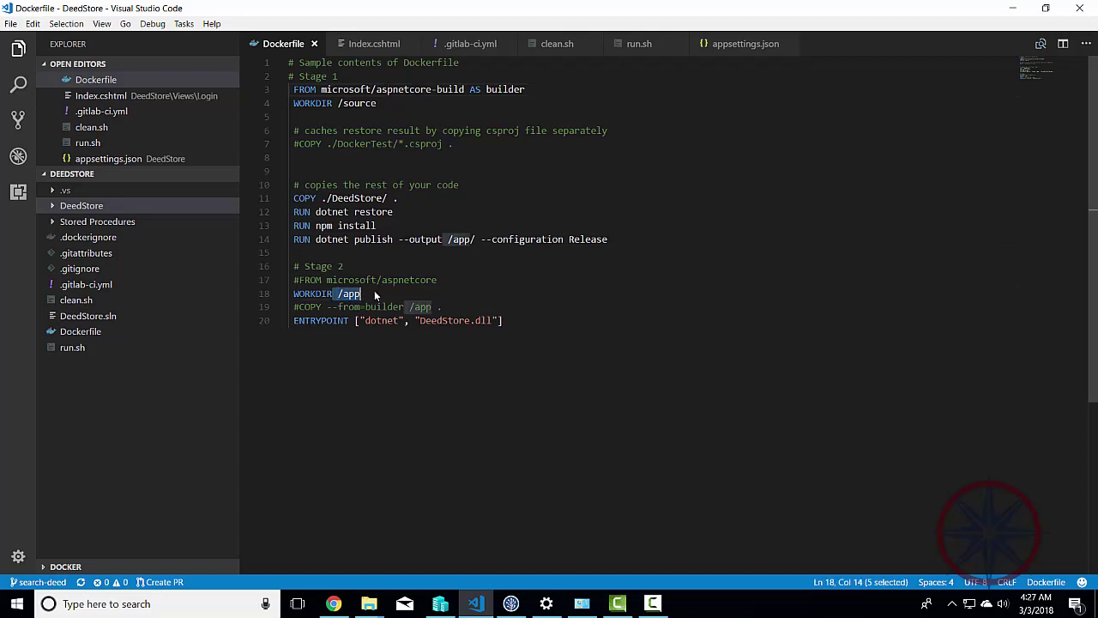
click(374, 321)
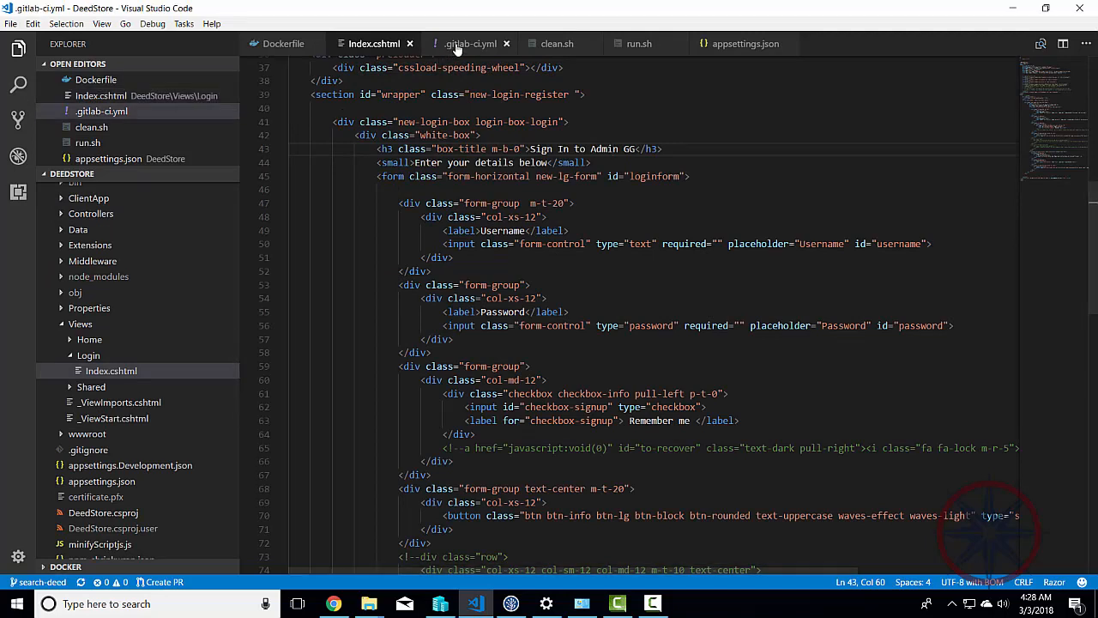
Review .gitlab-ci.yml's script lines, then show the run.sh container-cleanup script.
click(470, 44)
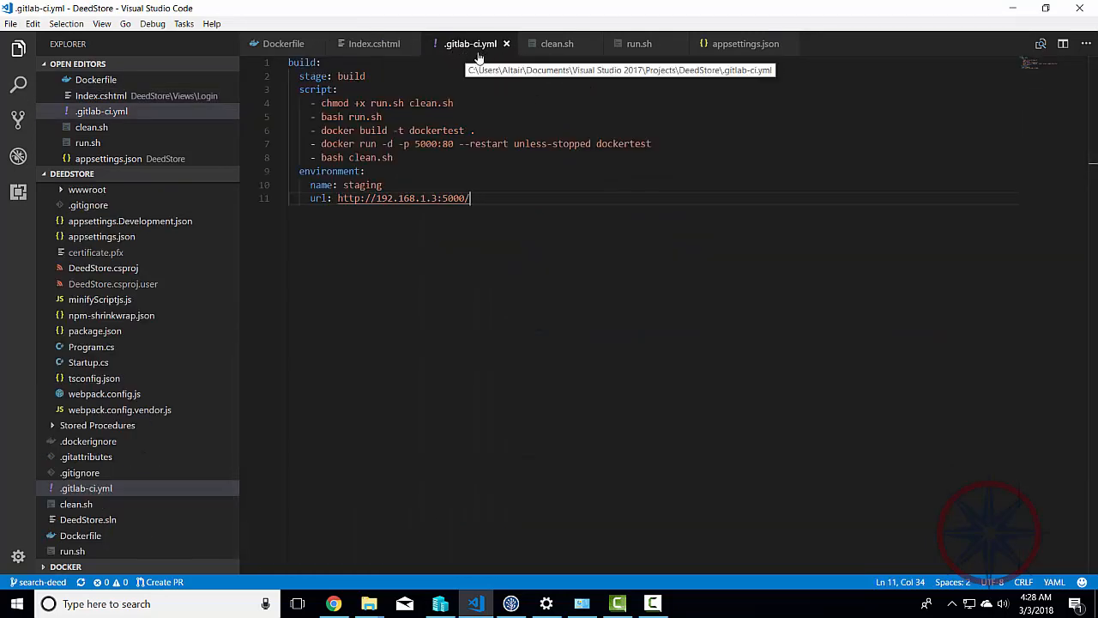
mouse_move(471, 53)
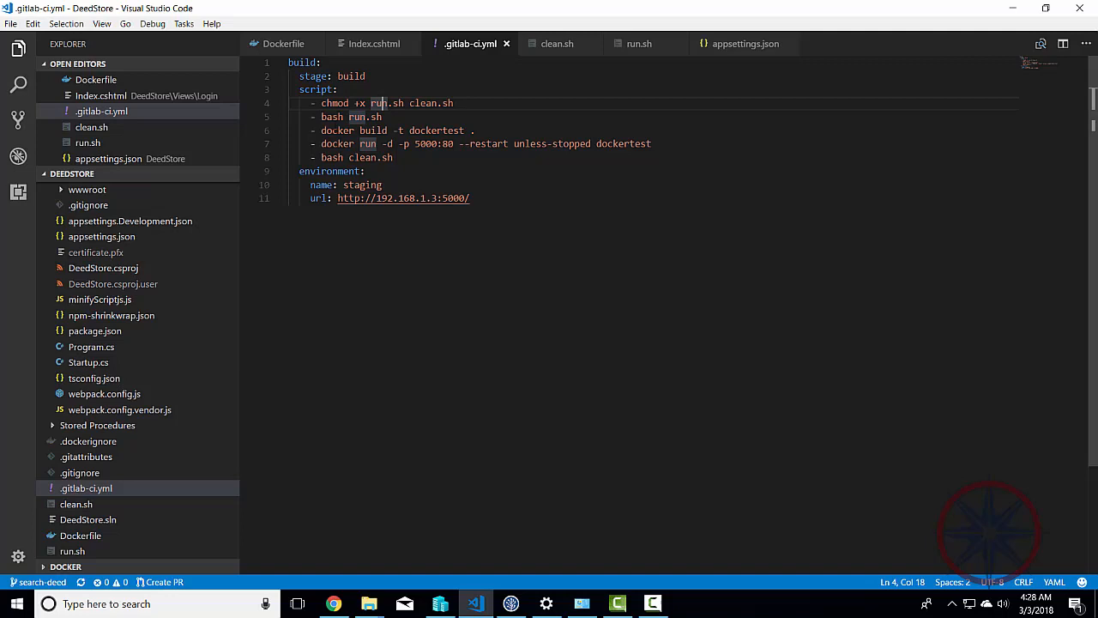
mouse_move(638, 45)
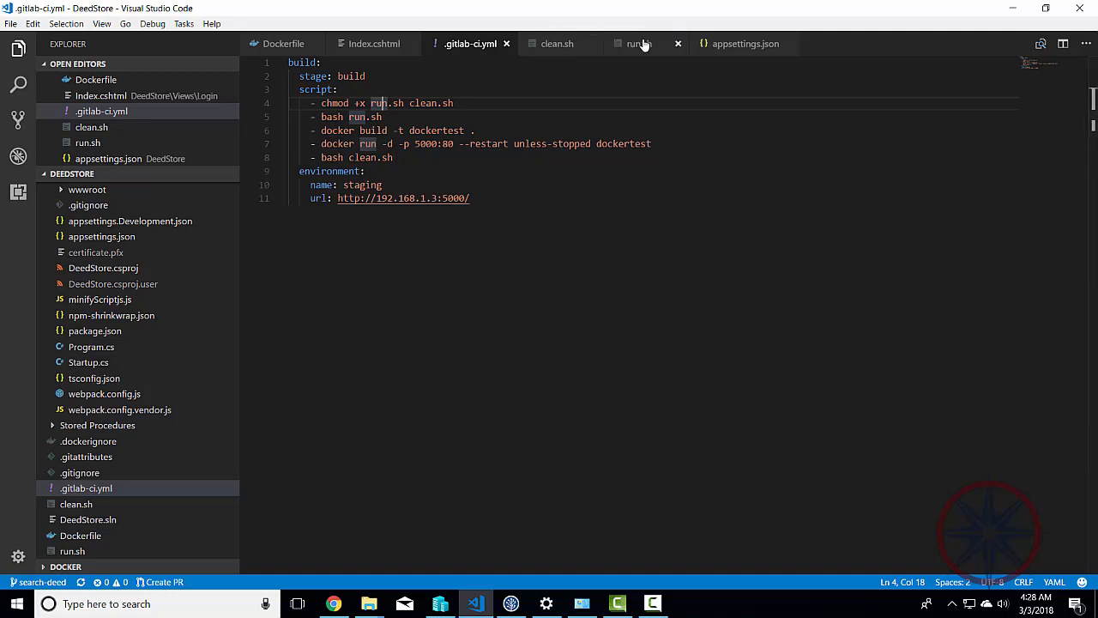
mouse_move(639, 44)
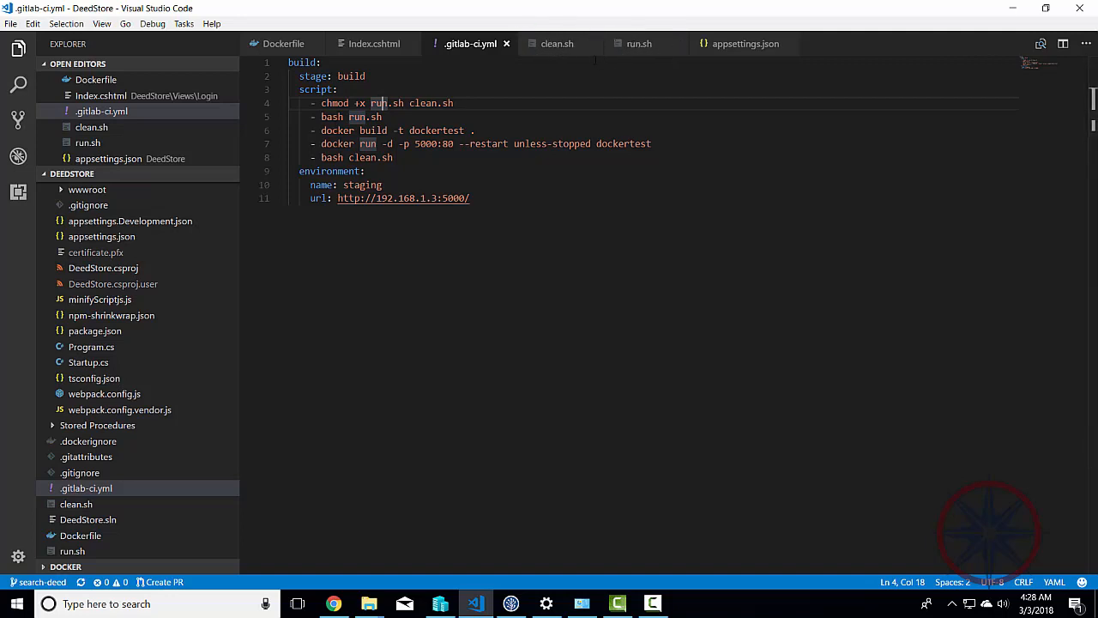
mouse_move(638, 45)
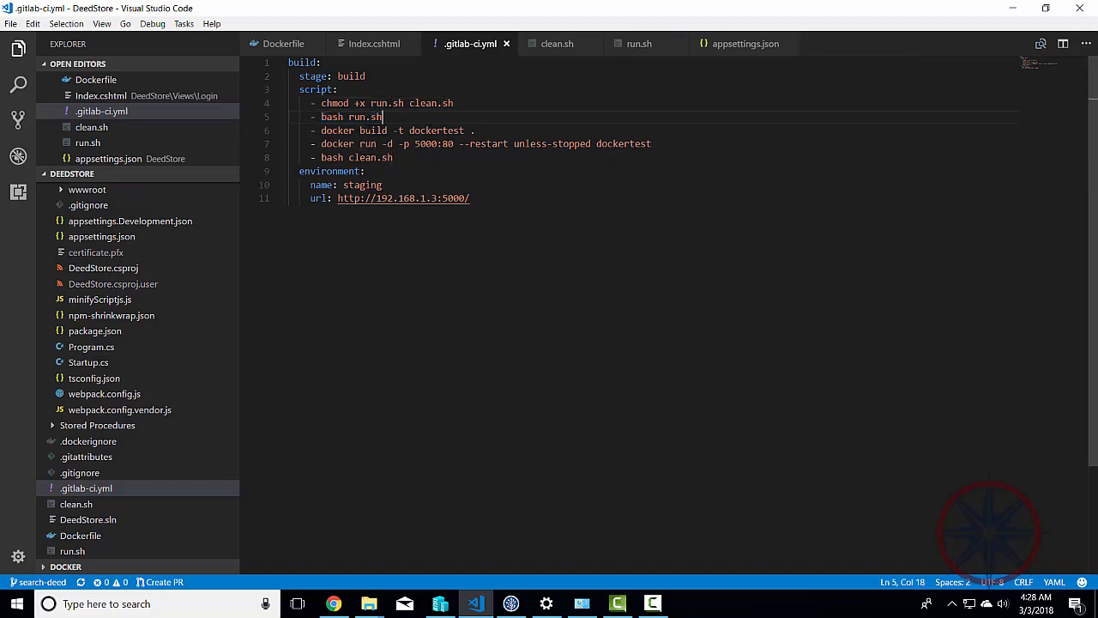
click(638, 45)
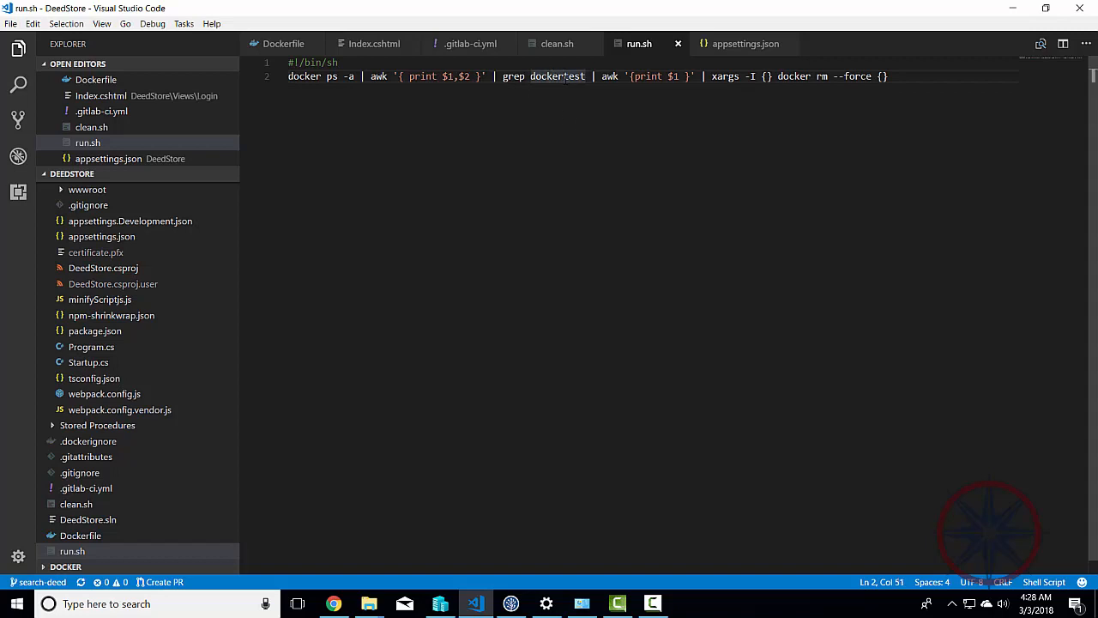
double_click(556, 76)
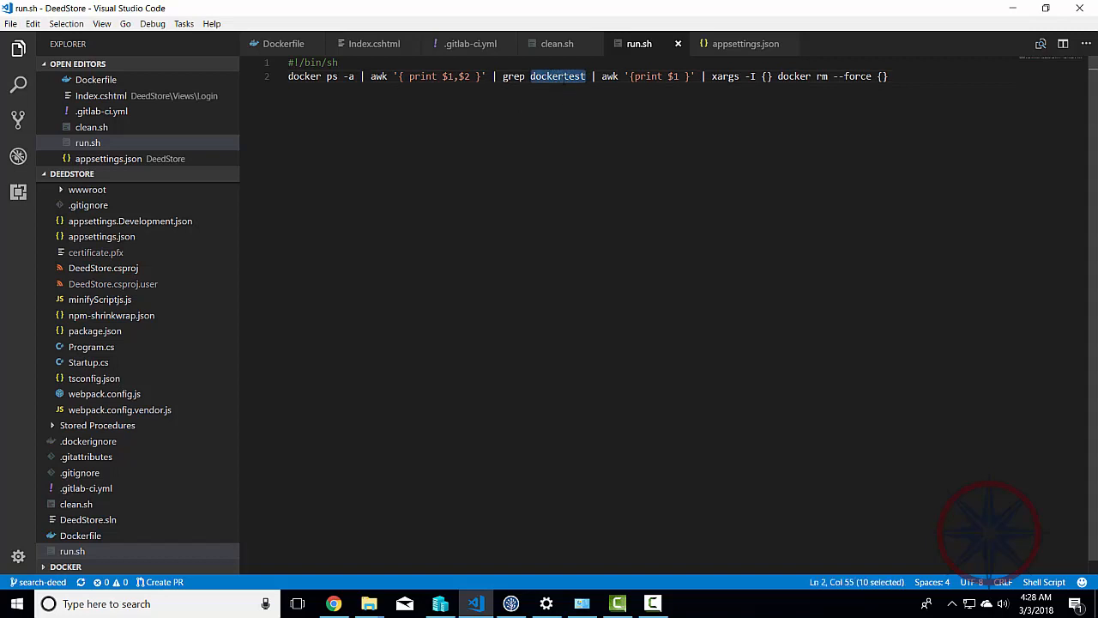
click(470, 44)
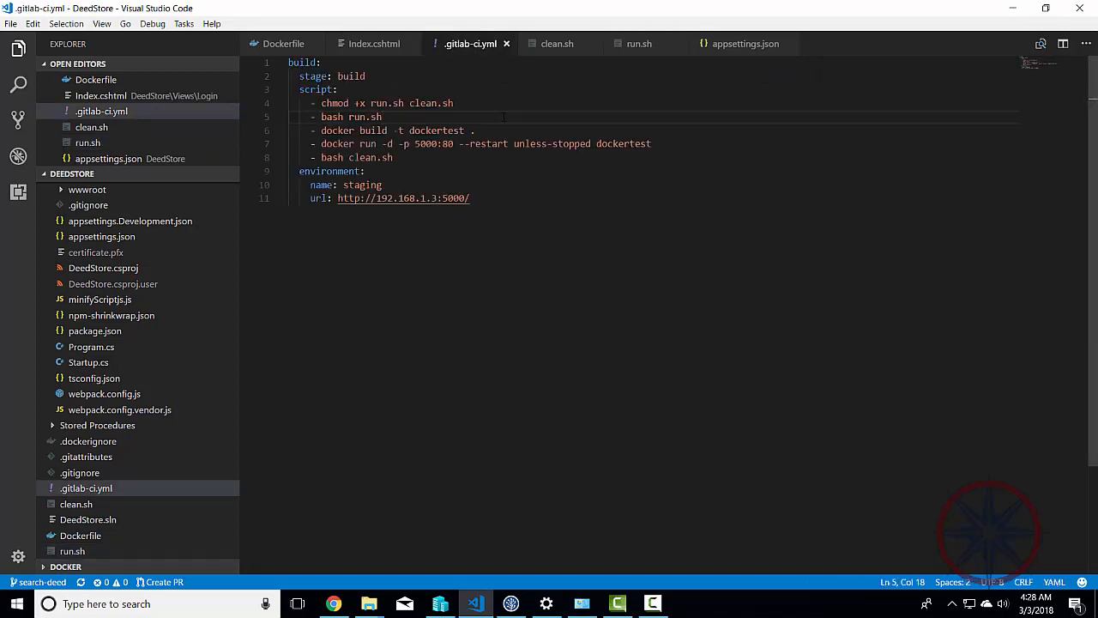
double_click(436, 130)
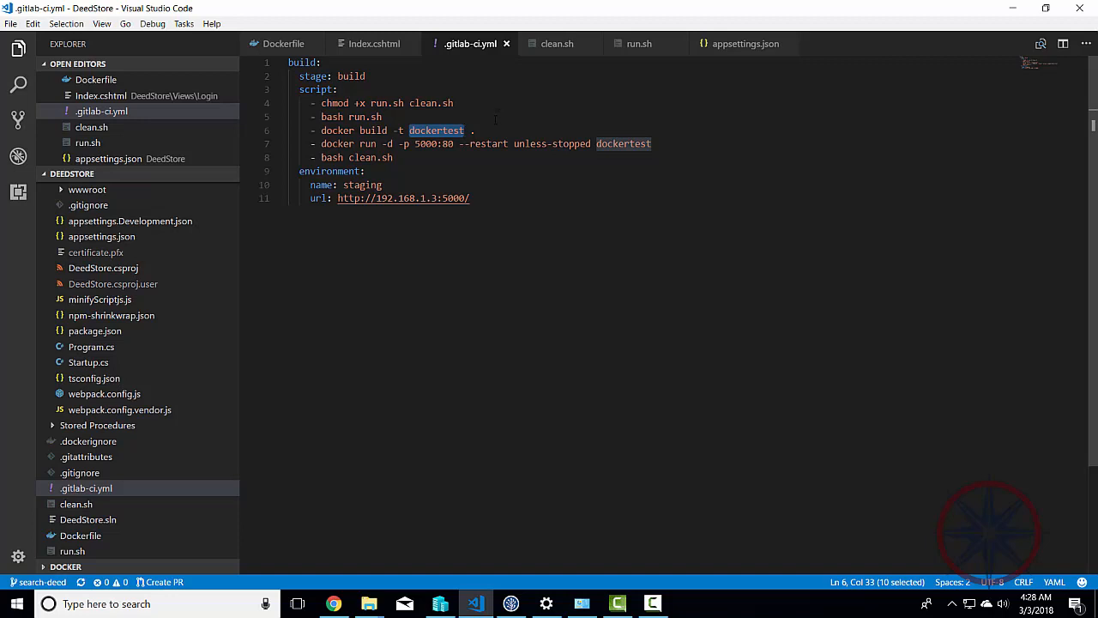
click(607, 144)
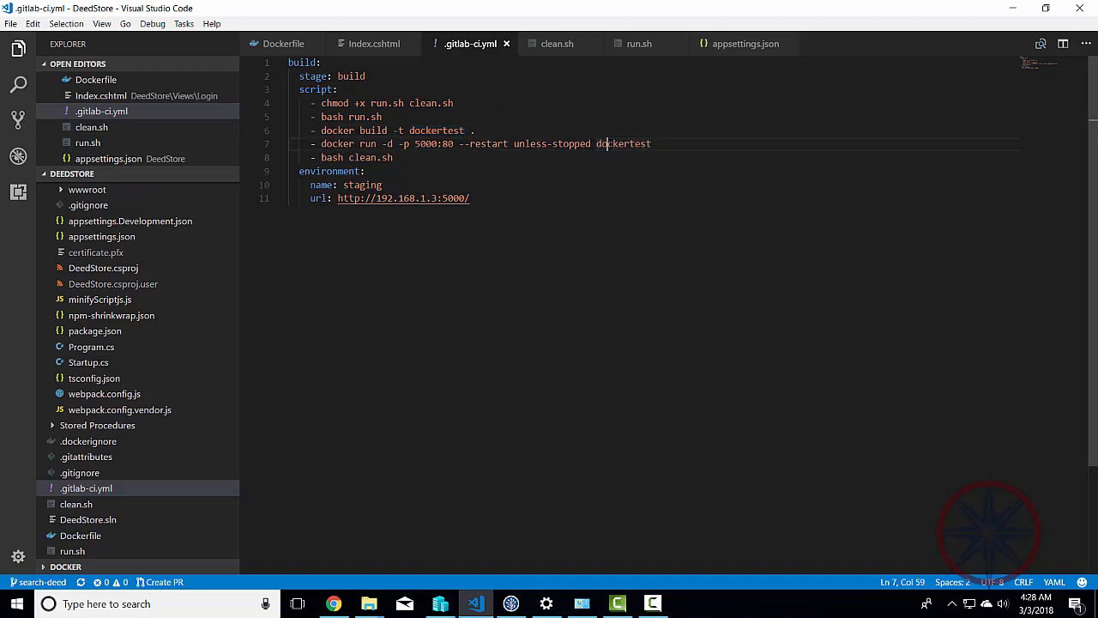
double_click(624, 145)
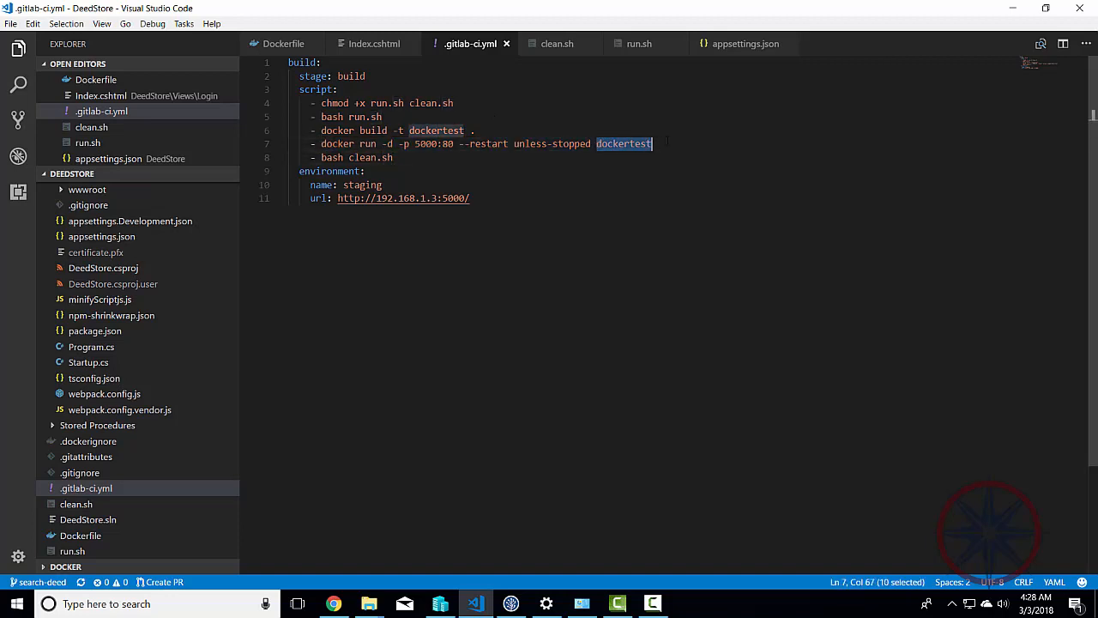
double_click(434, 130)
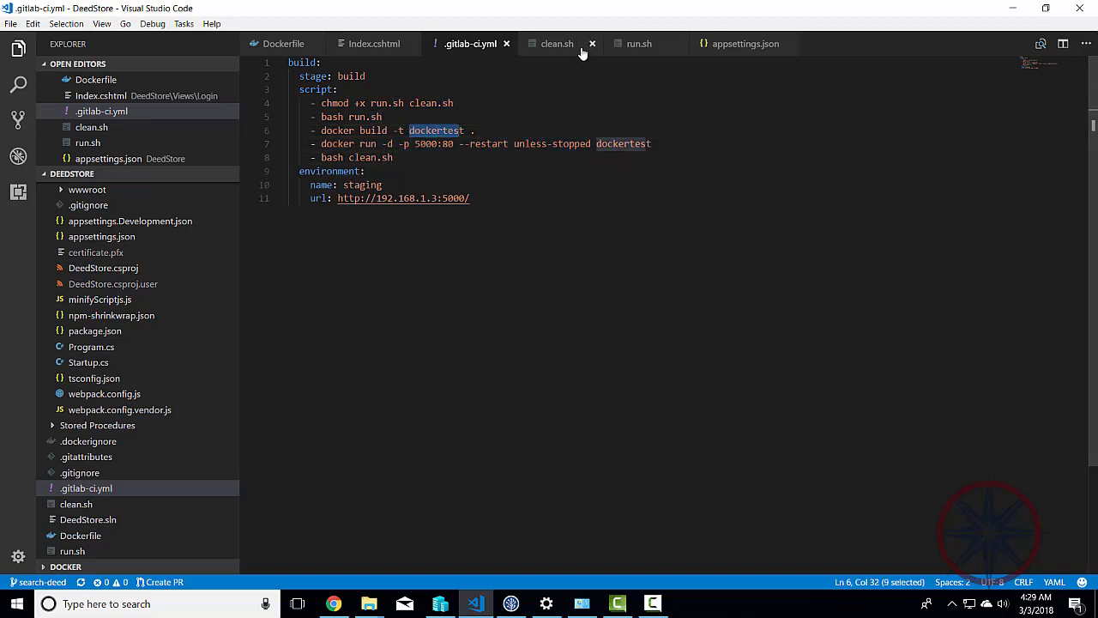
click(638, 45)
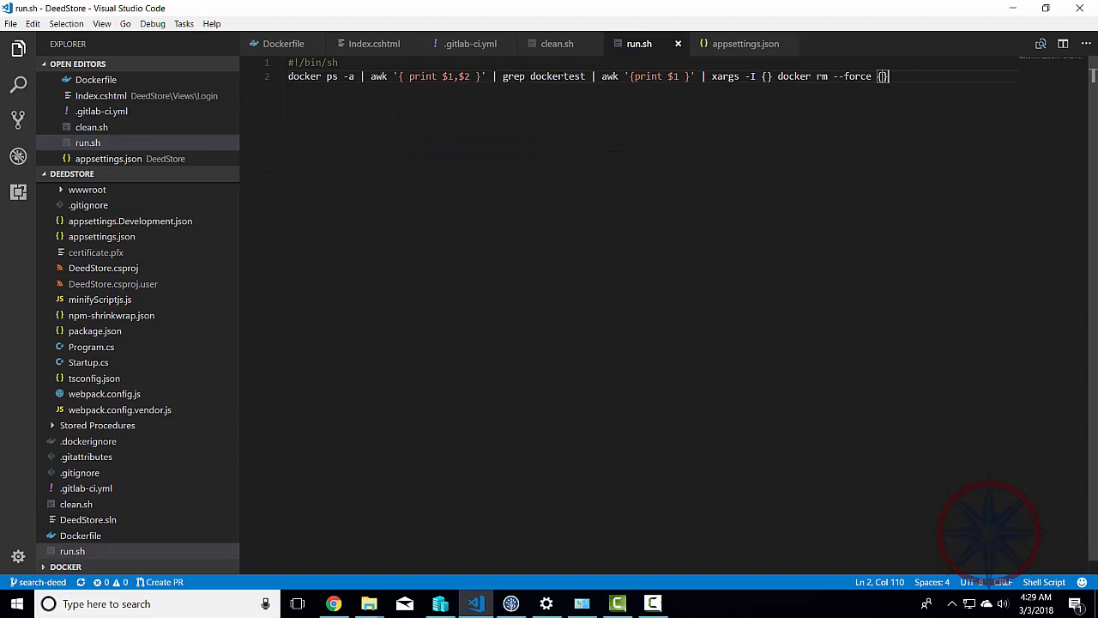
double_click(556, 76)
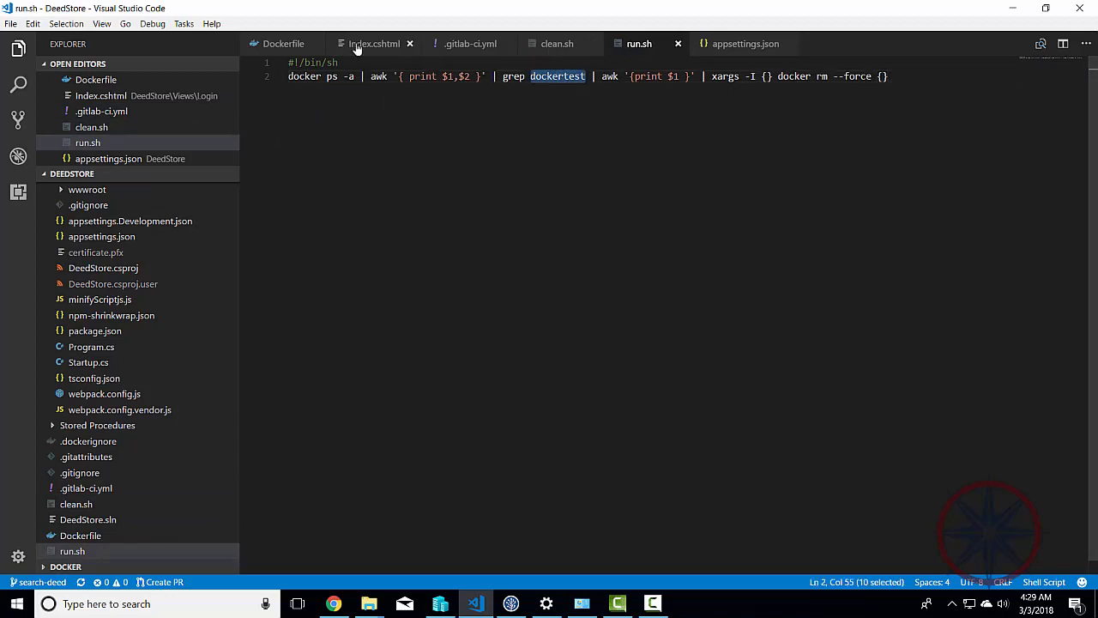
Highlight the DeedStore project name in the Dockerfile's COPY and entrypoint lines.
click(283, 44)
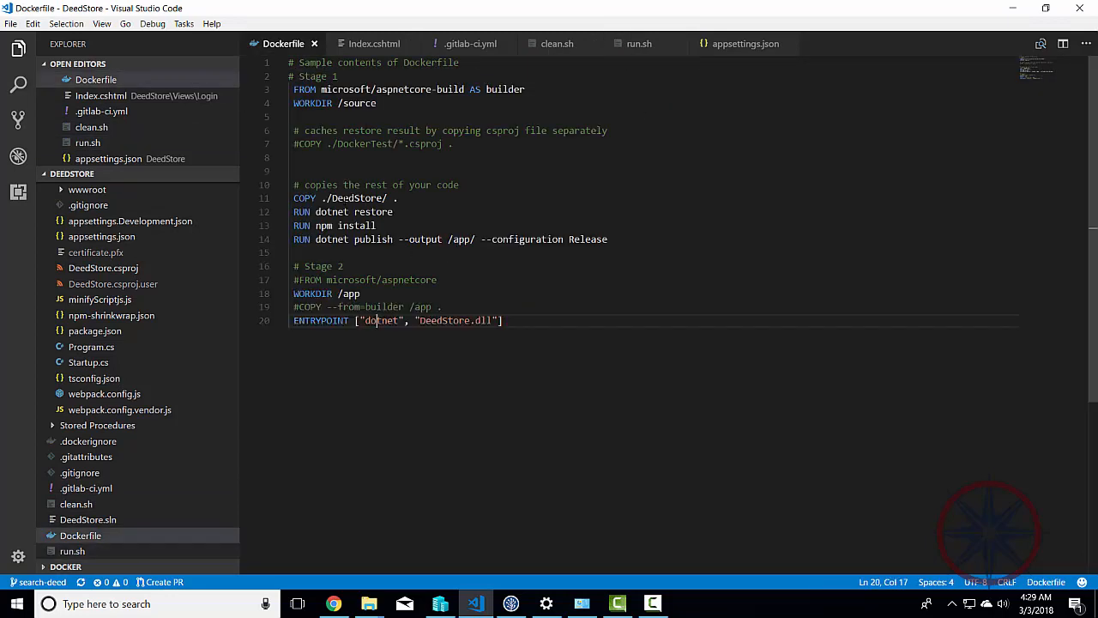
double_click(357, 199)
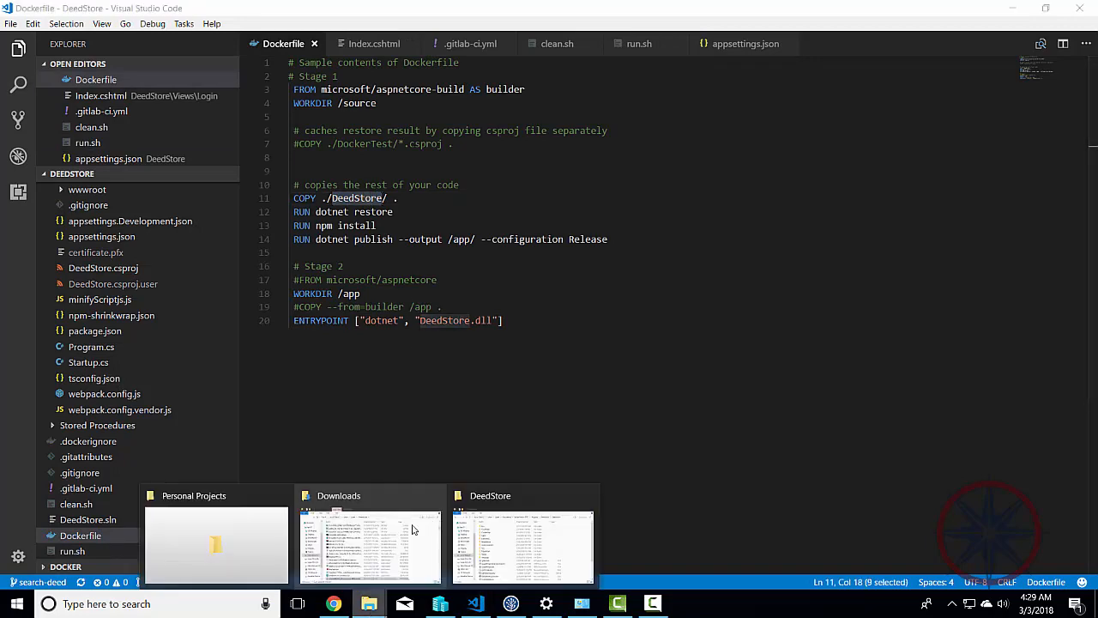
click(523, 545)
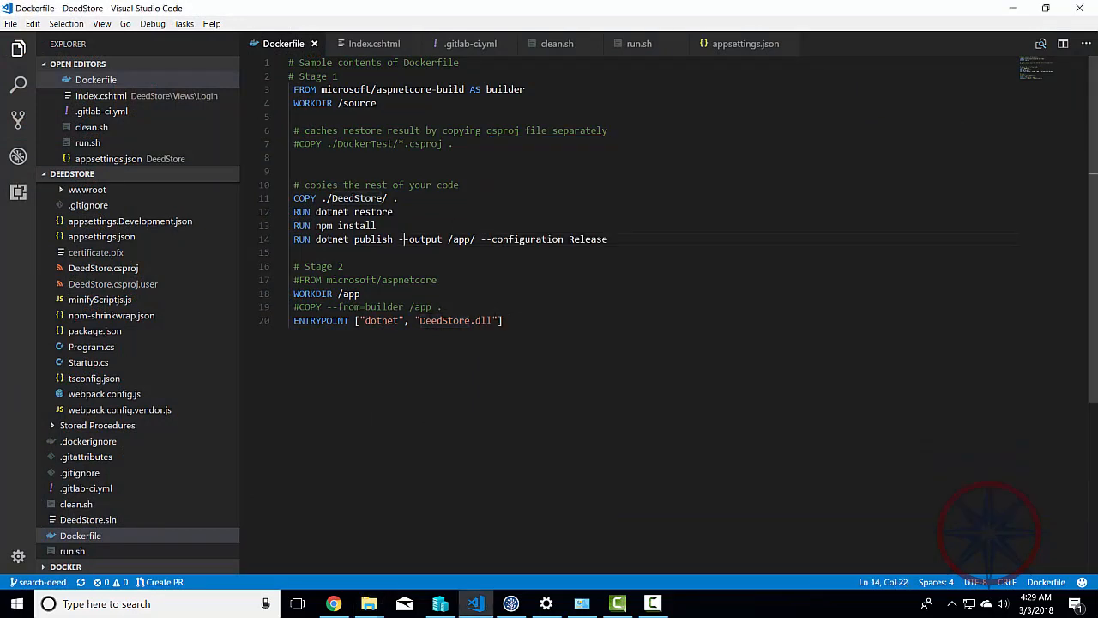
double_click(443, 321)
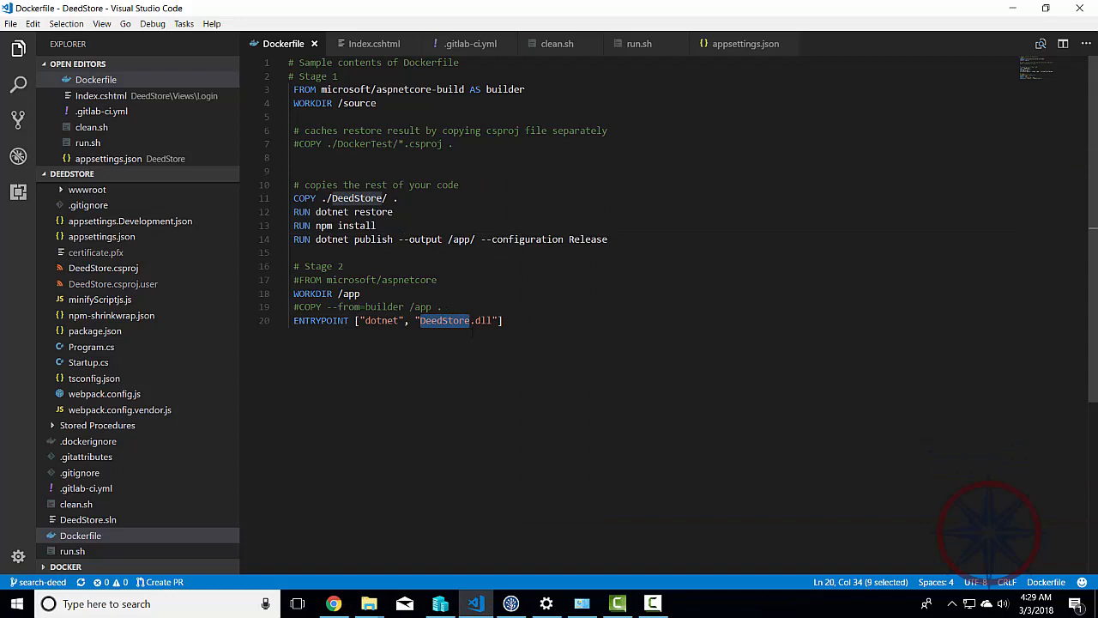
mouse_move(405, 575)
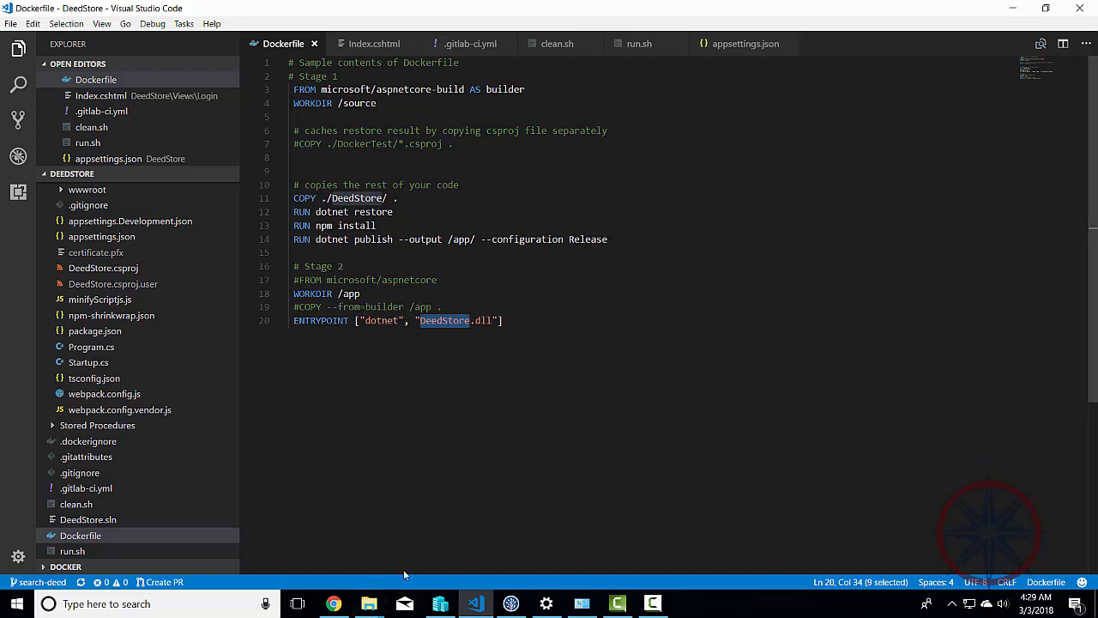
Locate DeedStore.dll under bin/Debug/netcoreapp2.0 in File Explorer, then show clean.sh.
click(369, 604)
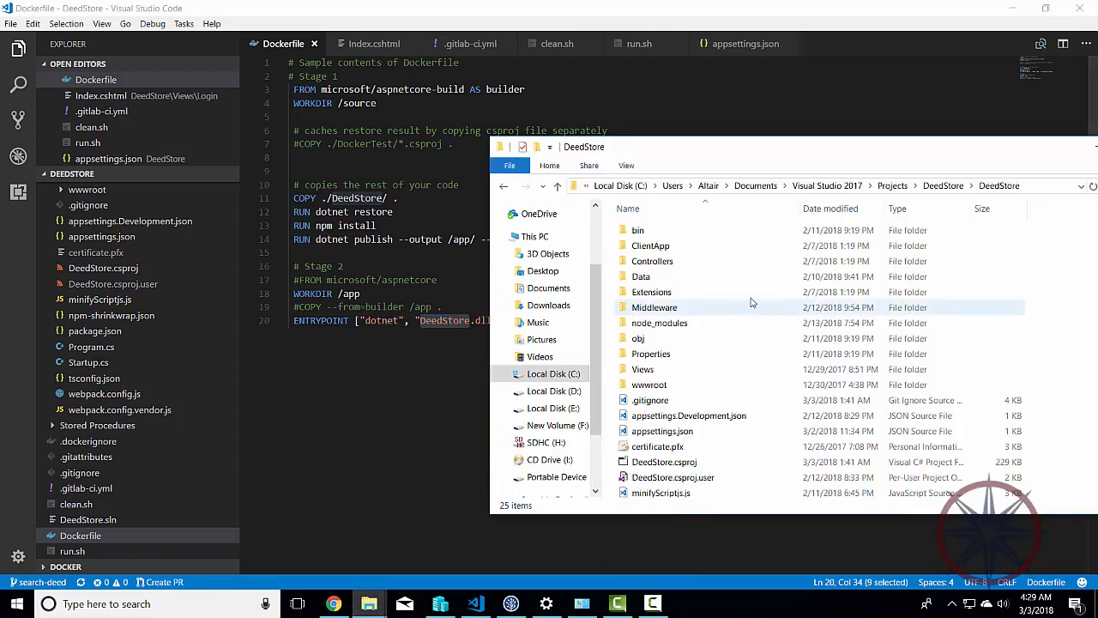
double_click(638, 230)
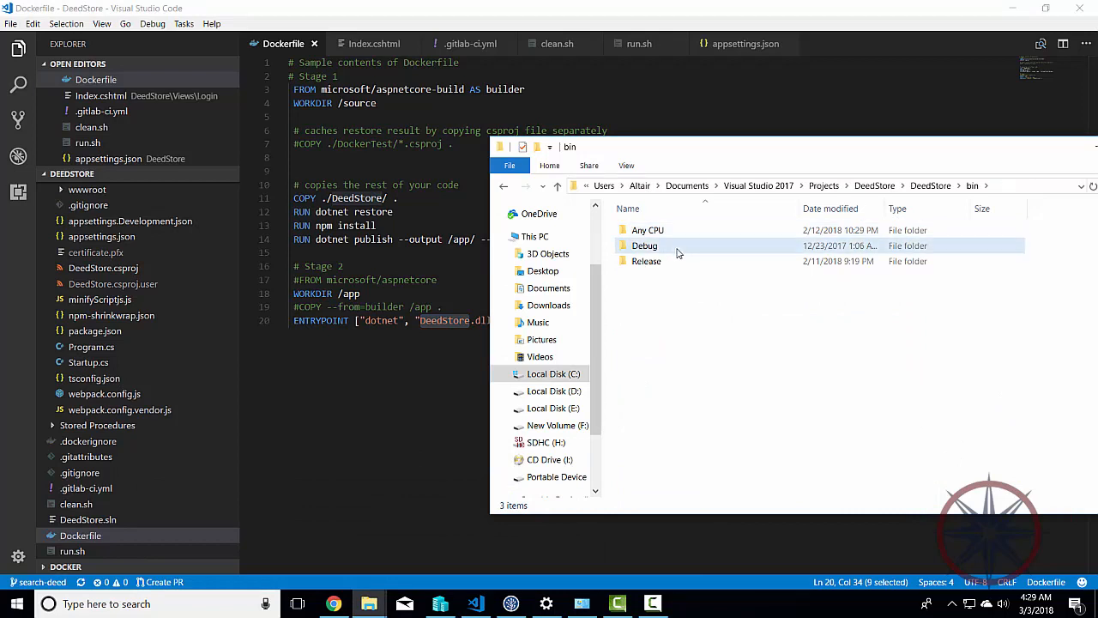
double_click(645, 247)
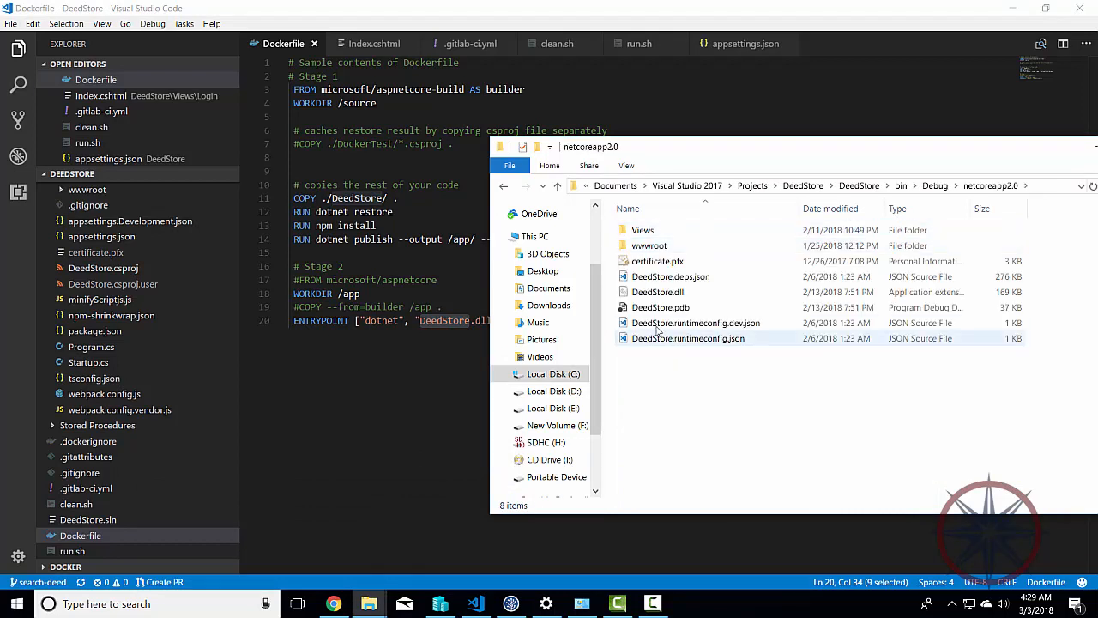
click(659, 291)
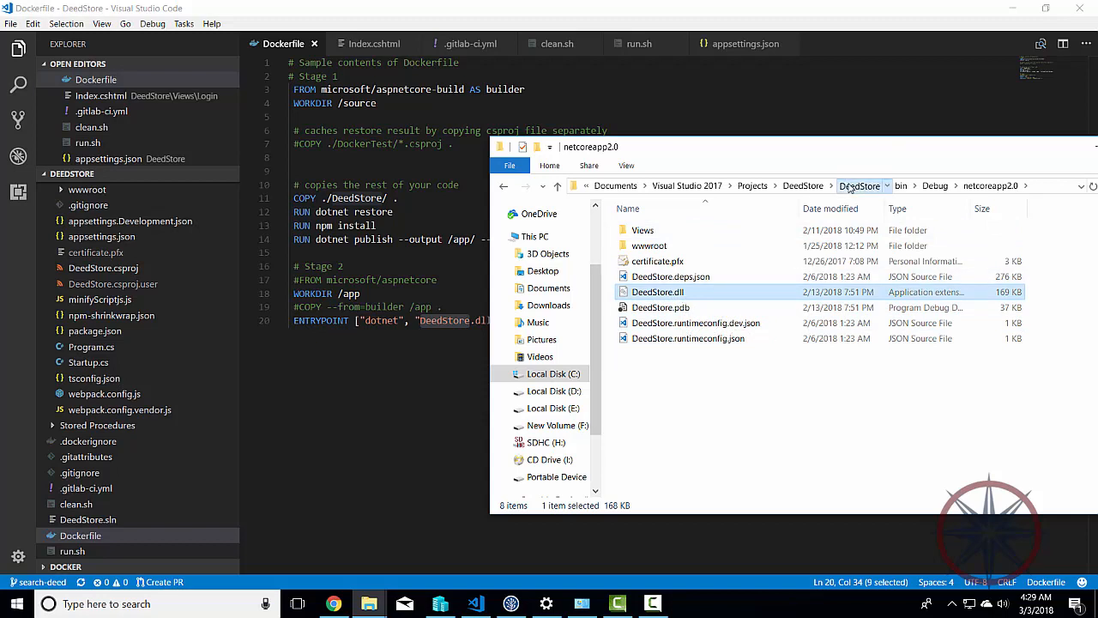
click(555, 44)
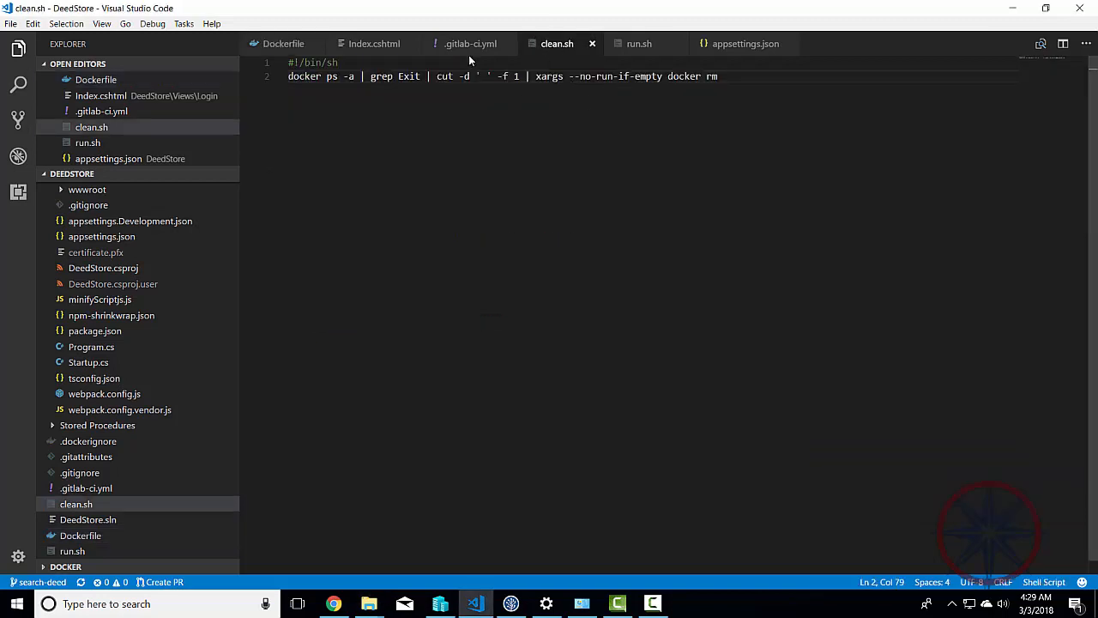
click(470, 44)
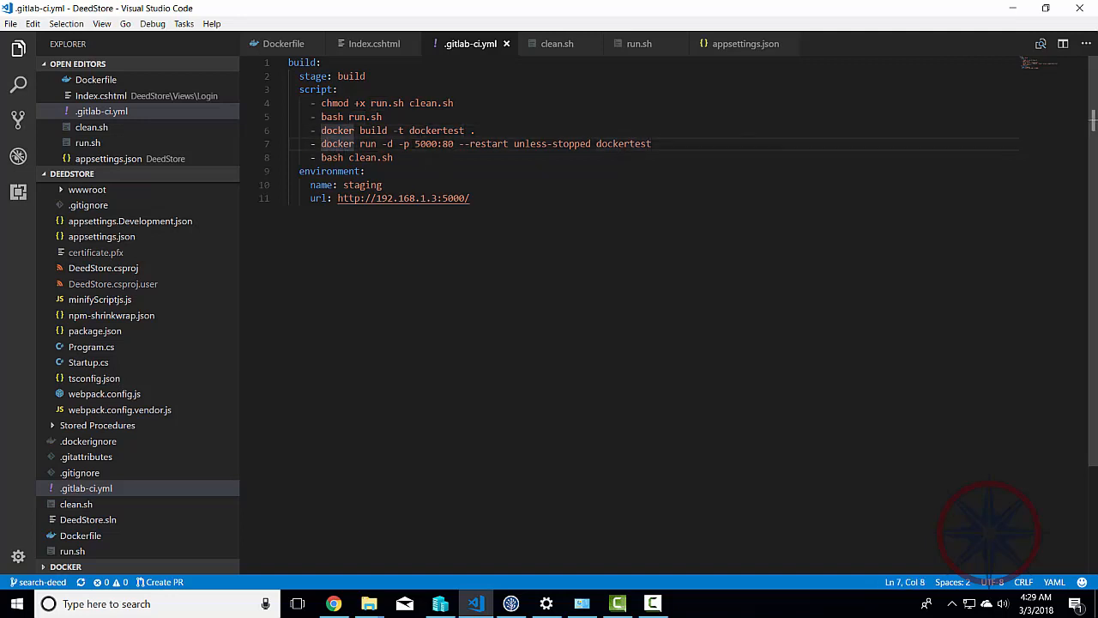
click(446, 144)
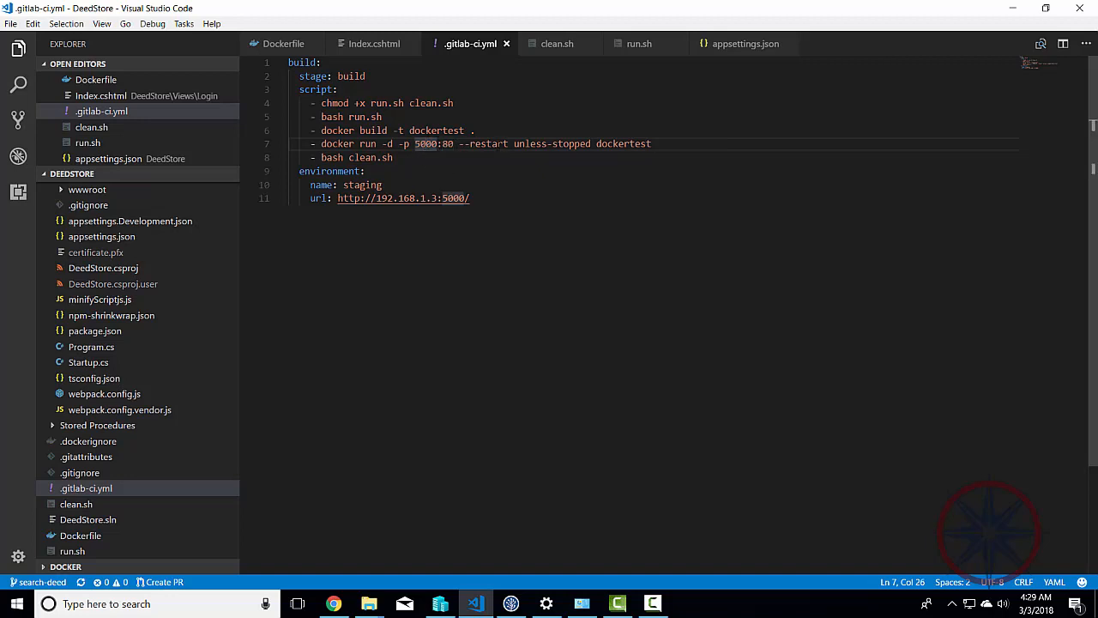
drag(460, 144, 565, 144)
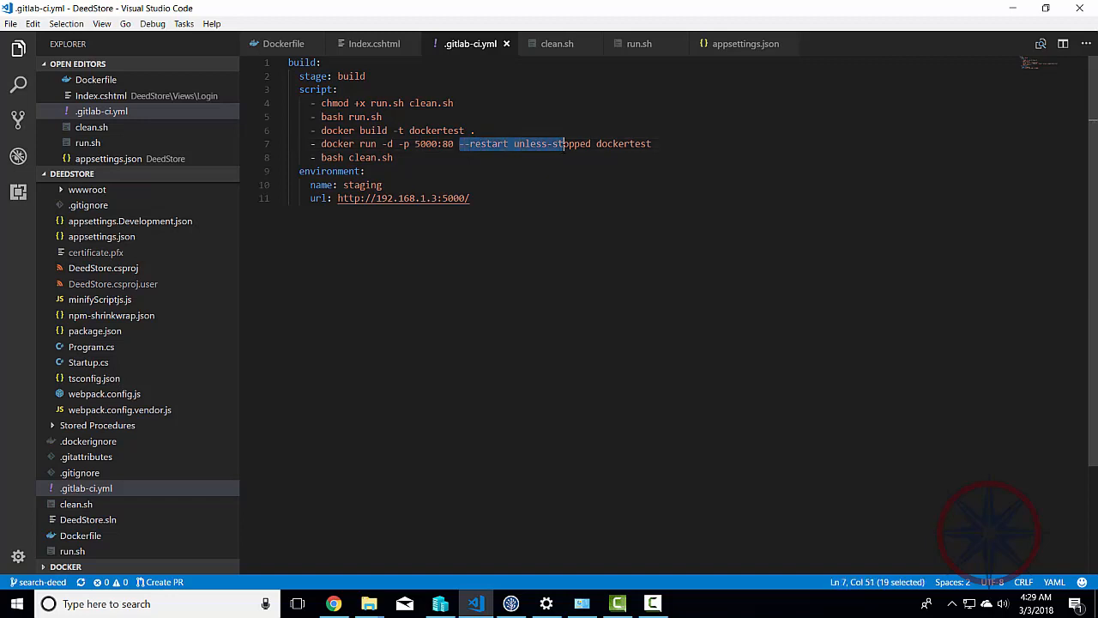
drag(563, 144, 590, 145)
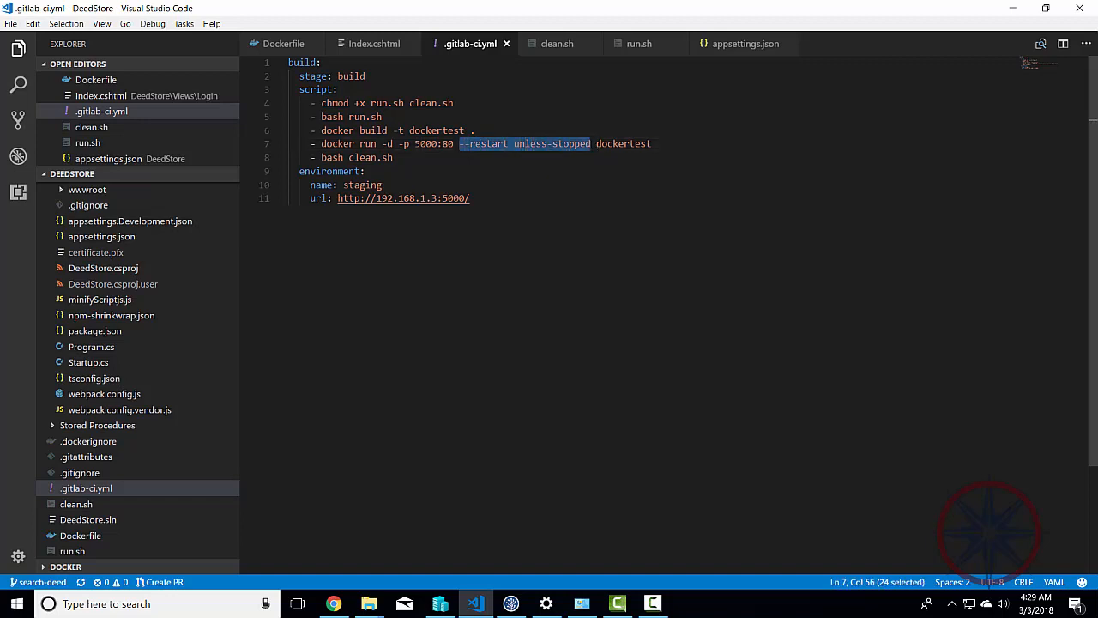
click(477, 144)
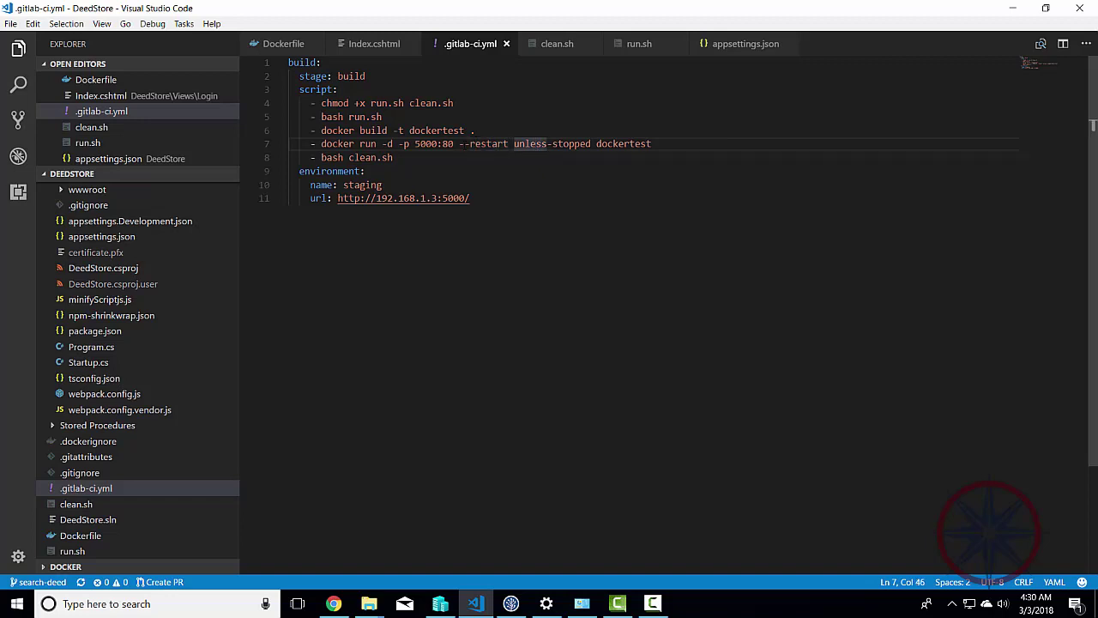
drag(460, 144, 592, 144)
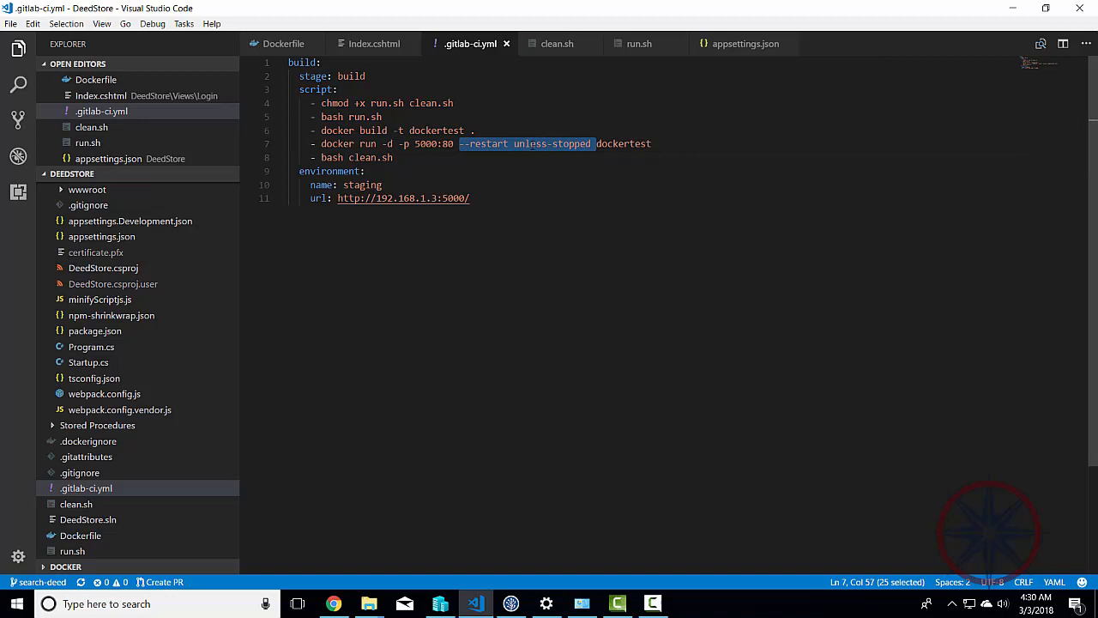
click(515, 144)
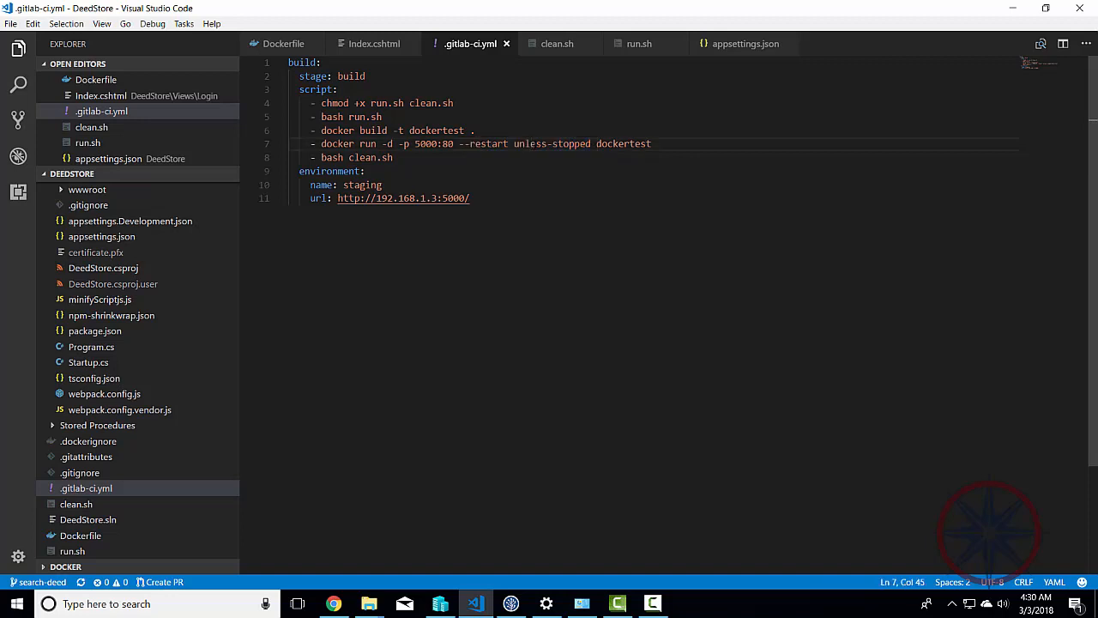
mouse_move(560, 173)
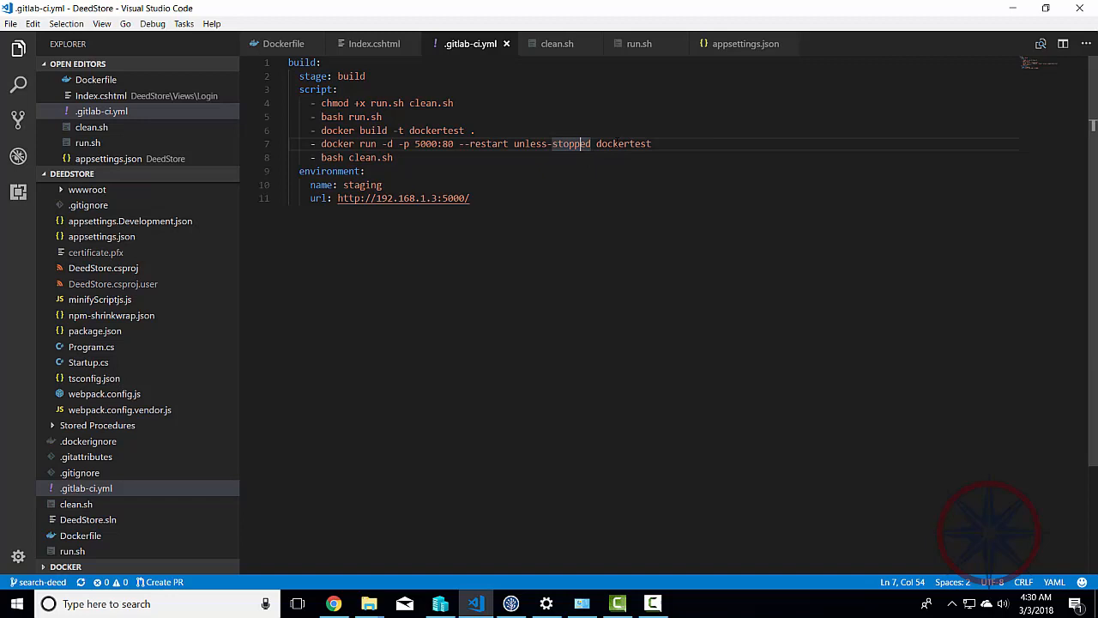
click(652, 144)
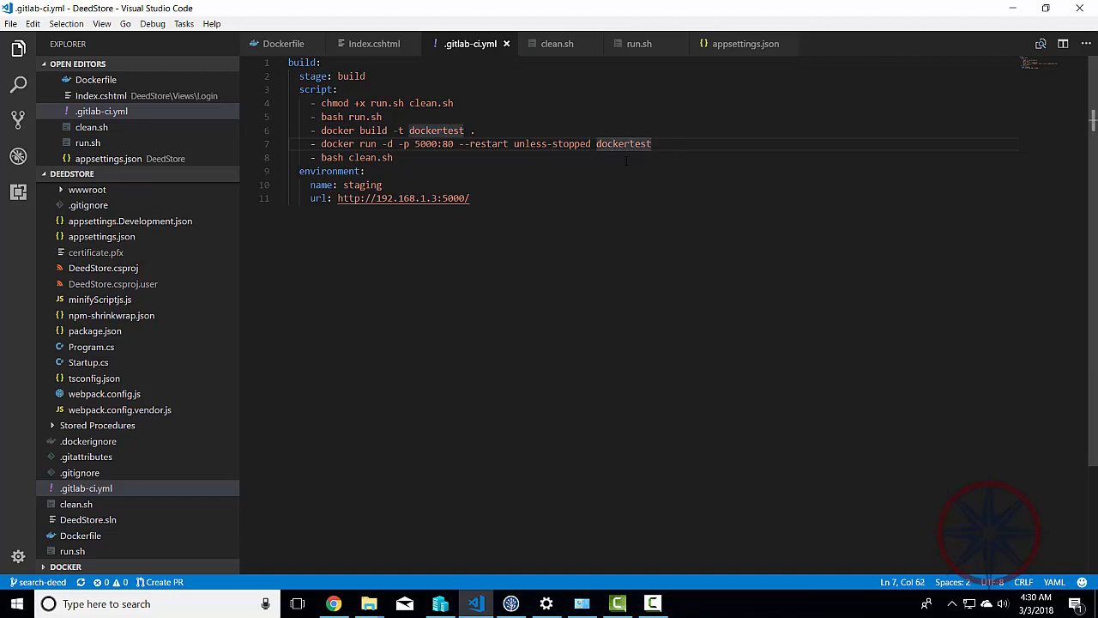
click(556, 45)
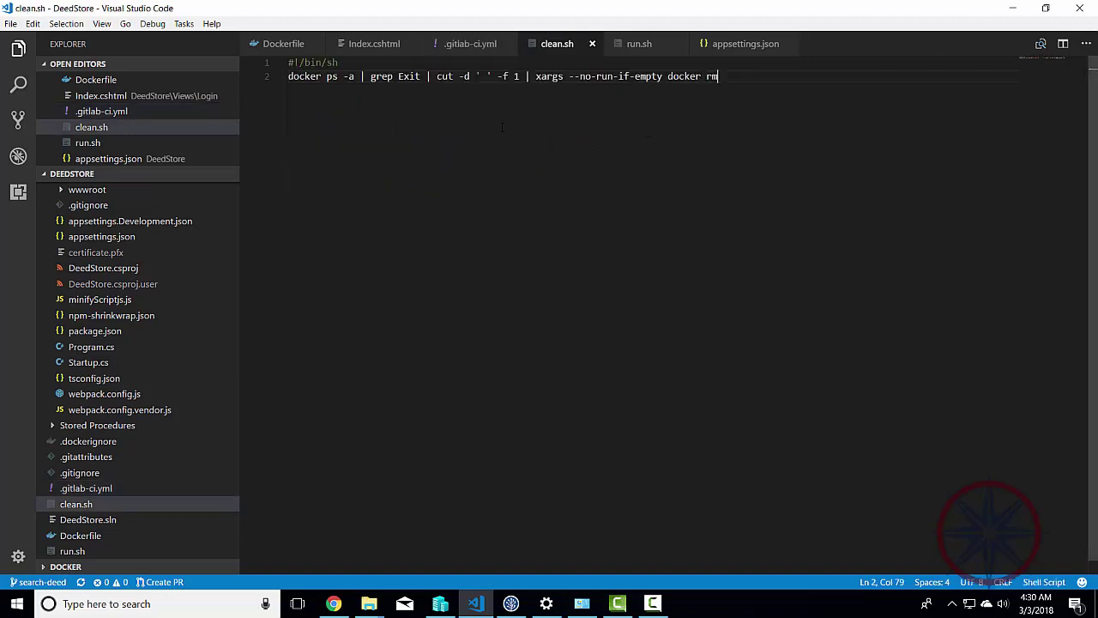
mouse_move(284, 89)
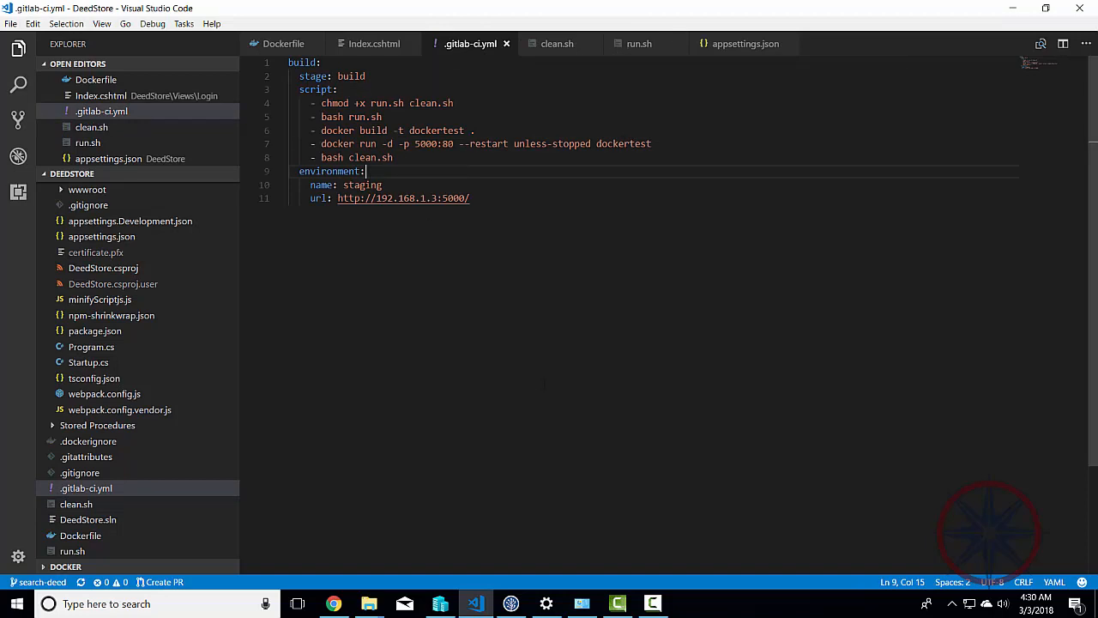
Switch from .gitlab-ci.yml to the Docker CE install docs in Chrome.
click(333, 604)
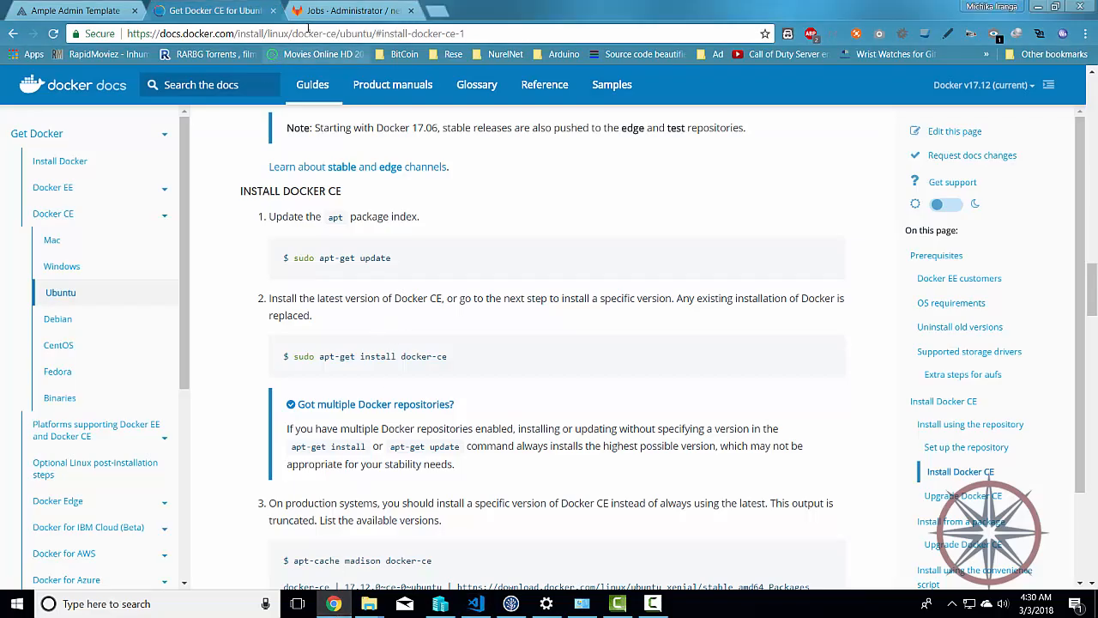
Expand Runners settings in netcoreDockerTest's CI/CD settings, showing the active altair-Virtual-Machine runner.
click(346, 11)
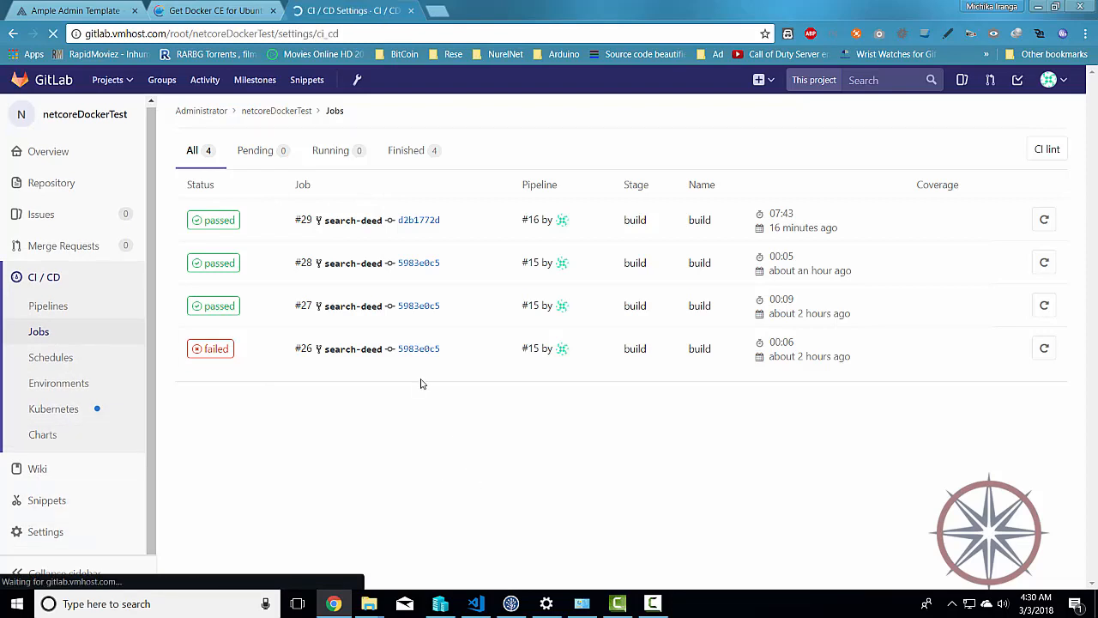
click(45, 532)
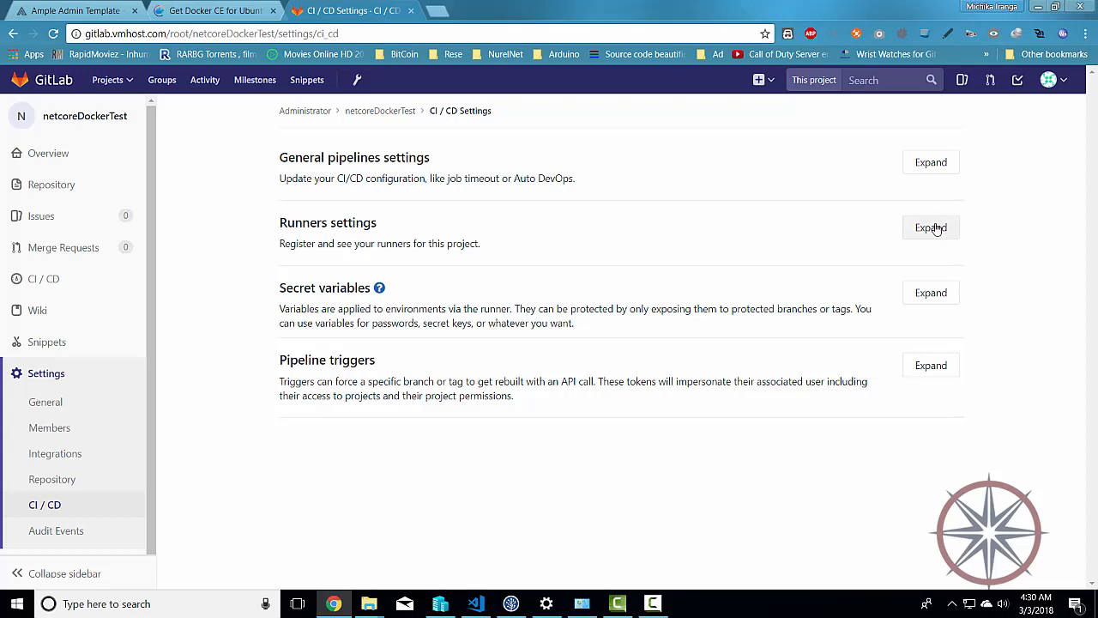
click(930, 226)
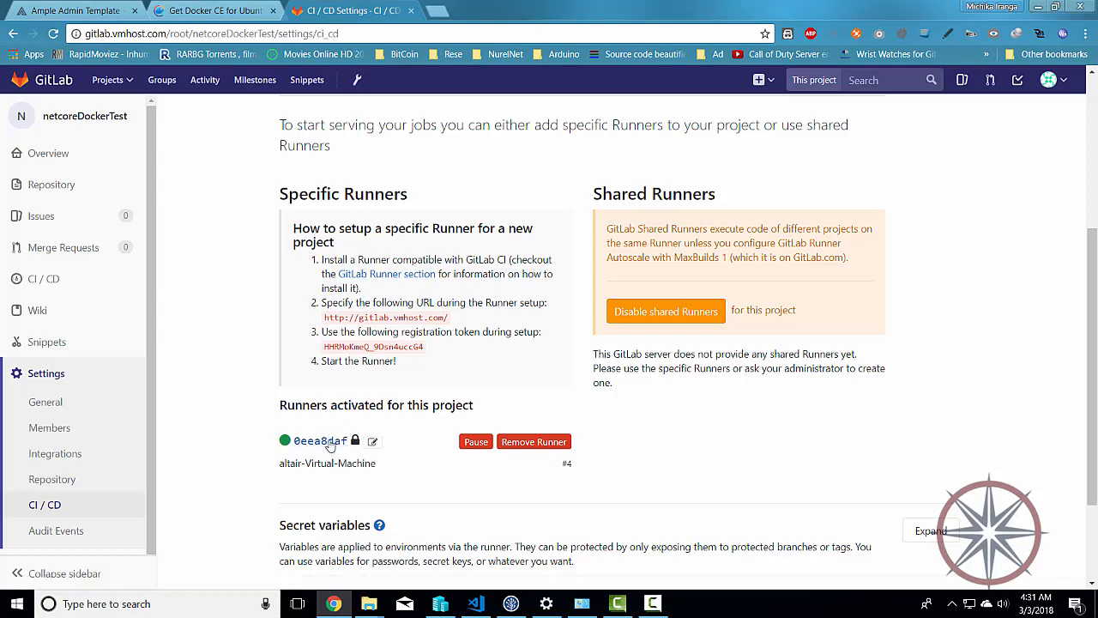
scroll(down, 3)
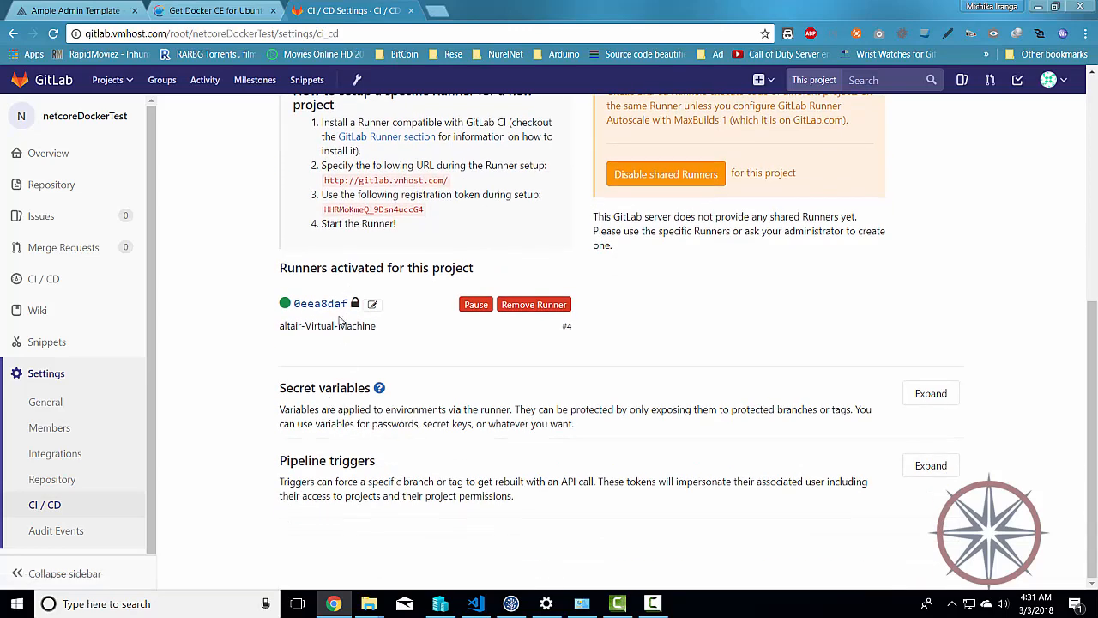
scroll(up, 3)
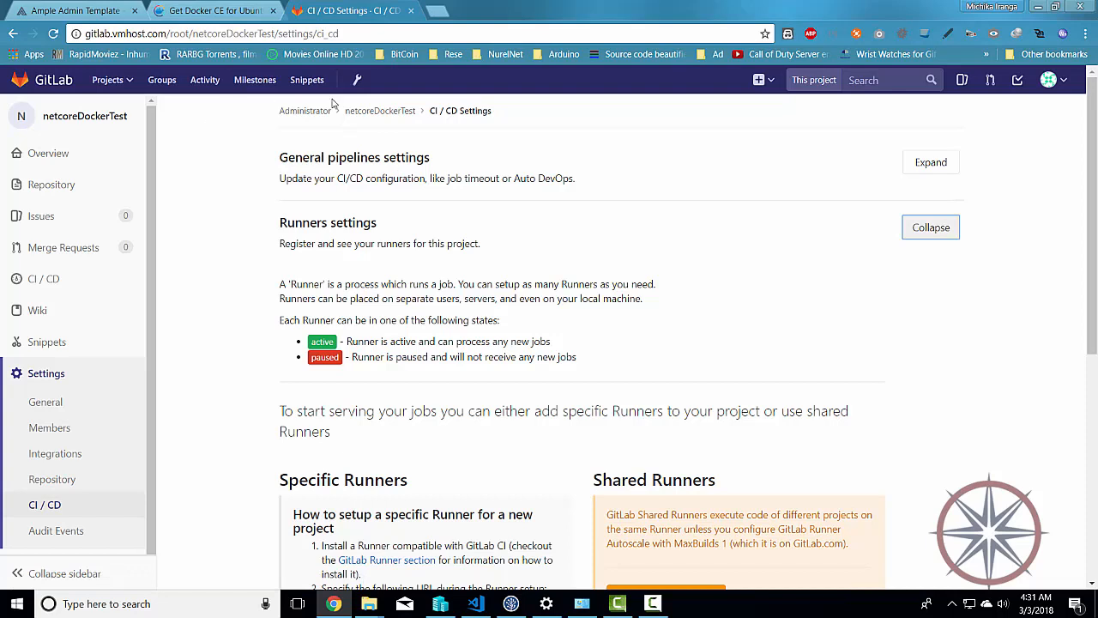
mouse_move(107, 405)
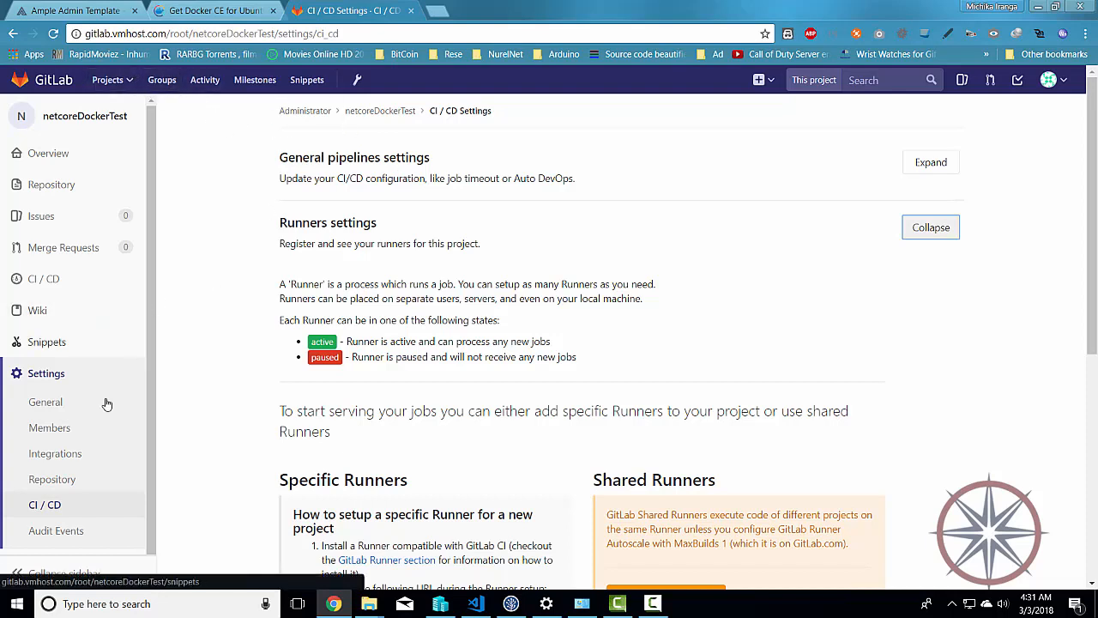
mouse_move(77, 479)
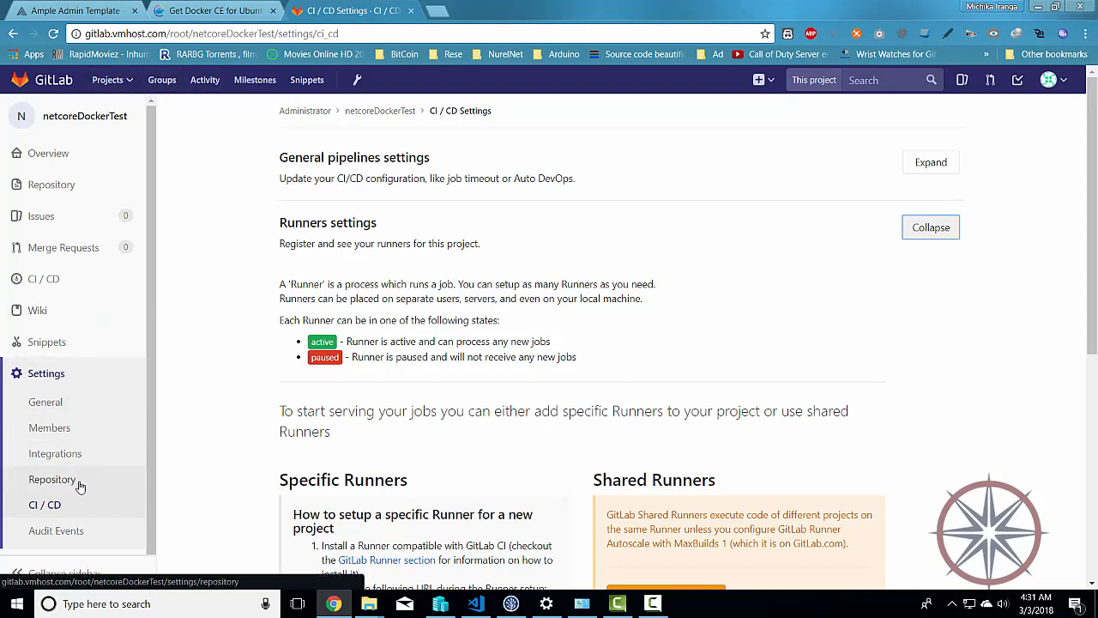
mouse_move(54, 479)
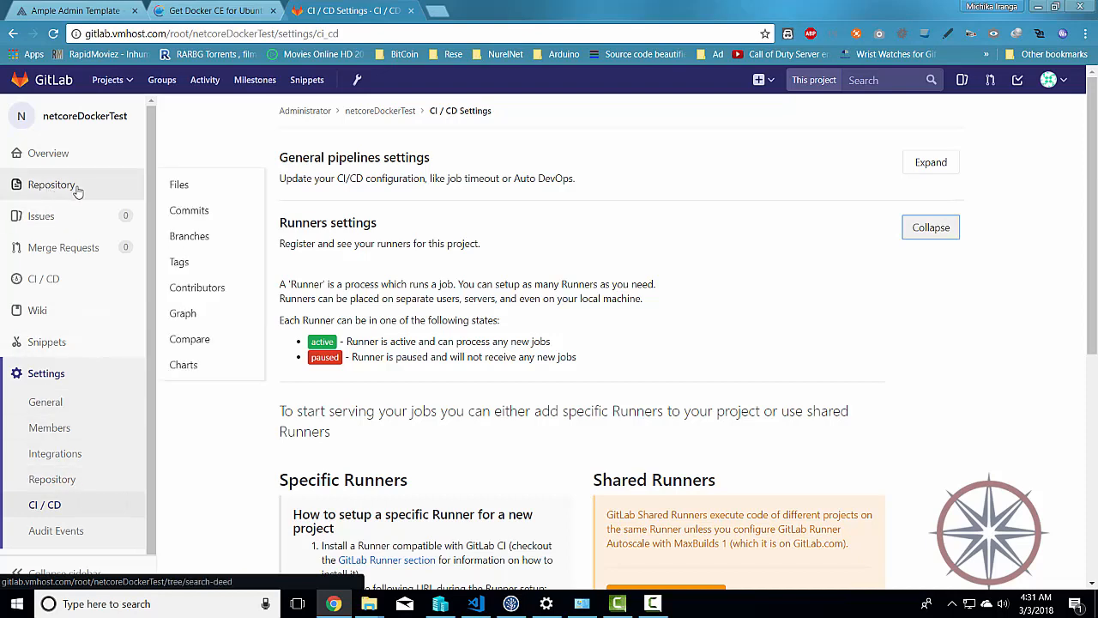
click(44, 278)
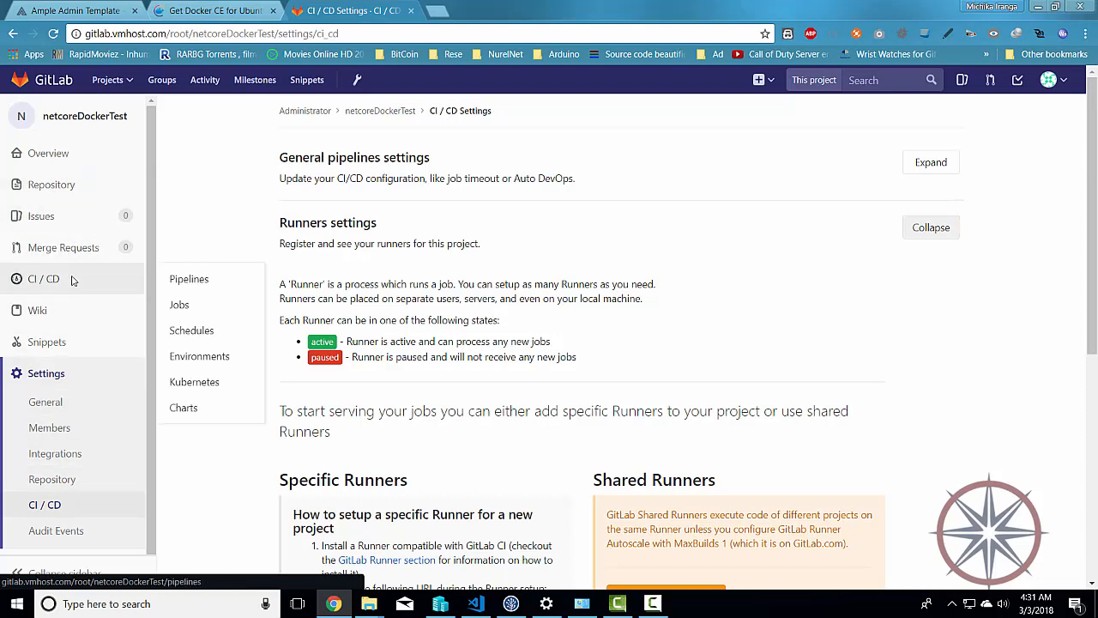
Confirm pipeline #16's build job #29 log ends in success.
click(189, 278)
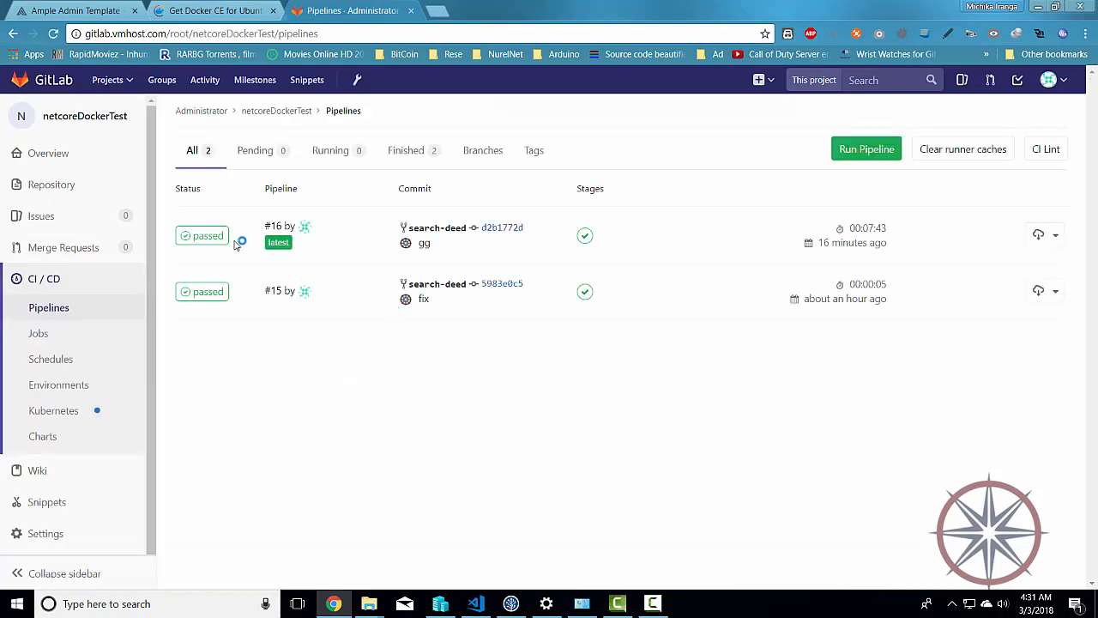
click(203, 236)
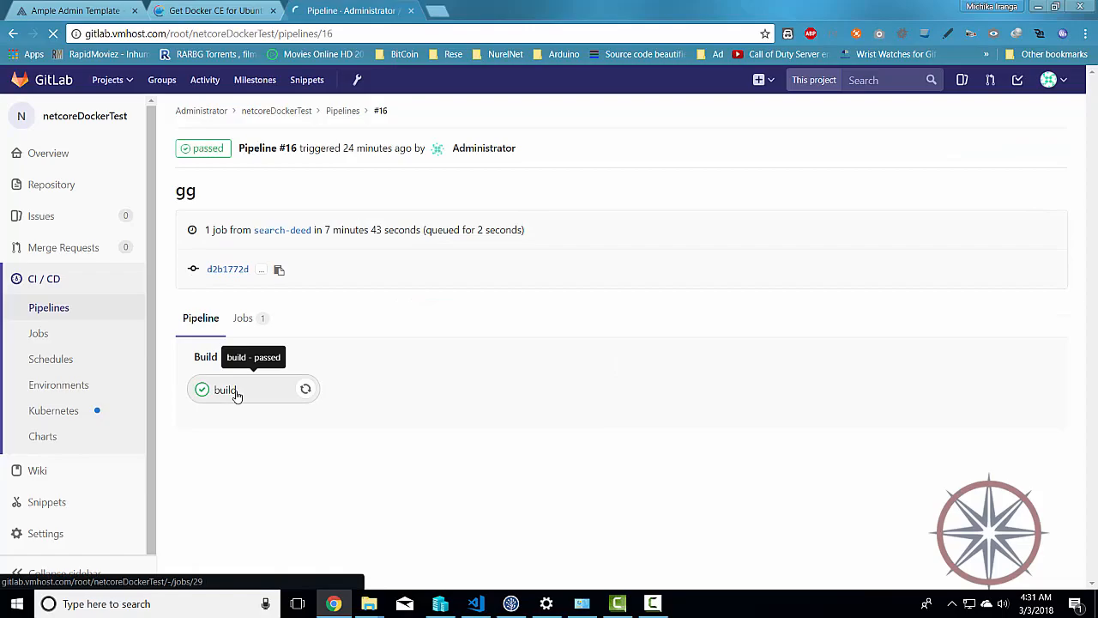
click(225, 390)
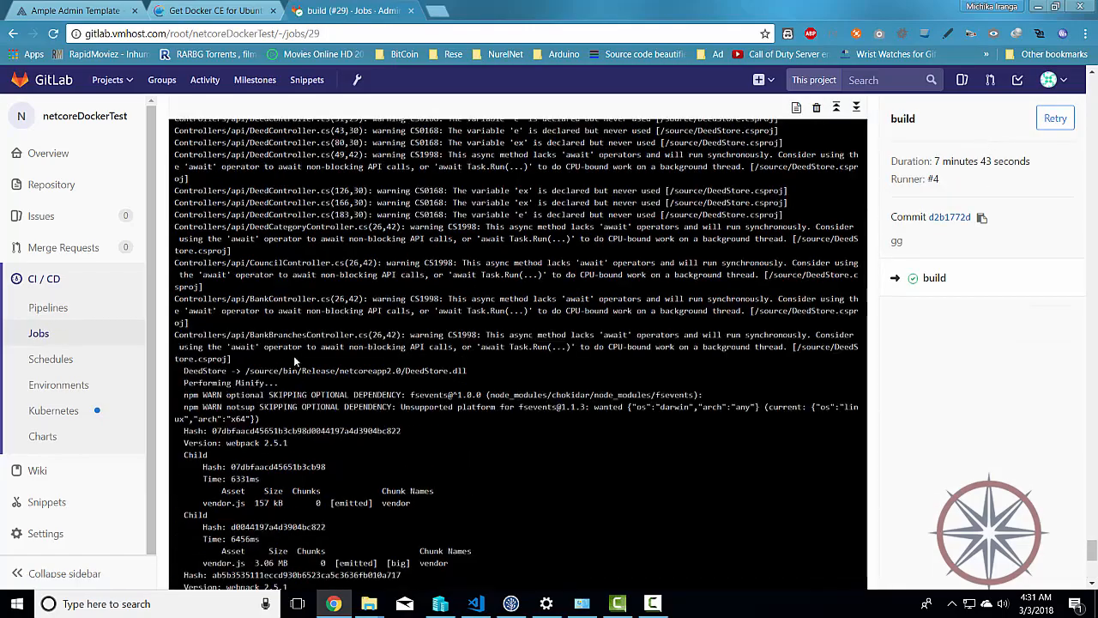
scroll(down, 3)
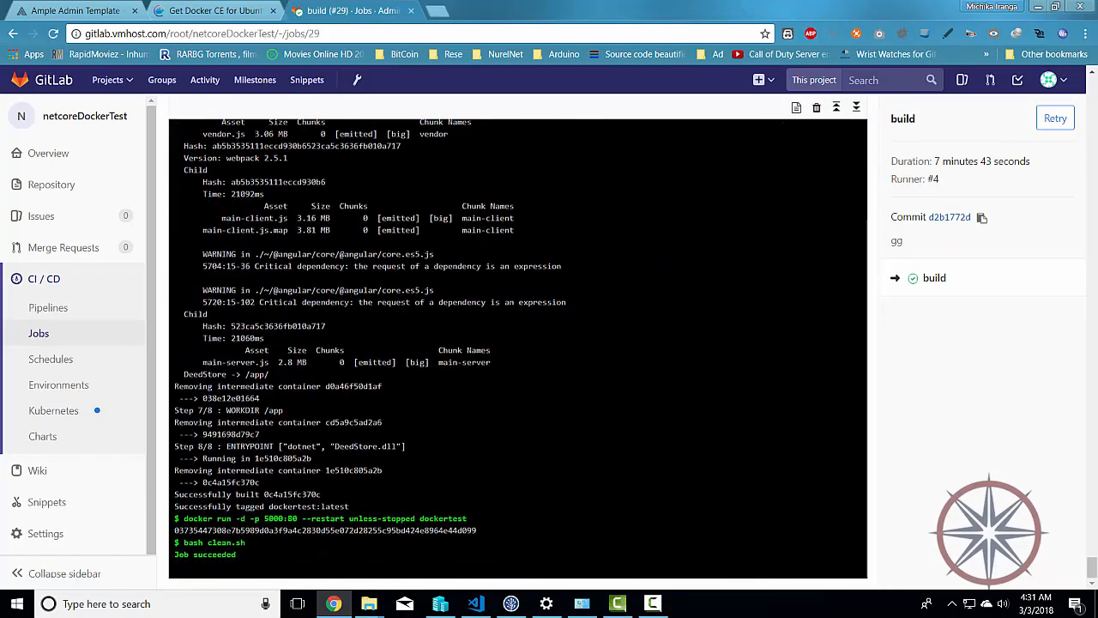
mouse_move(447, 422)
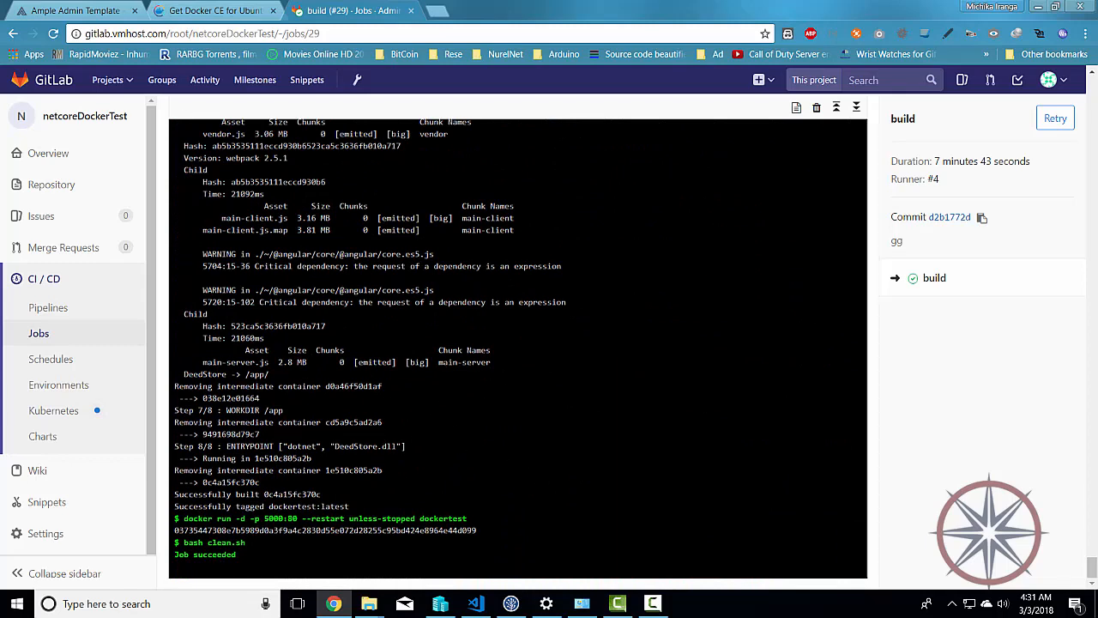
mouse_move(477, 604)
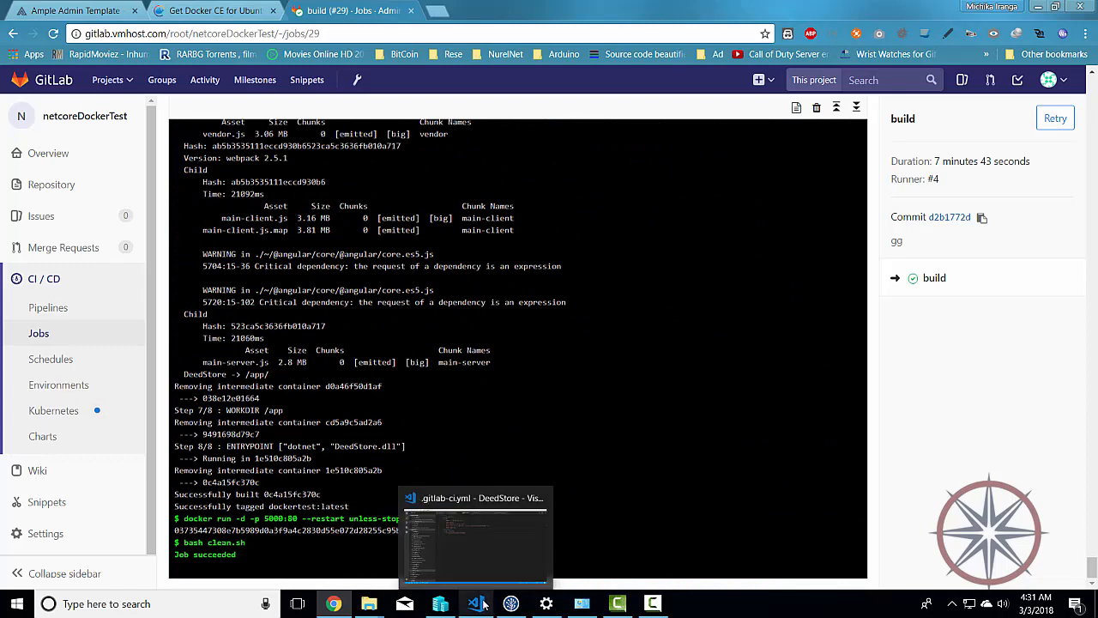
From Environments > staging, check the deployed login page on port 5000 shows SIGN IN TO ADMIN GG.
click(58, 384)
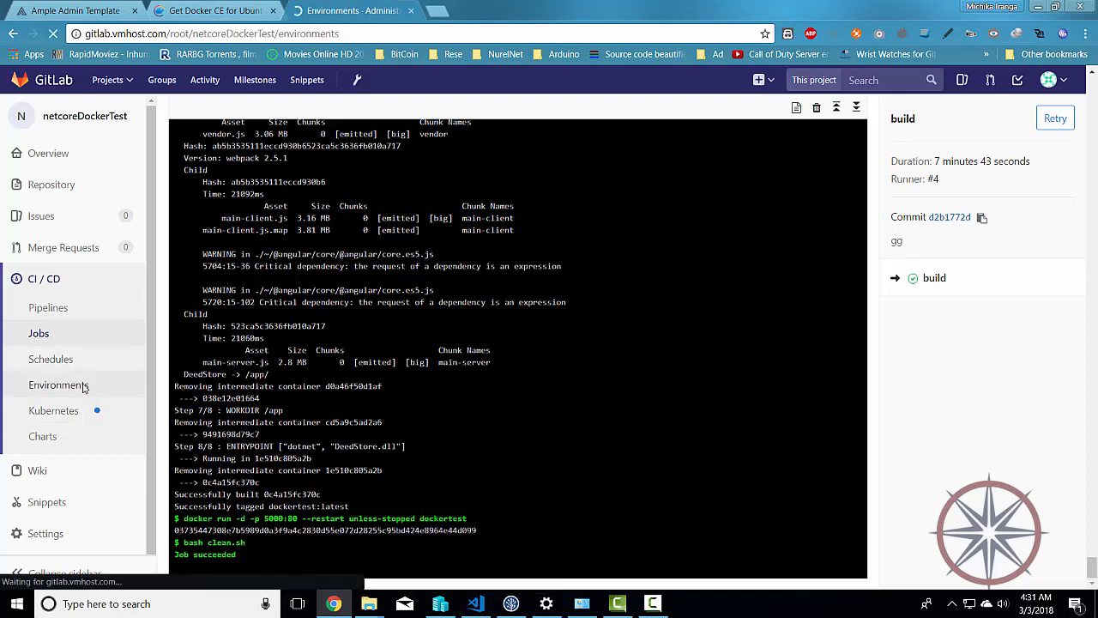
click(489, 11)
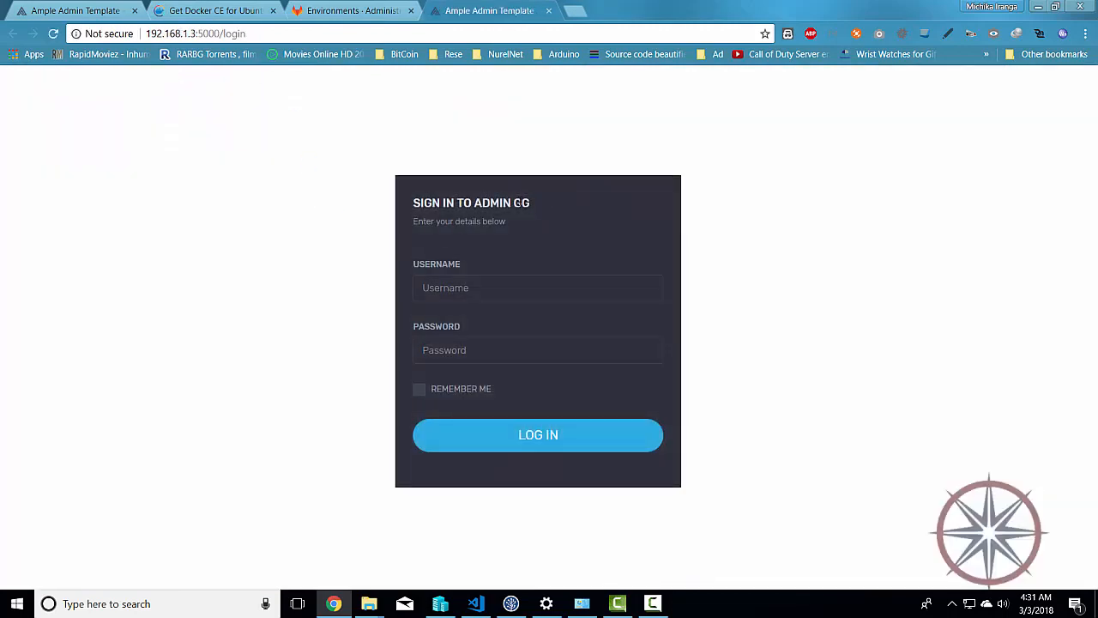
double_click(520, 203)
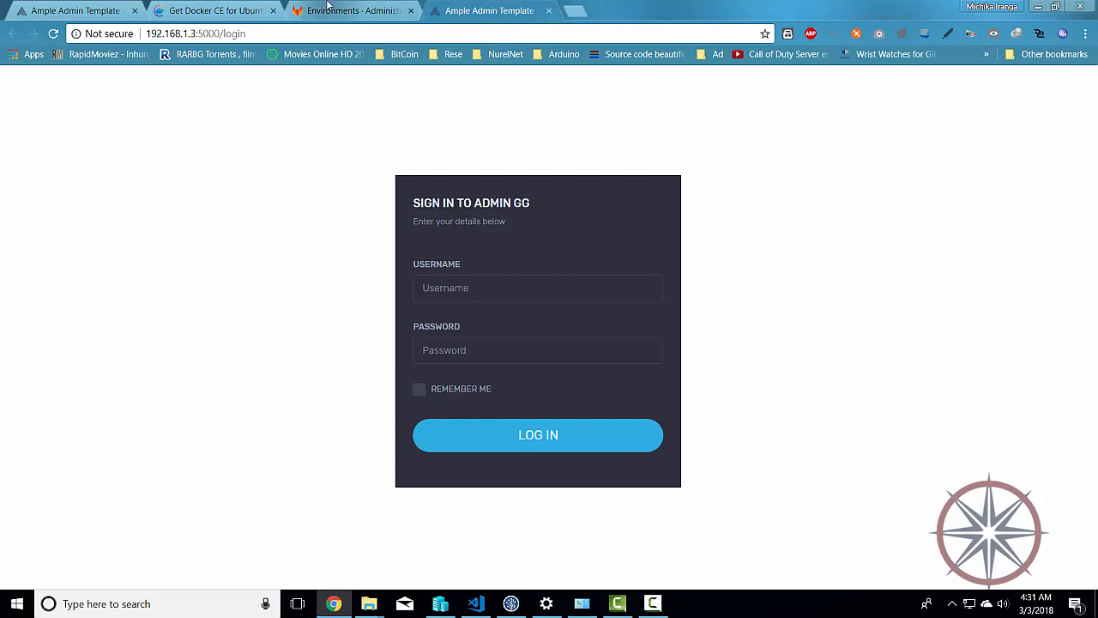
click(352, 10)
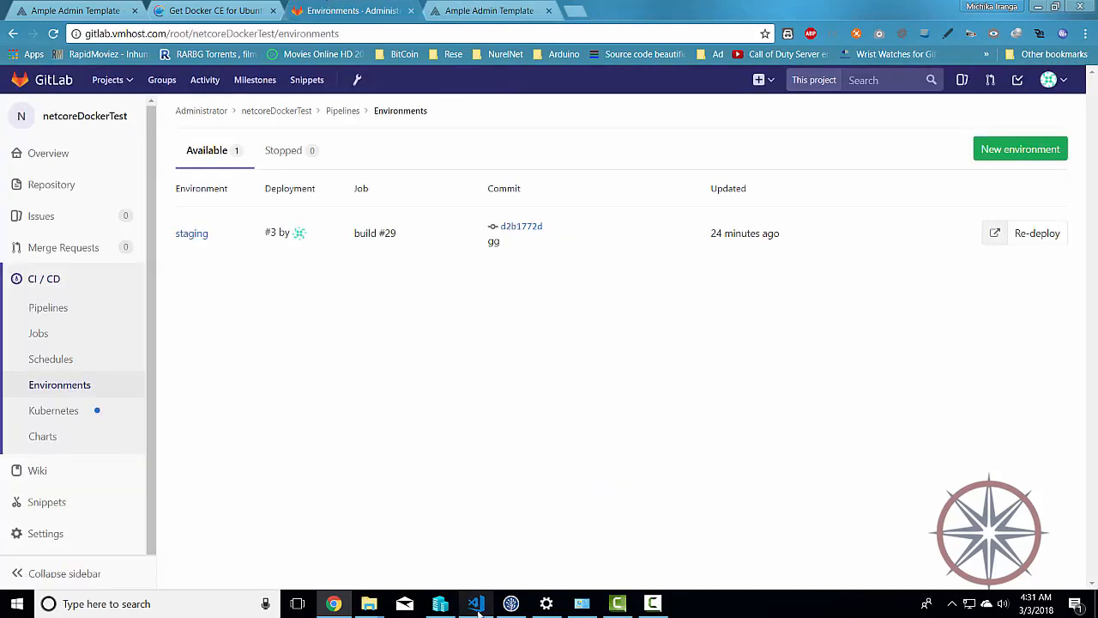
Edit Index.cshtml so the h3 heading reads 'Sign In to Admin' and save it.
click(475, 604)
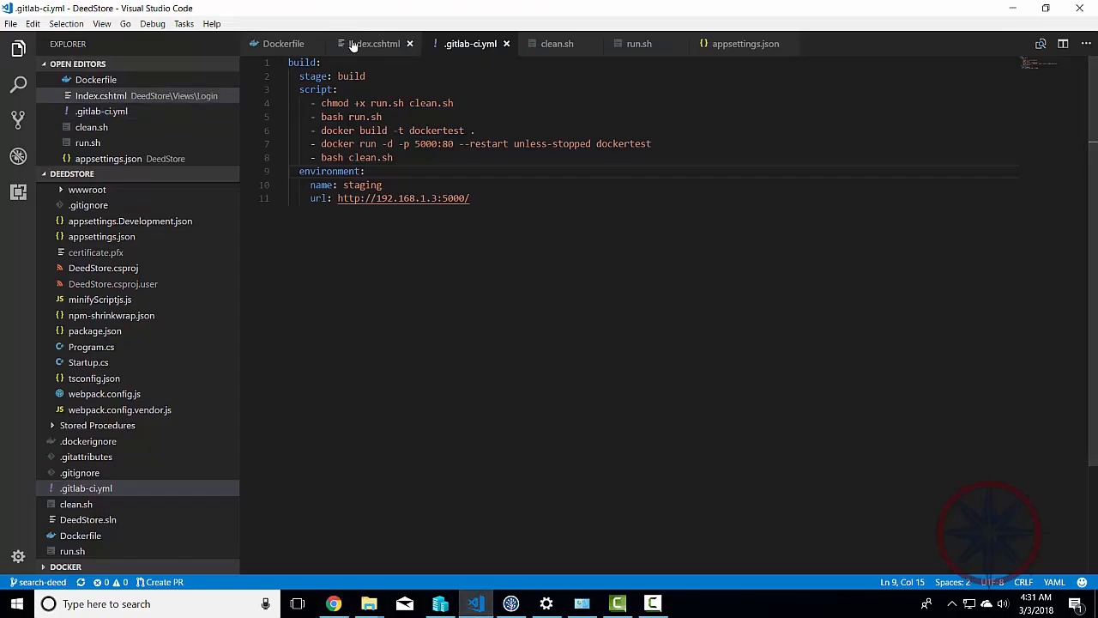
click(374, 44)
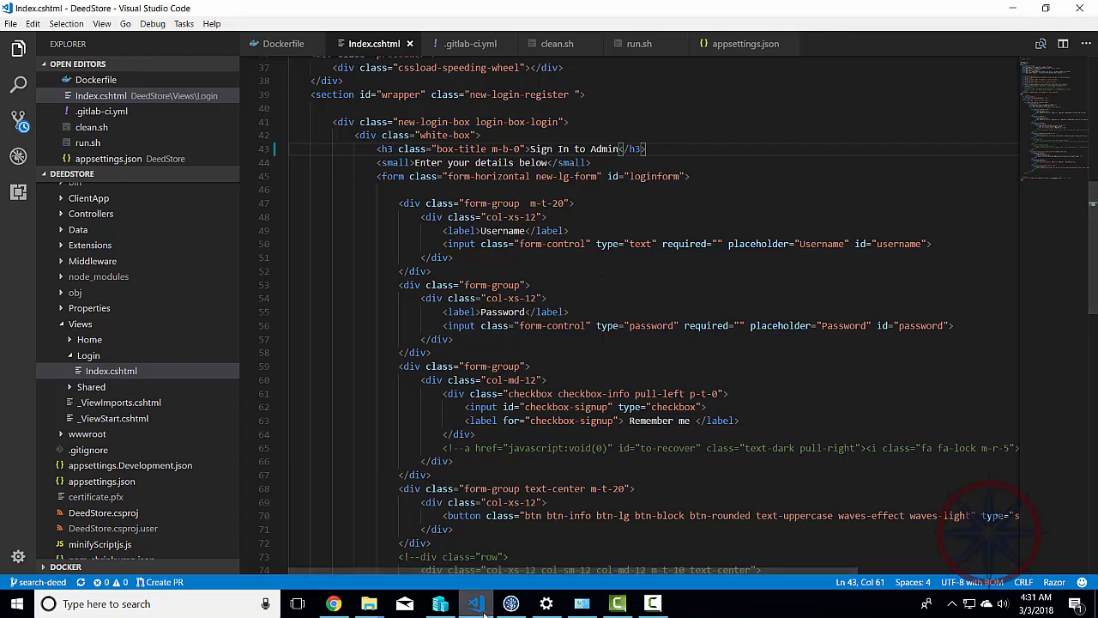
click(512, 604)
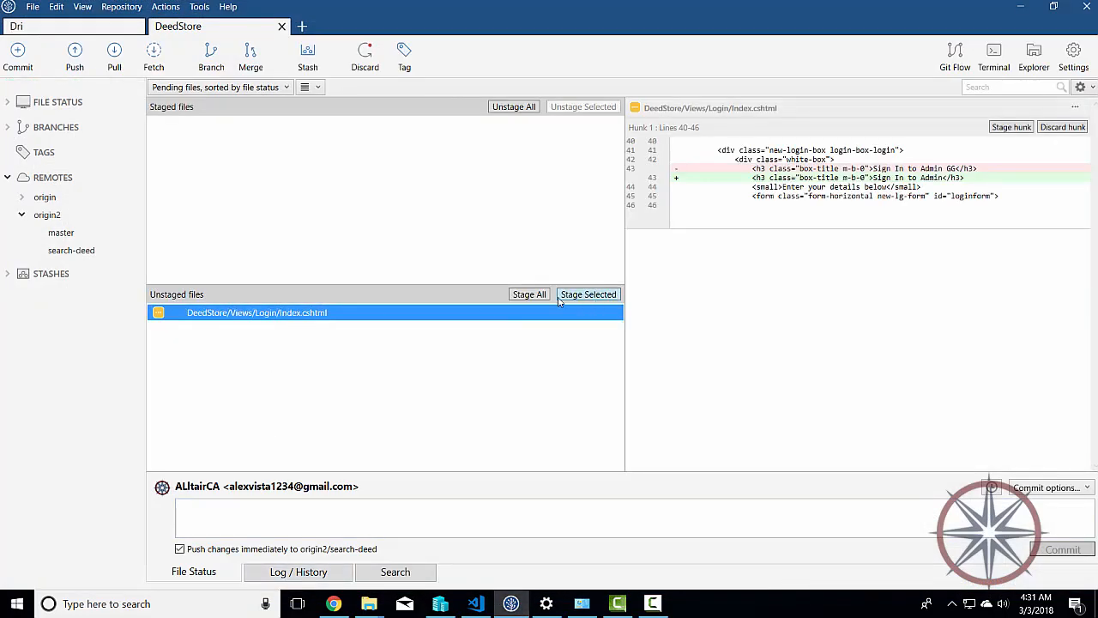
Stage Index.cshtml, commit with message 'remove gg' and push immediately.
click(587, 294)
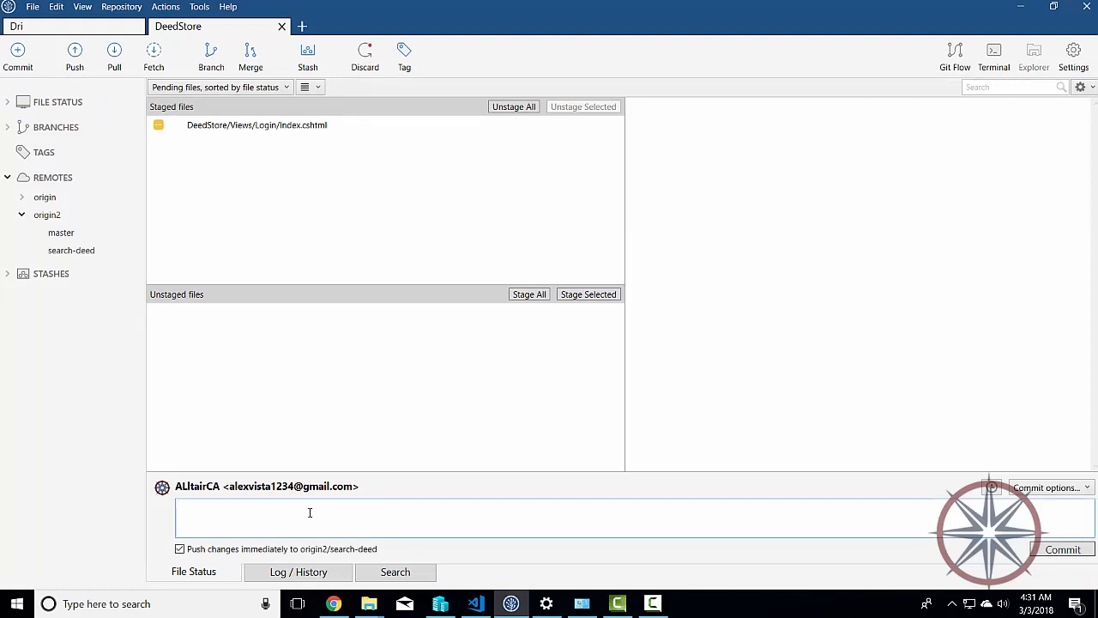
text(remove)
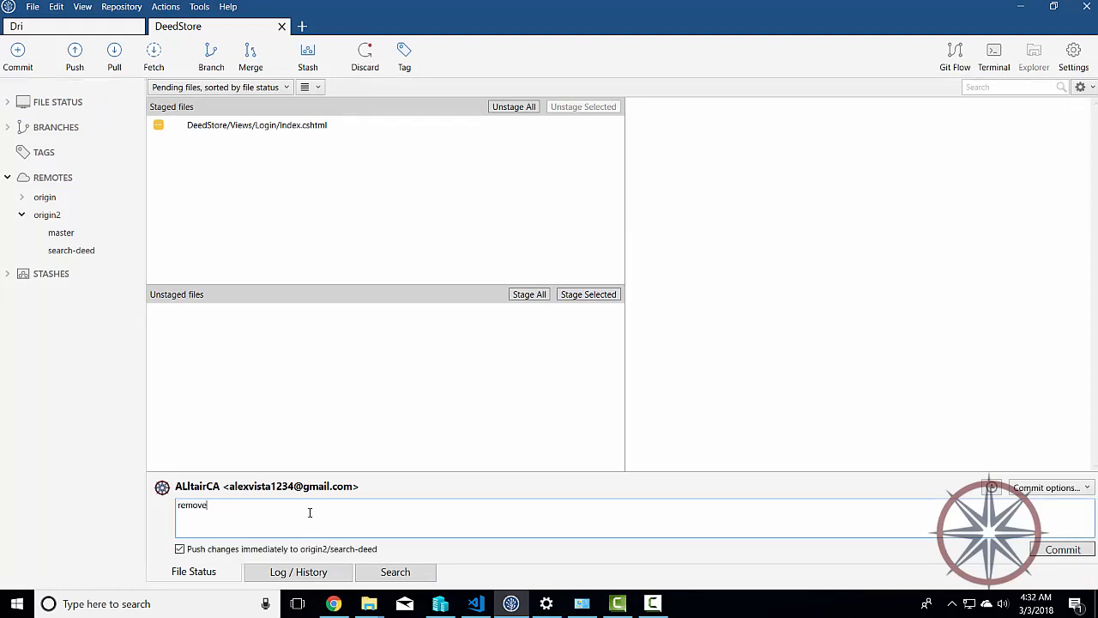
text(gg)
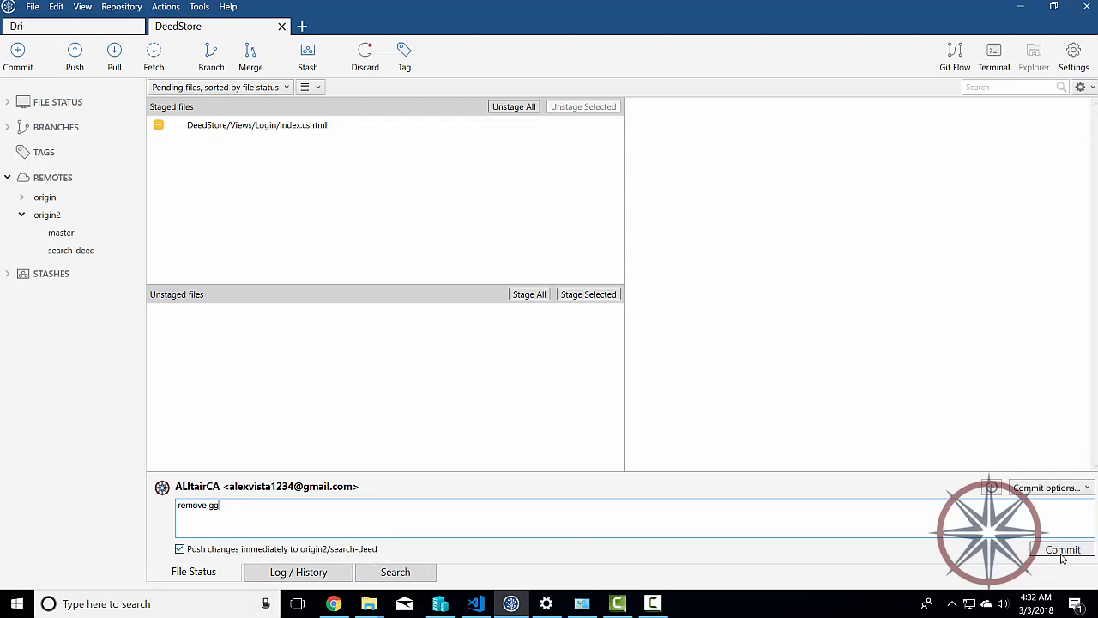
click(1064, 549)
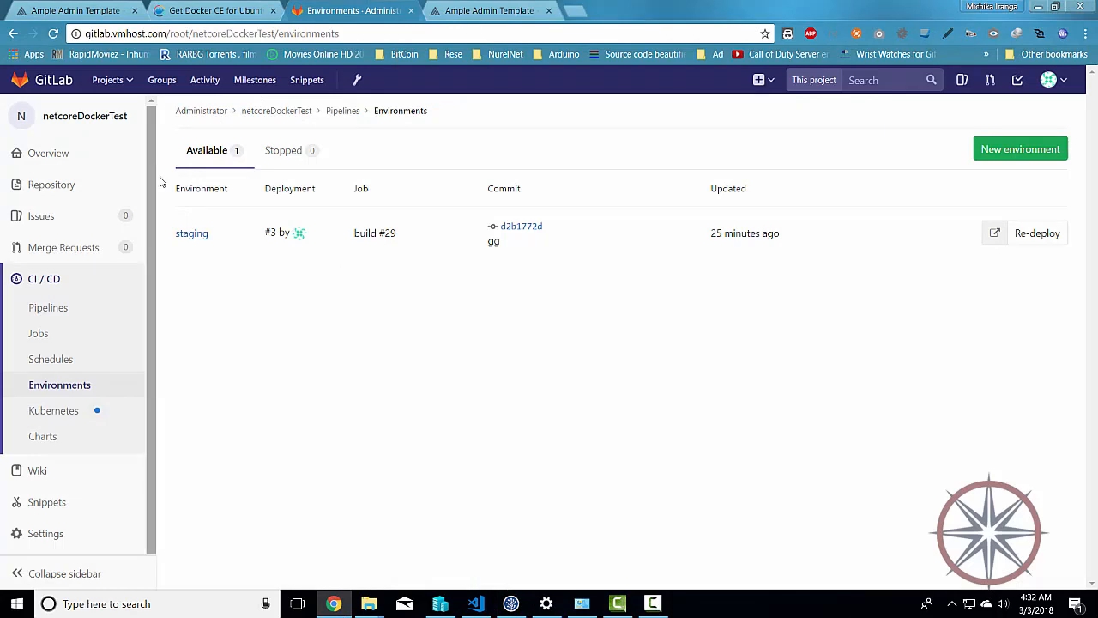
mouse_move(86, 278)
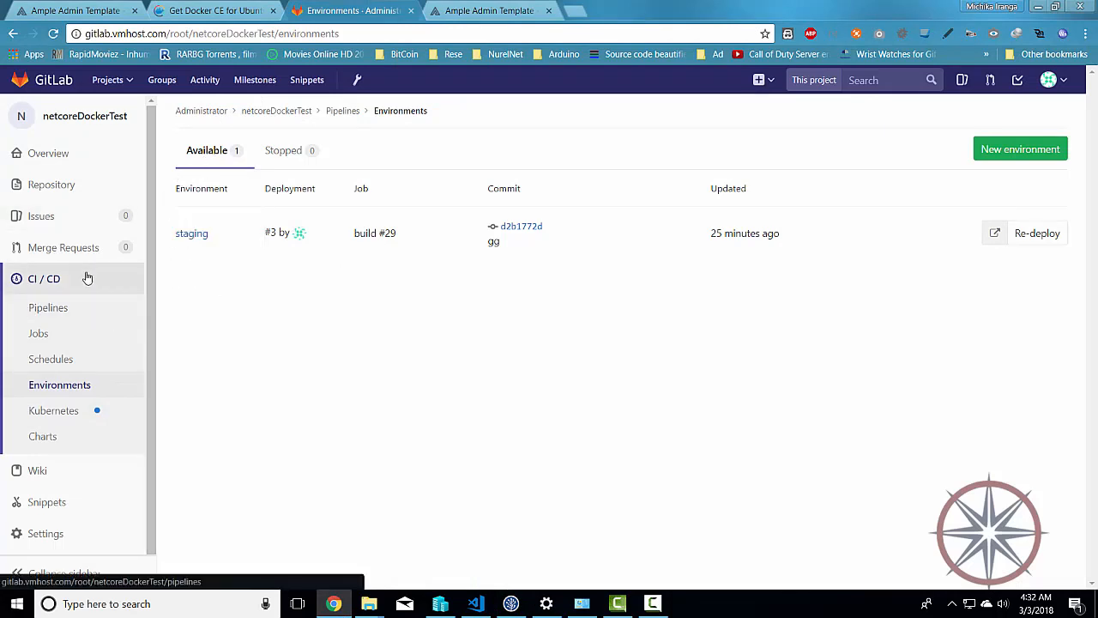
Open pipeline #17's build job log and watch it reach Job succeeded.
click(48, 307)
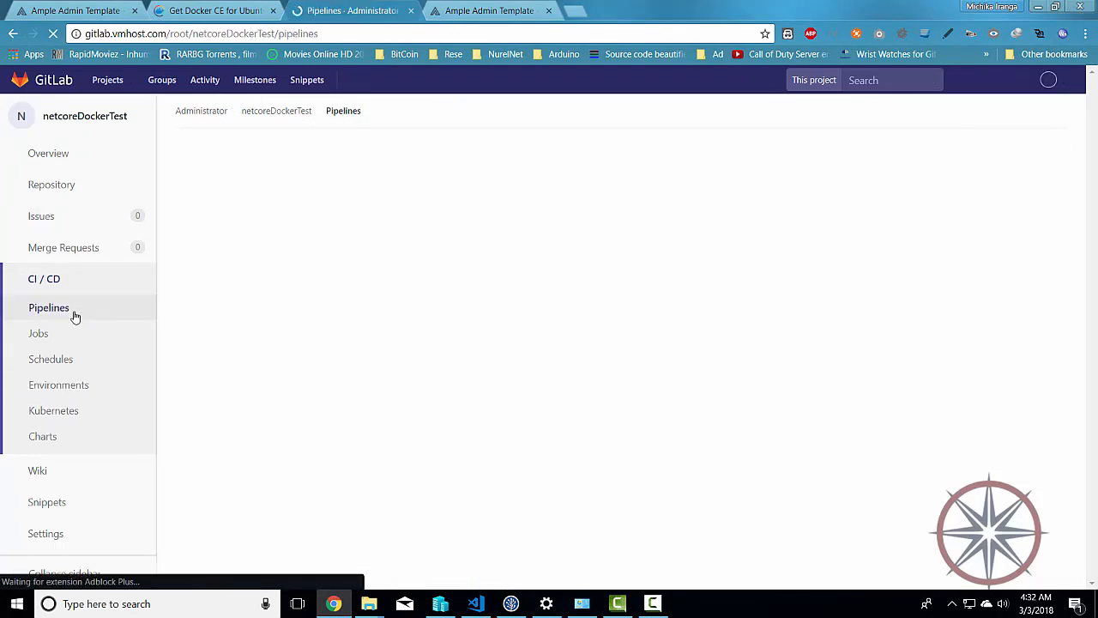
click(48, 307)
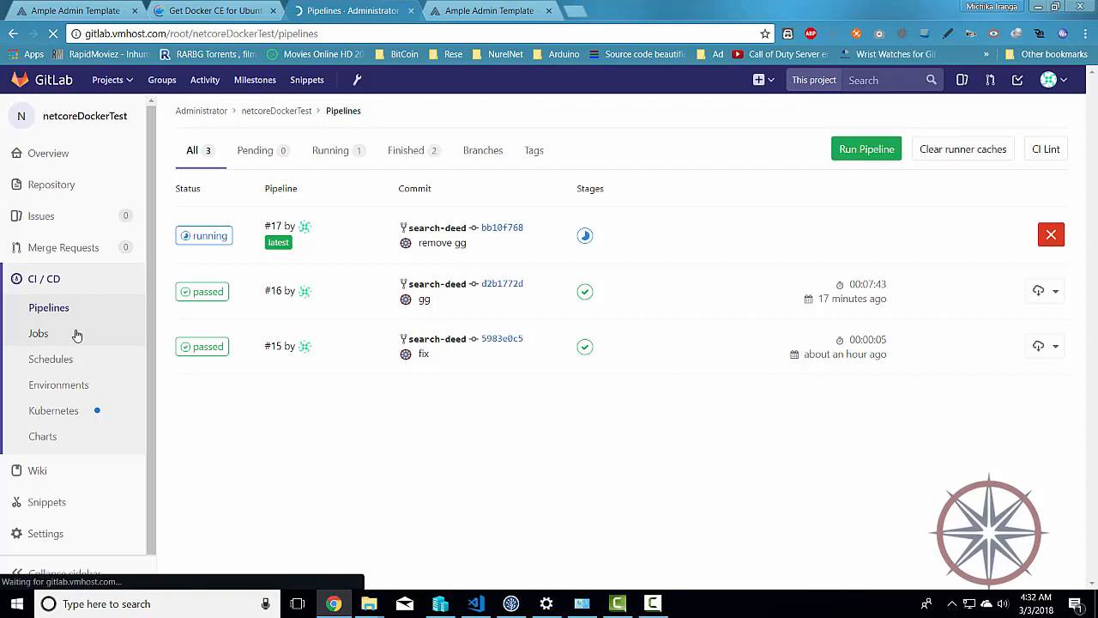
click(38, 333)
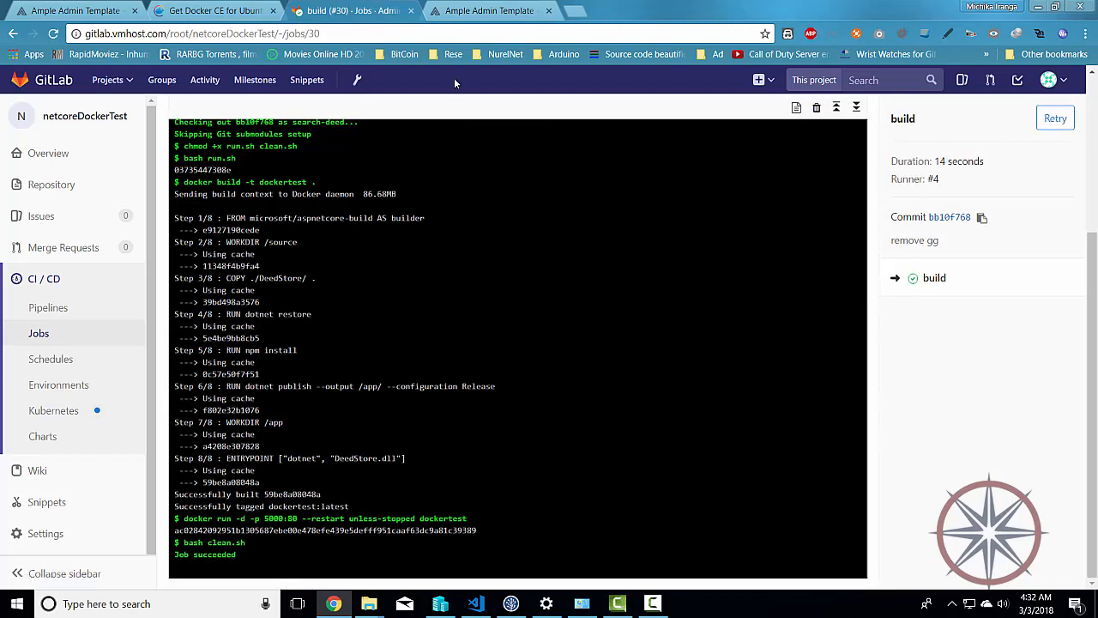
mouse_move(317, 484)
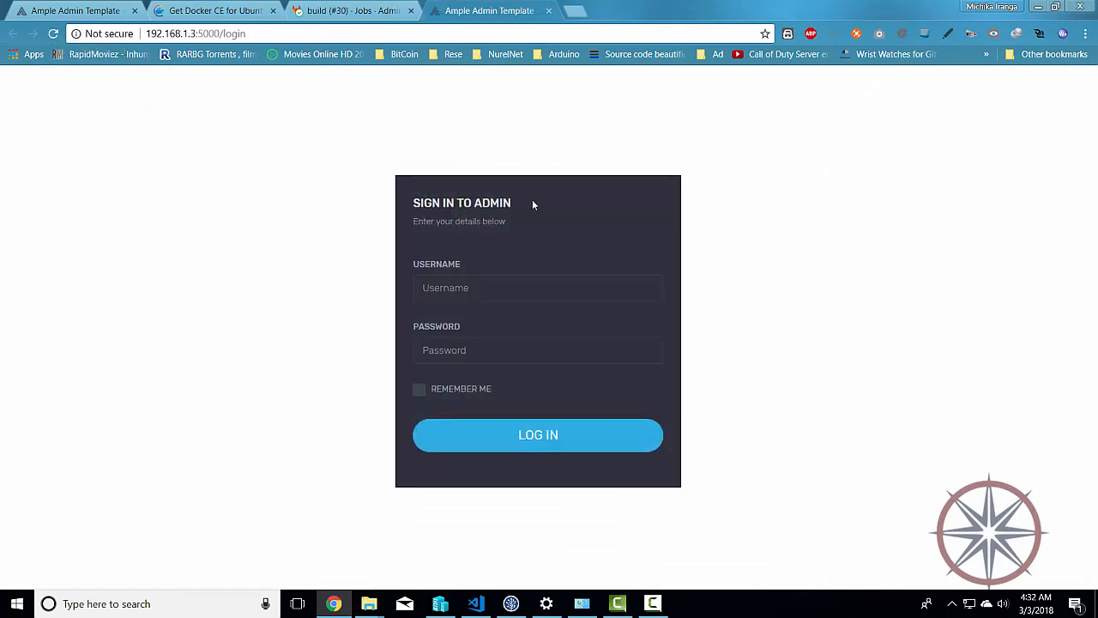
mouse_move(563, 242)
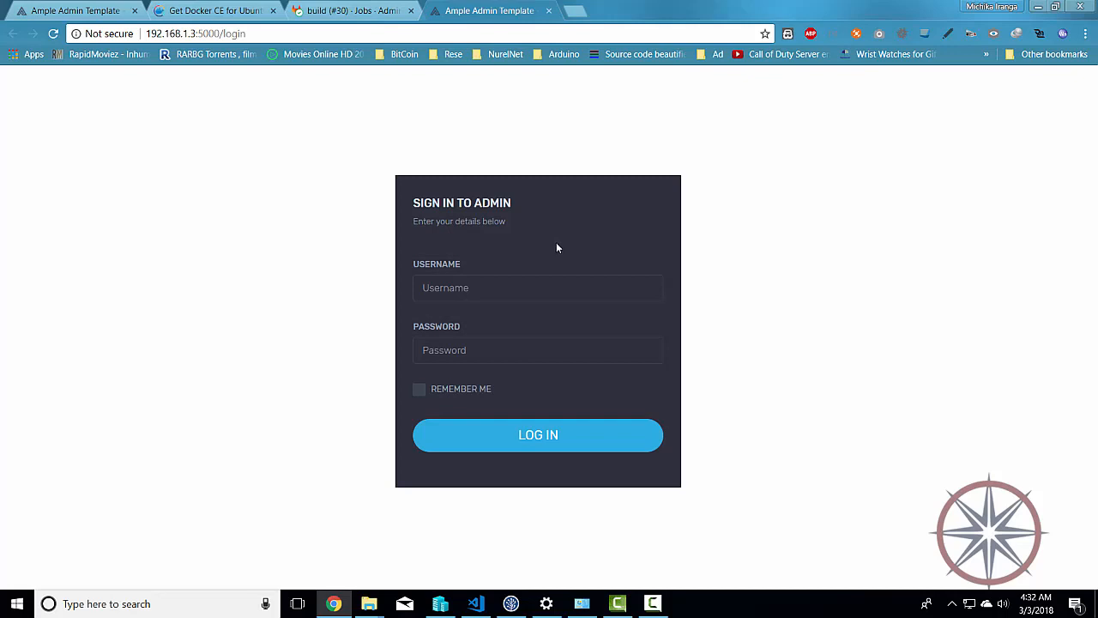
mouse_move(552, 244)
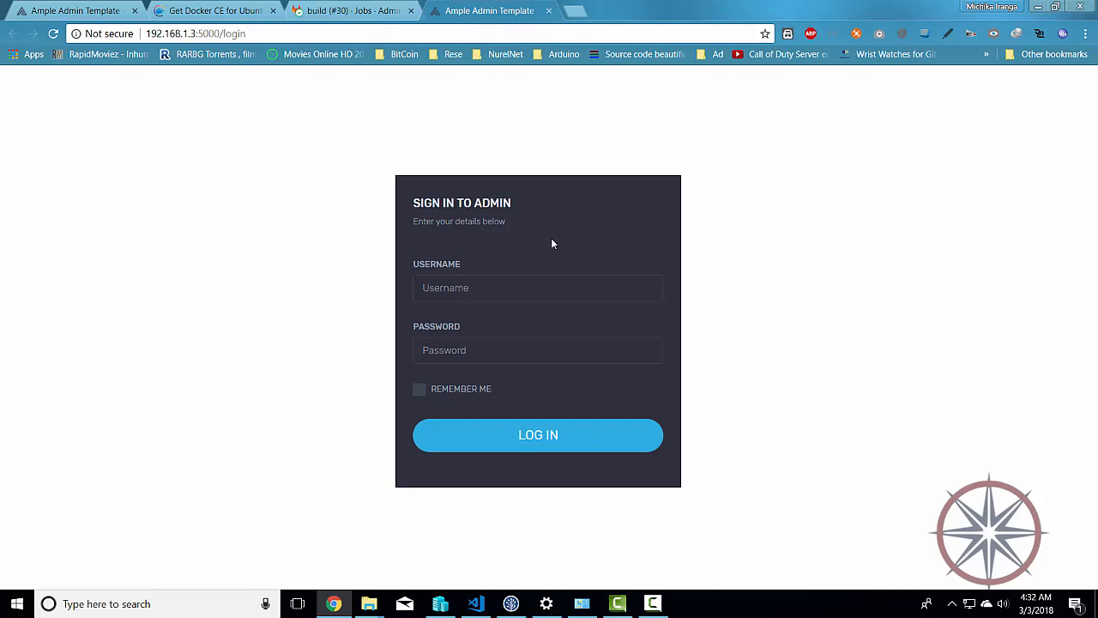
mouse_move(484, 133)
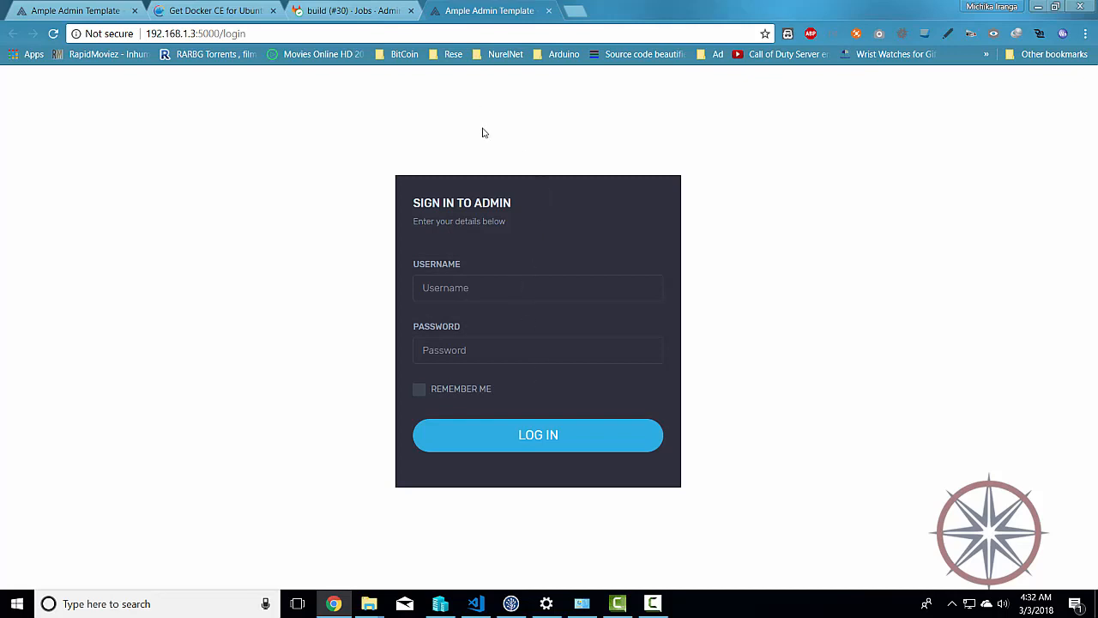
Show the Ample Admin tab at 192.168.1.3:5000/login with the updated heading.
click(352, 10)
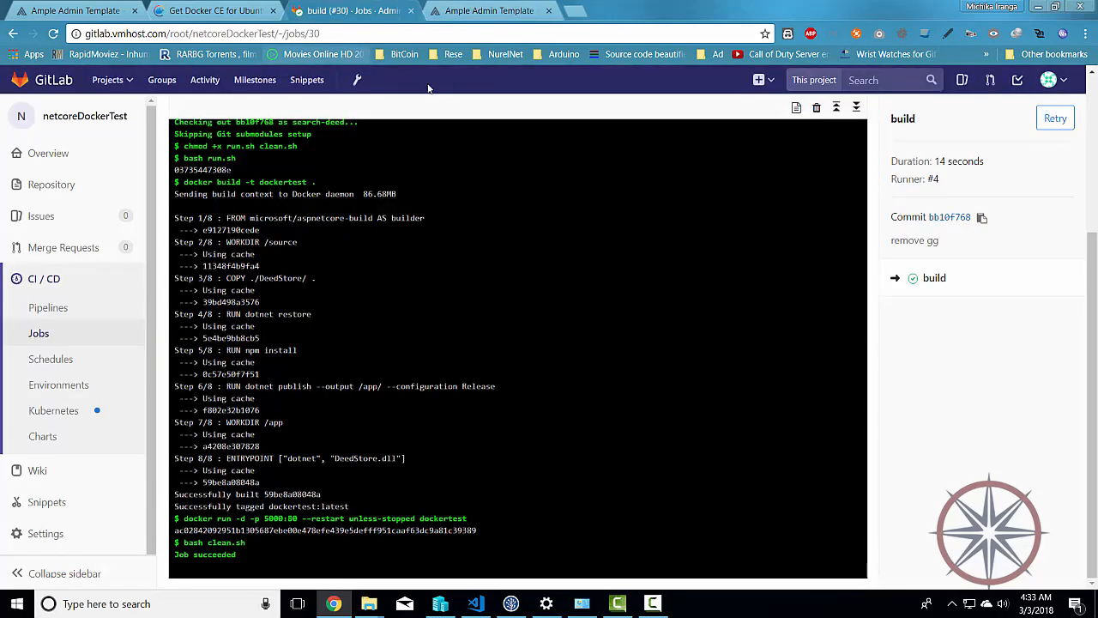
click(484, 10)
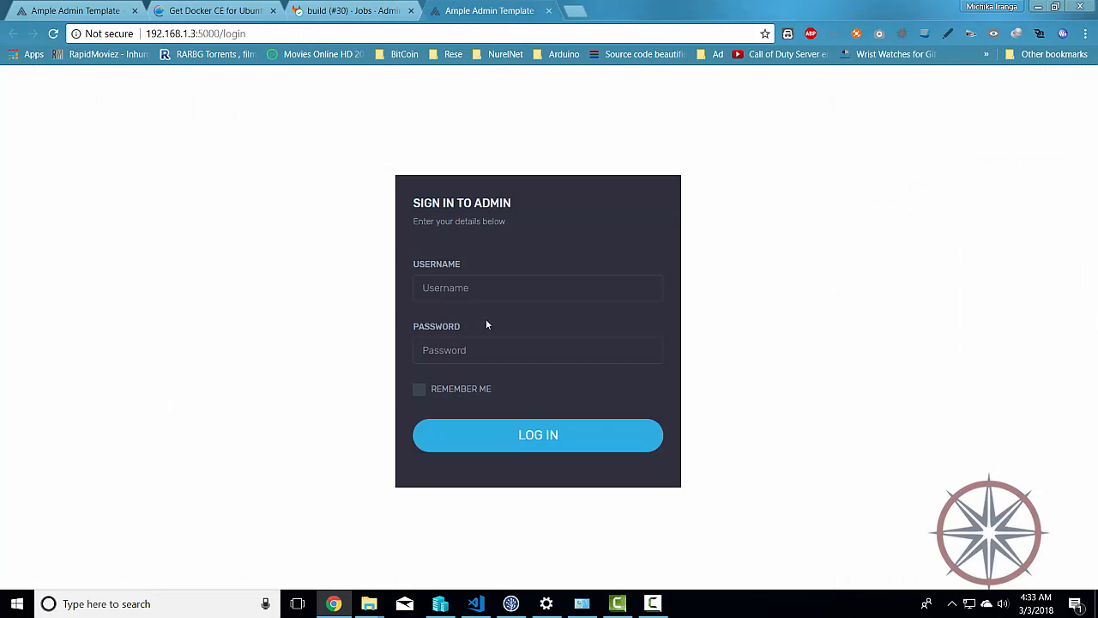
mouse_move(432, 564)
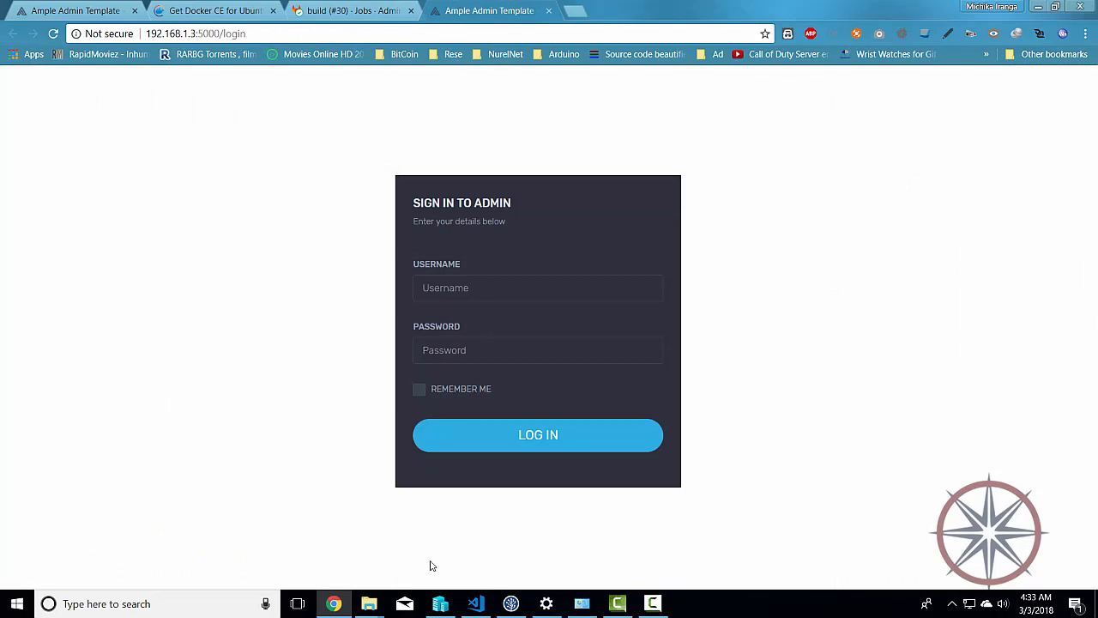
mouse_move(408, 291)
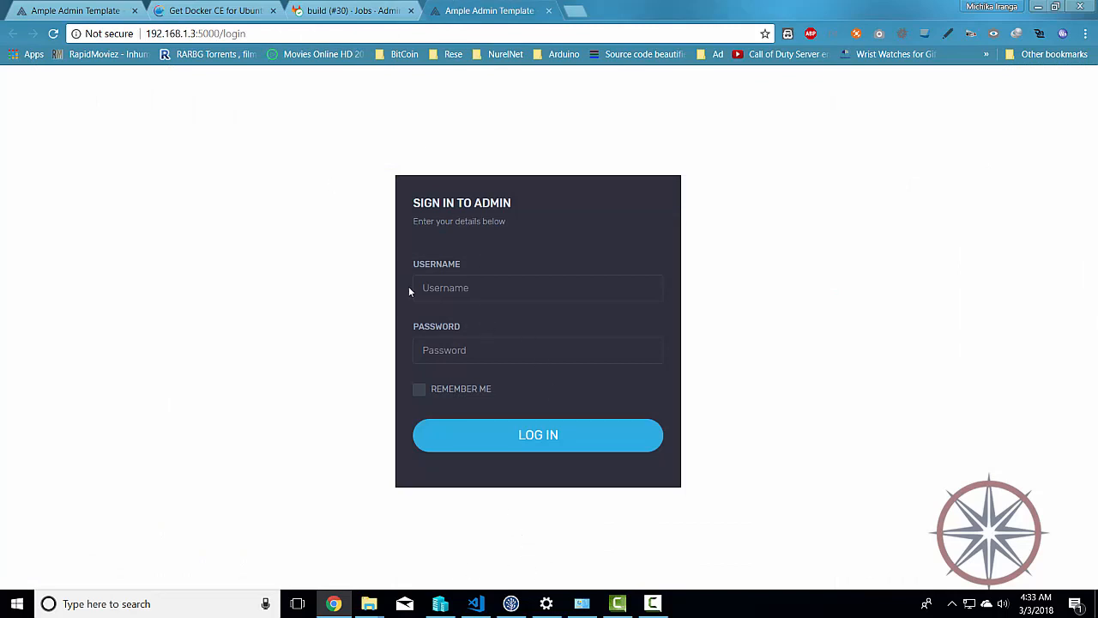
Copy 'sudo useradd -G audio www-data' from the Ask Ubuntu question and start a blank tab.
click(592, 10)
text(add a existing user to existing group)
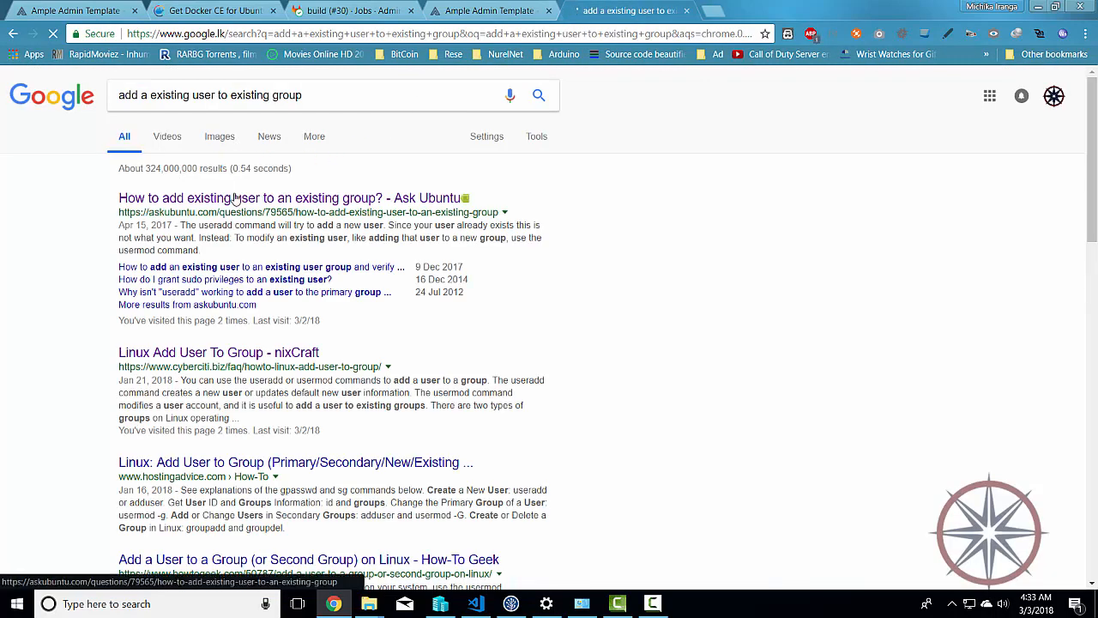
click(350, 96)
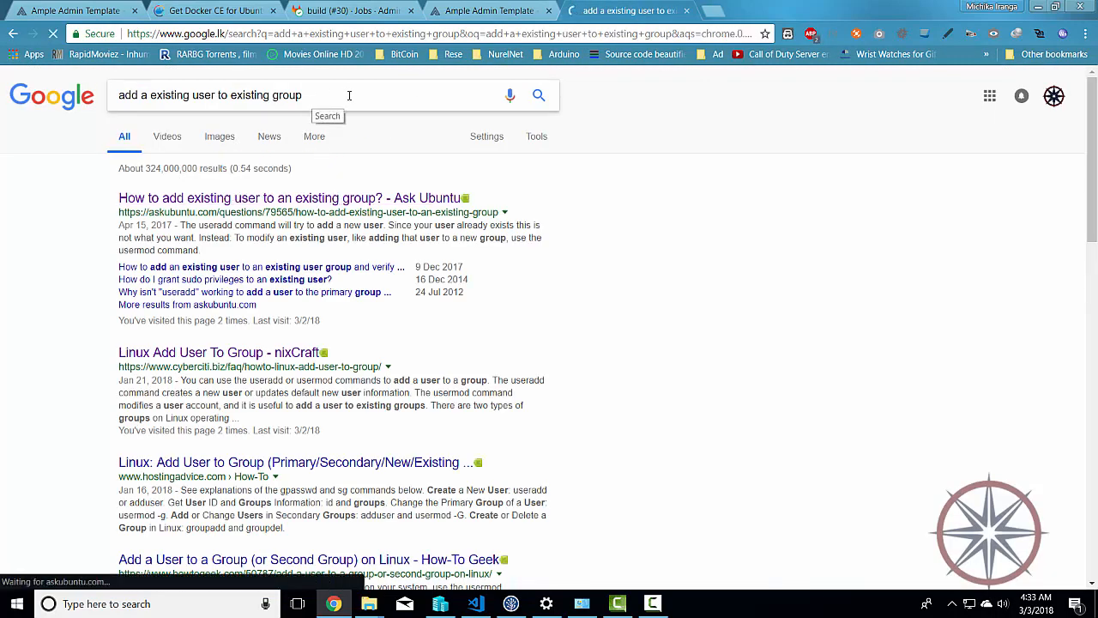
click(286, 197)
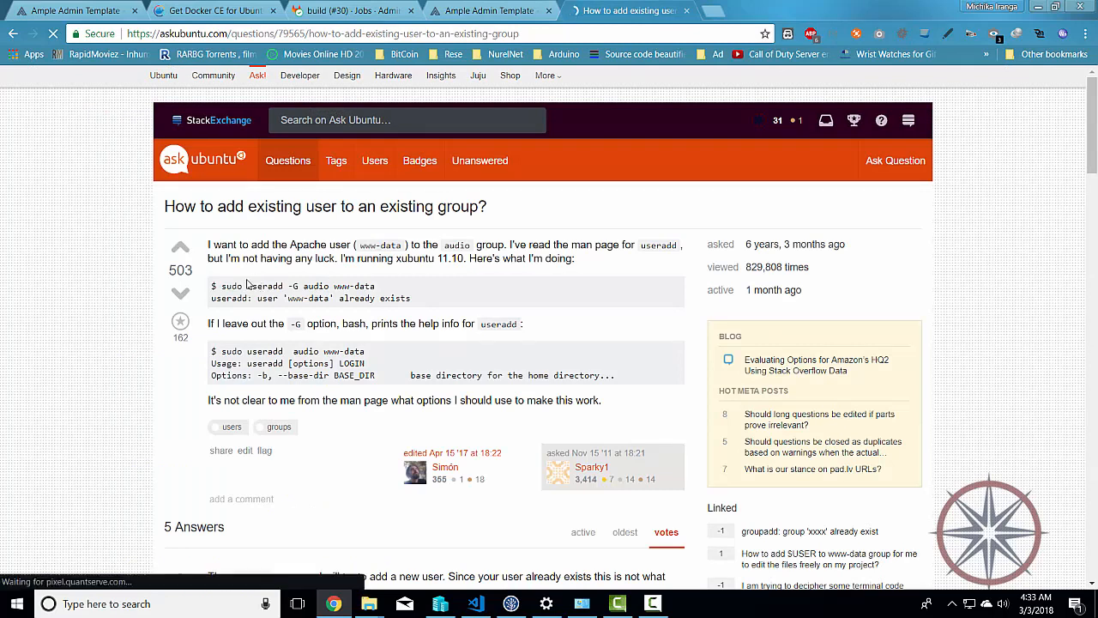
triple_click(291, 285)
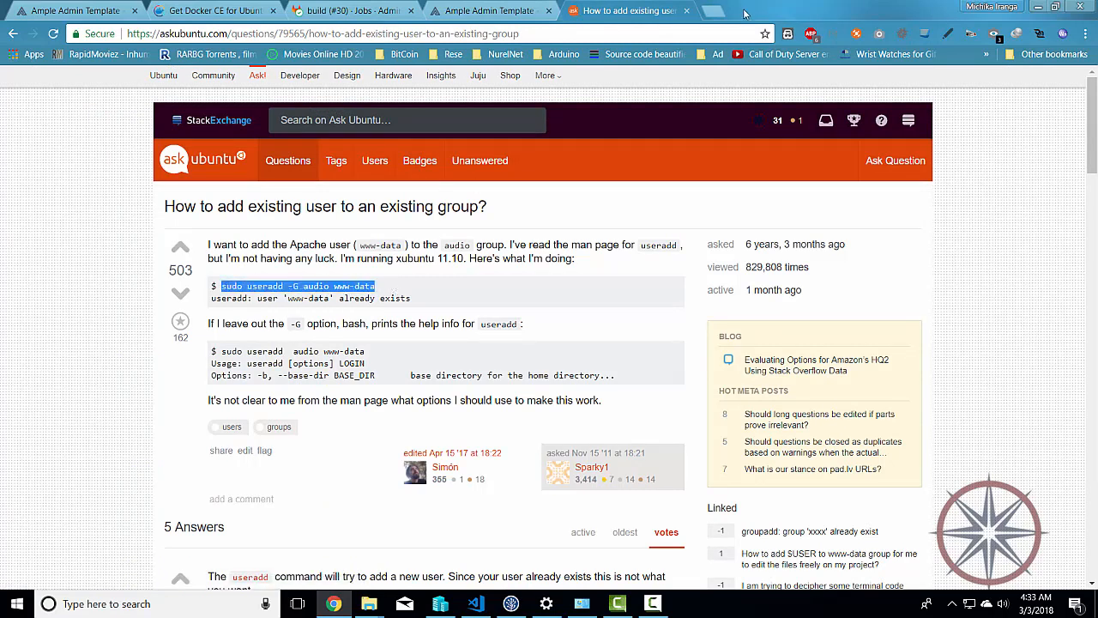
click(720, 10)
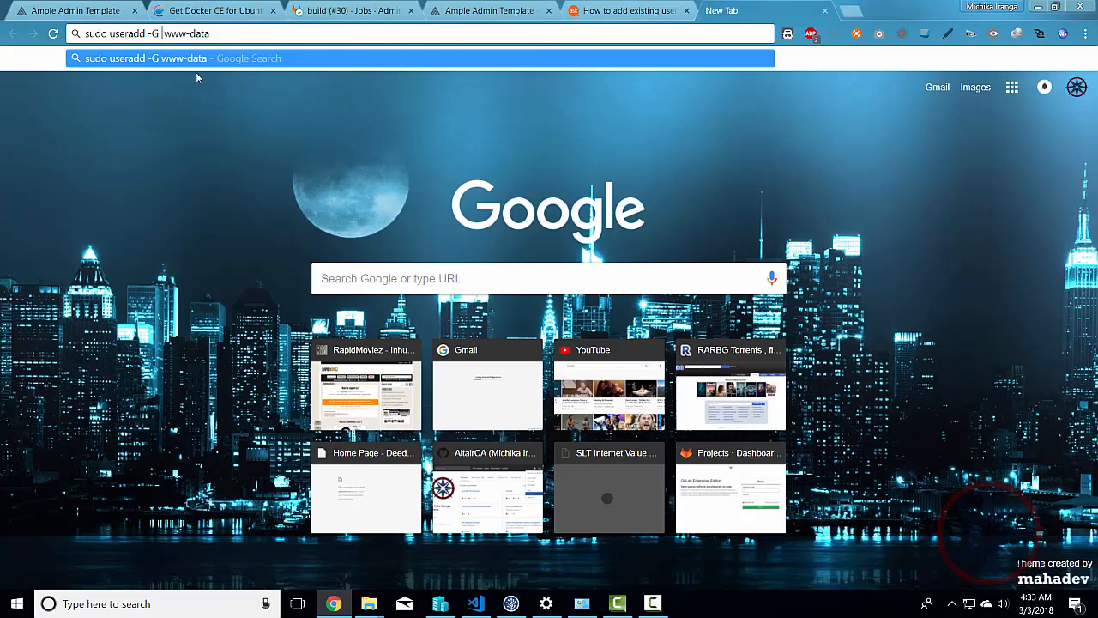
Edit the pasted command to 'sudo useradd -G docker gitlab-runner', then return to Ask Ubuntu.
text(docker)
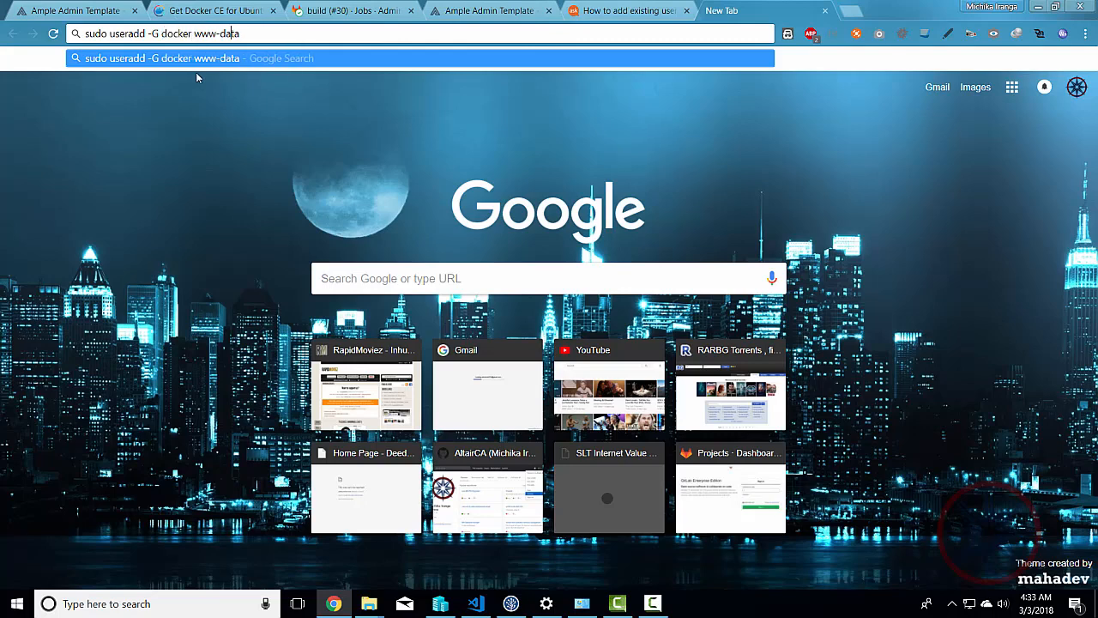
key(Backspace)
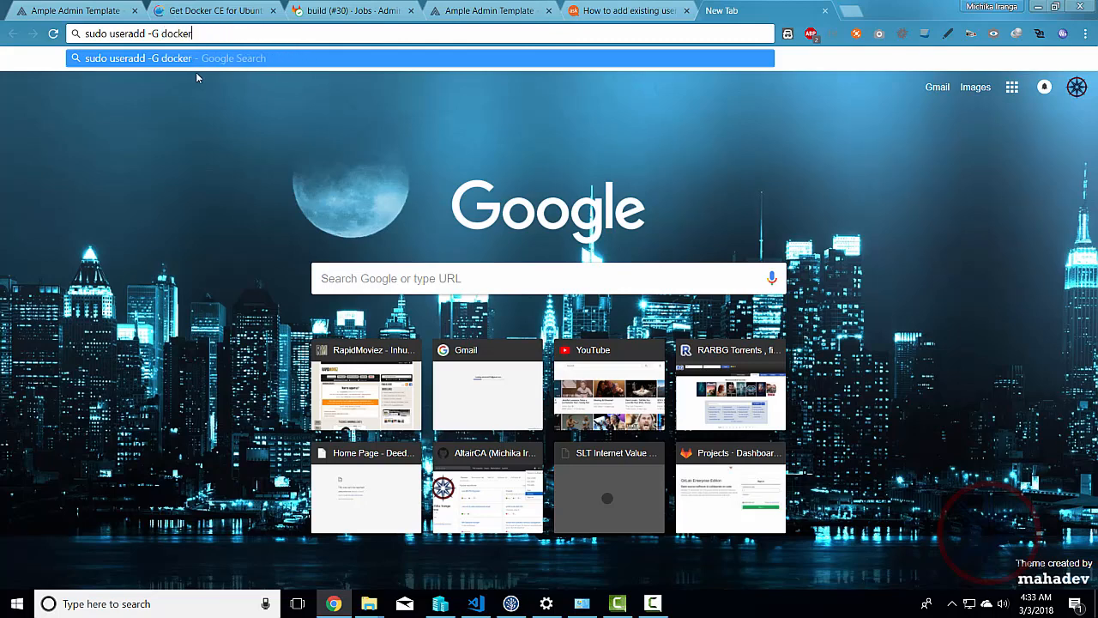
text(gitlab)
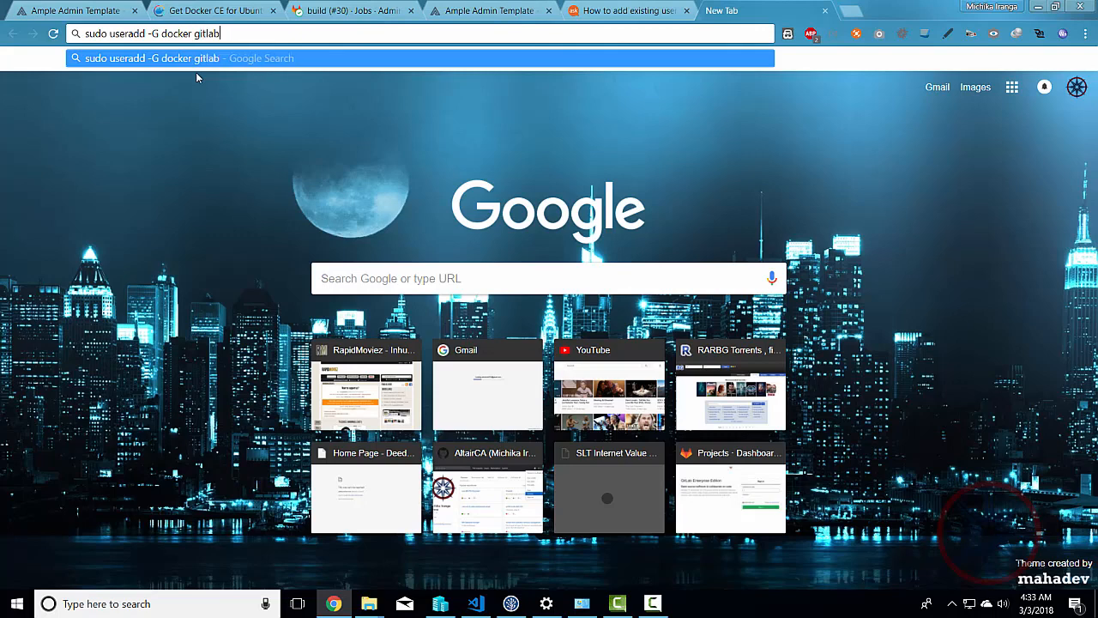
text(-r)
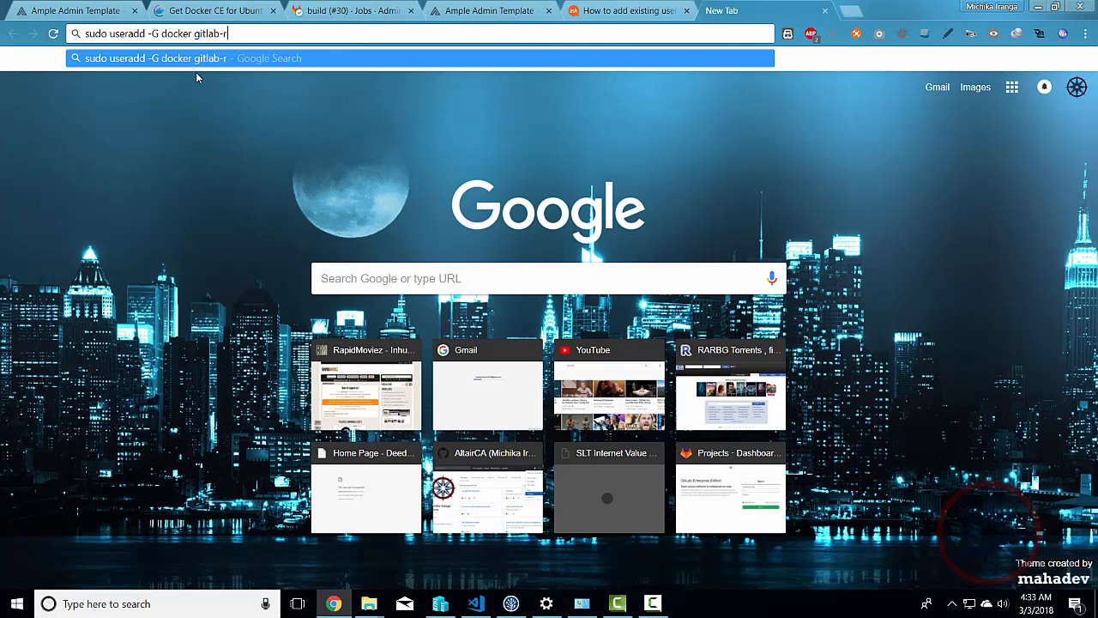
text(unner)
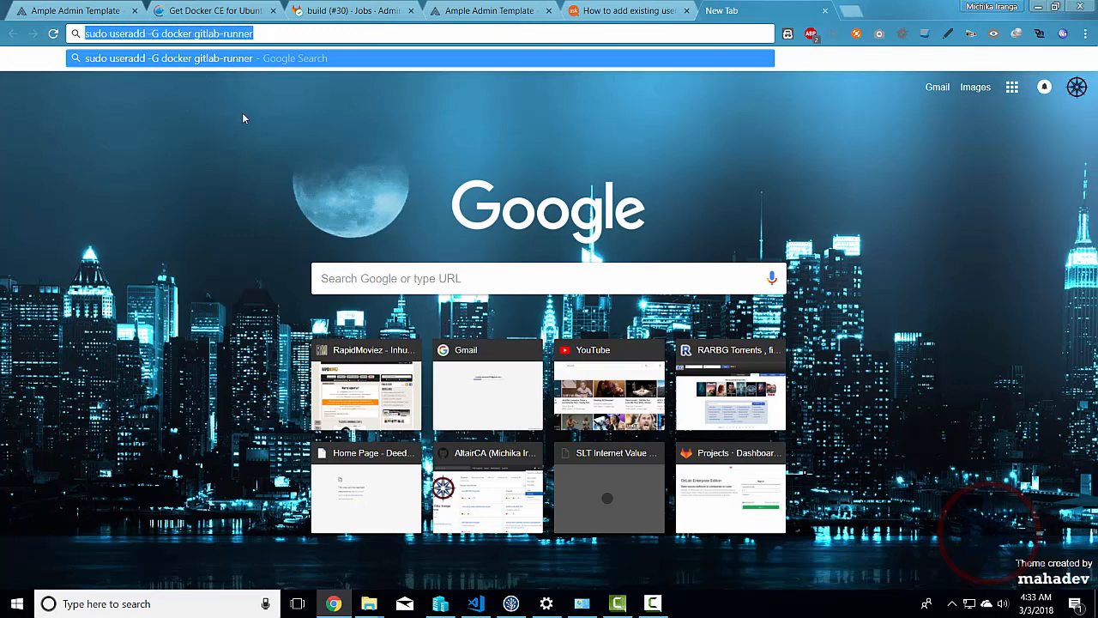
mouse_move(240, 120)
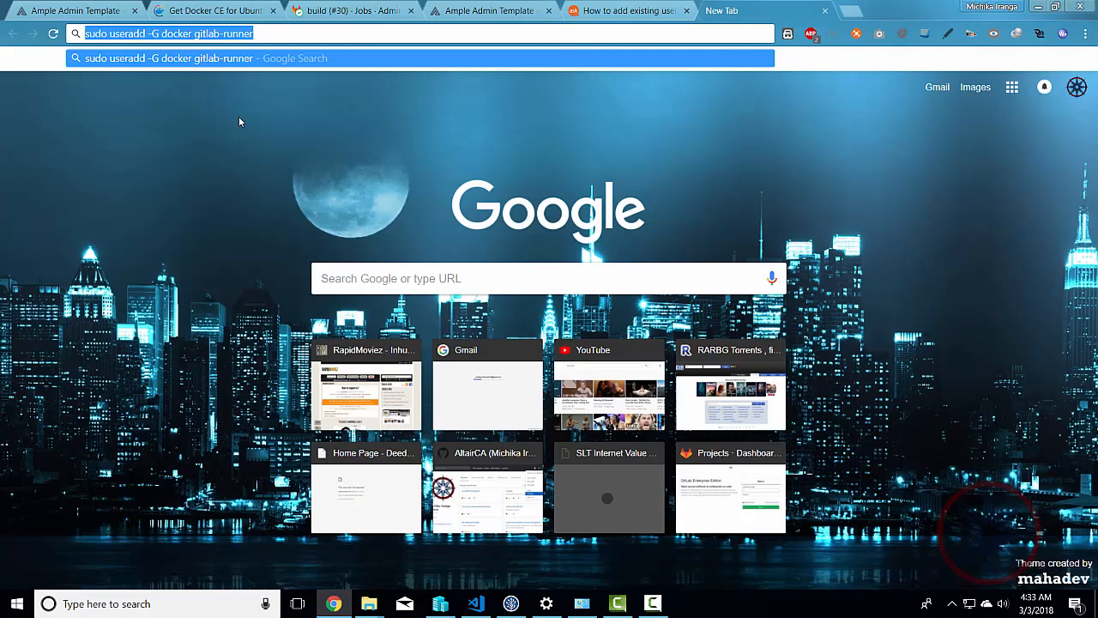
mouse_move(243, 91)
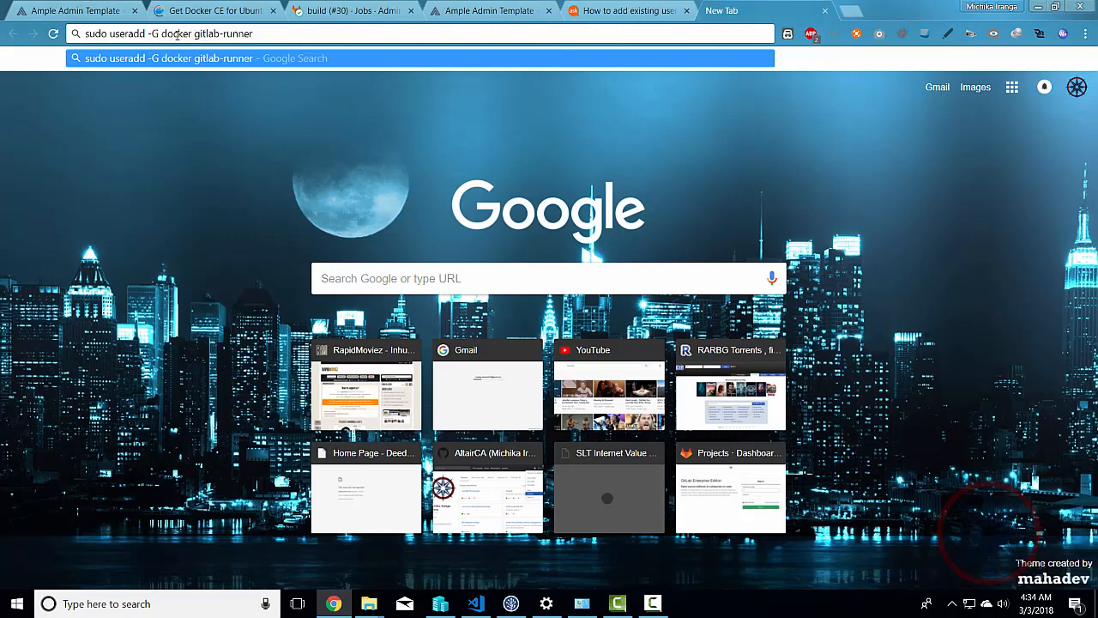
double_click(175, 35)
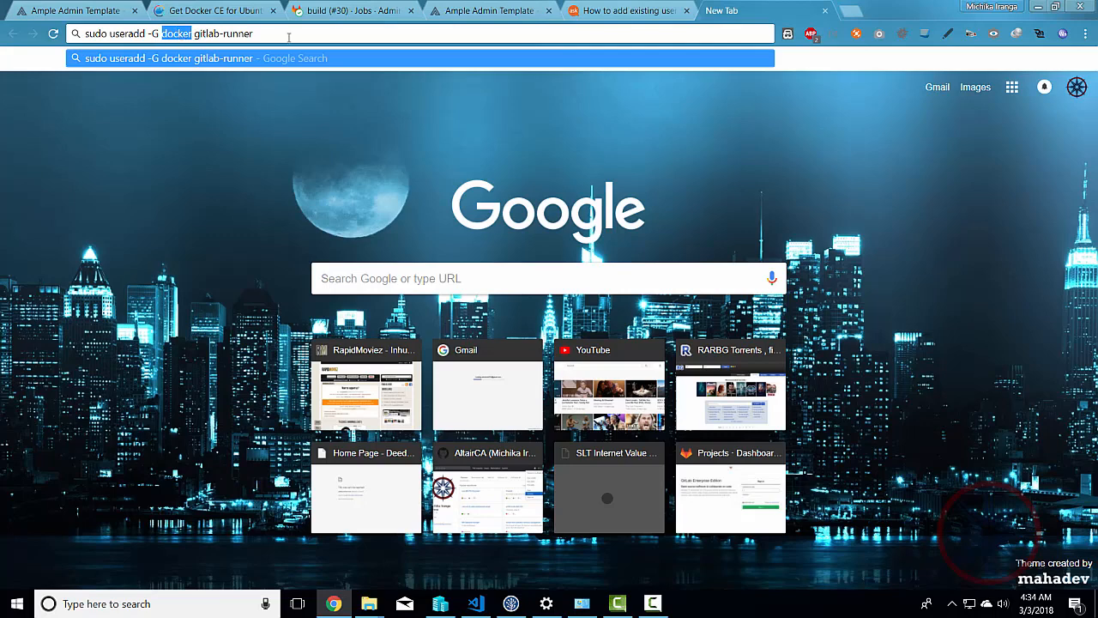
click(626, 11)
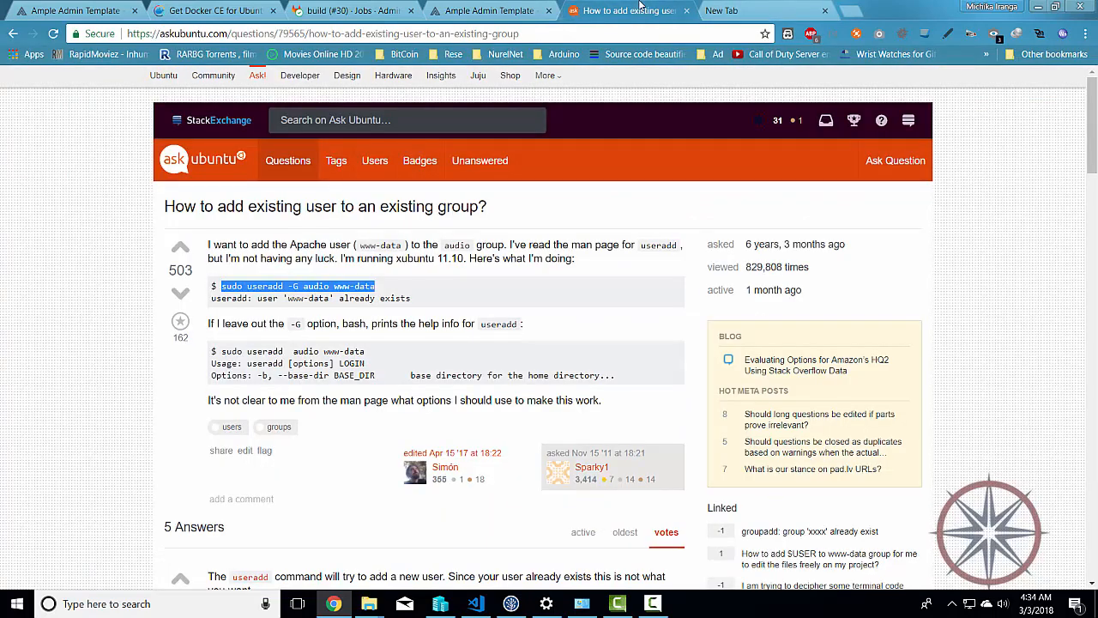
mouse_move(439, 296)
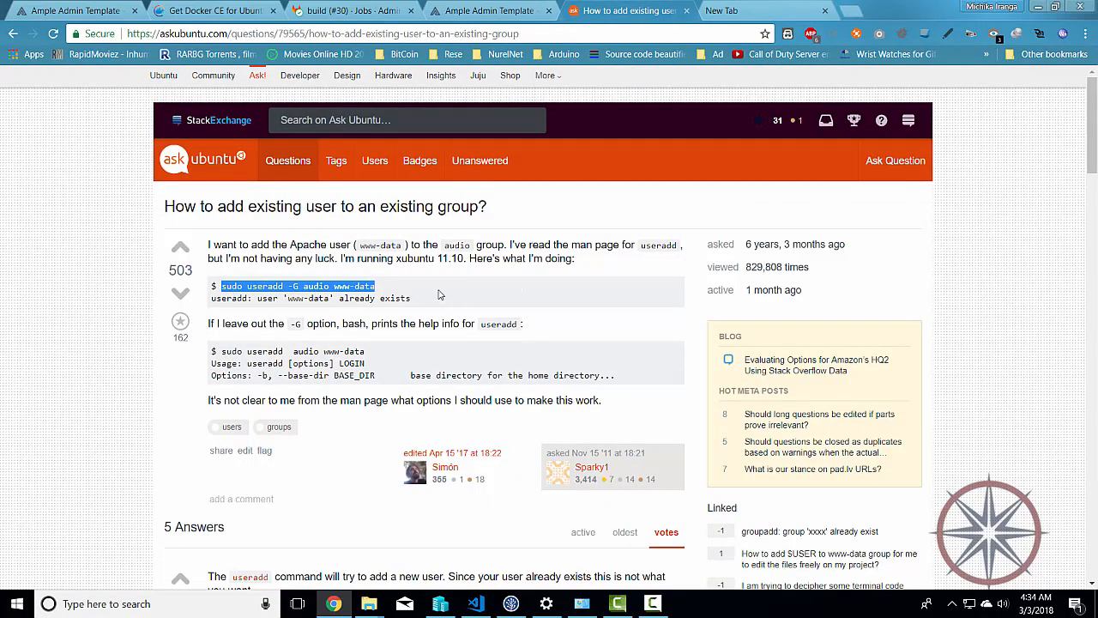
Revise the draft to 'sudo usermod -a -G docker gitlab-runner', comparing against the accepted answer.
scroll(down, 3)
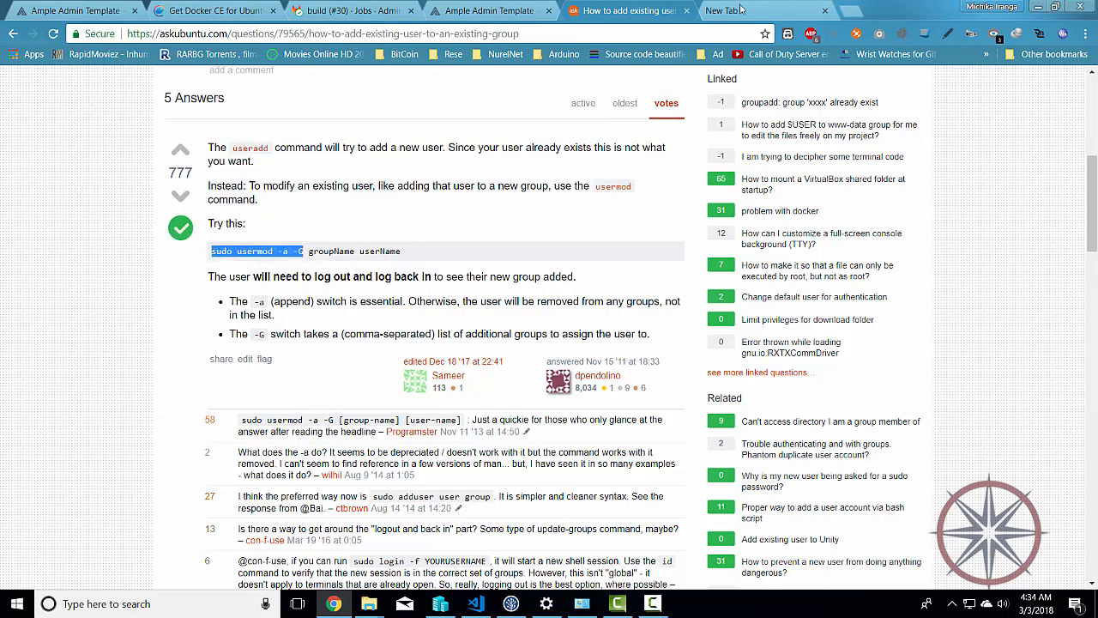
click(724, 10)
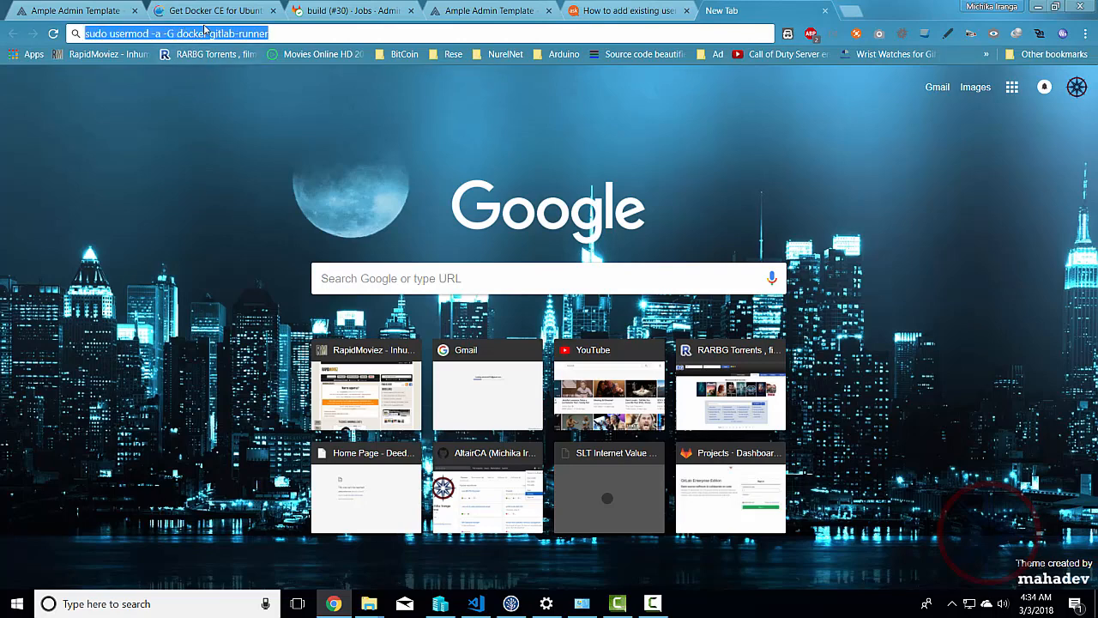
click(627, 10)
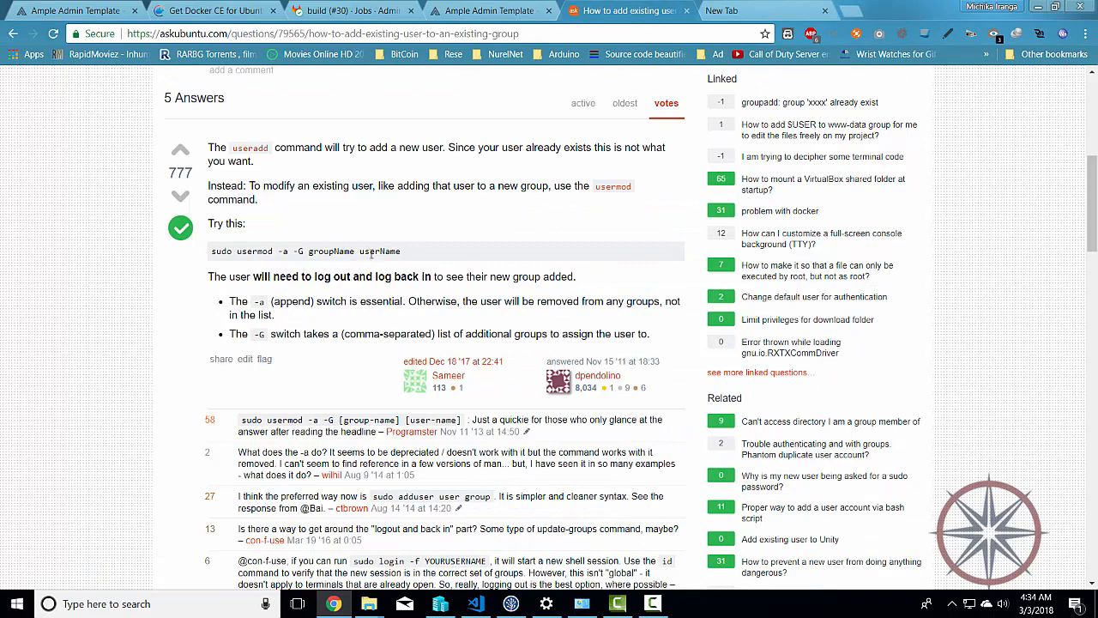
click(764, 10)
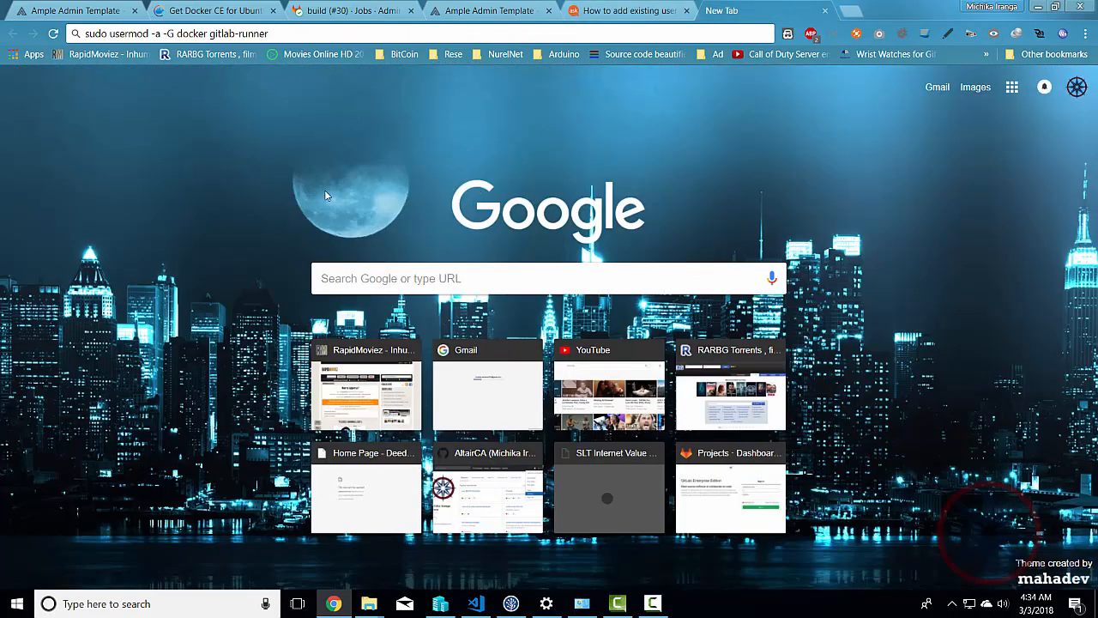
click(628, 11)
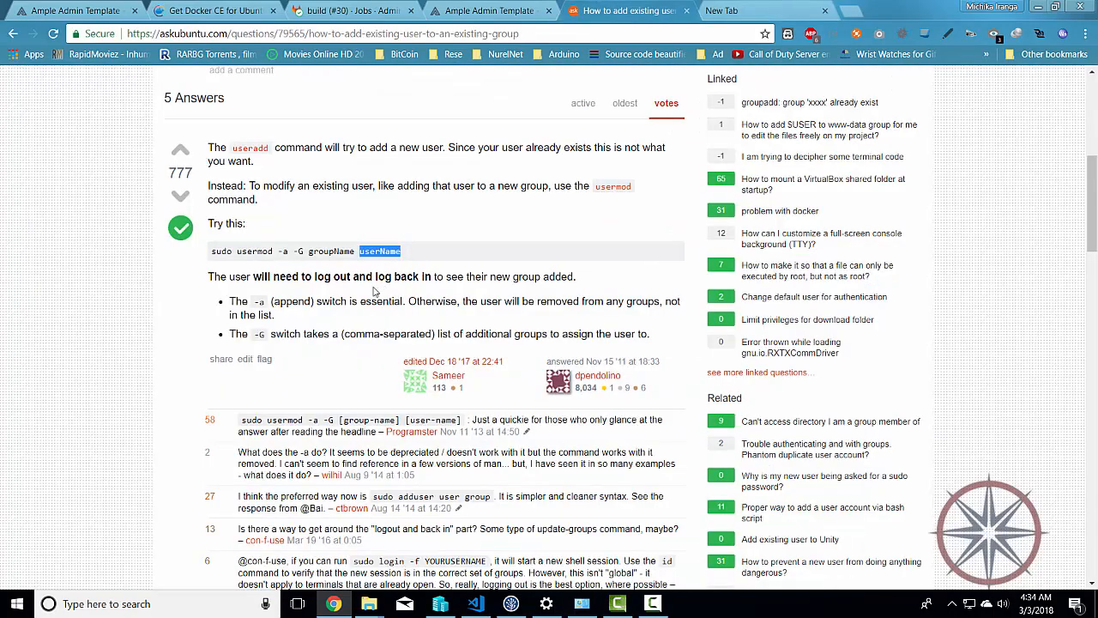